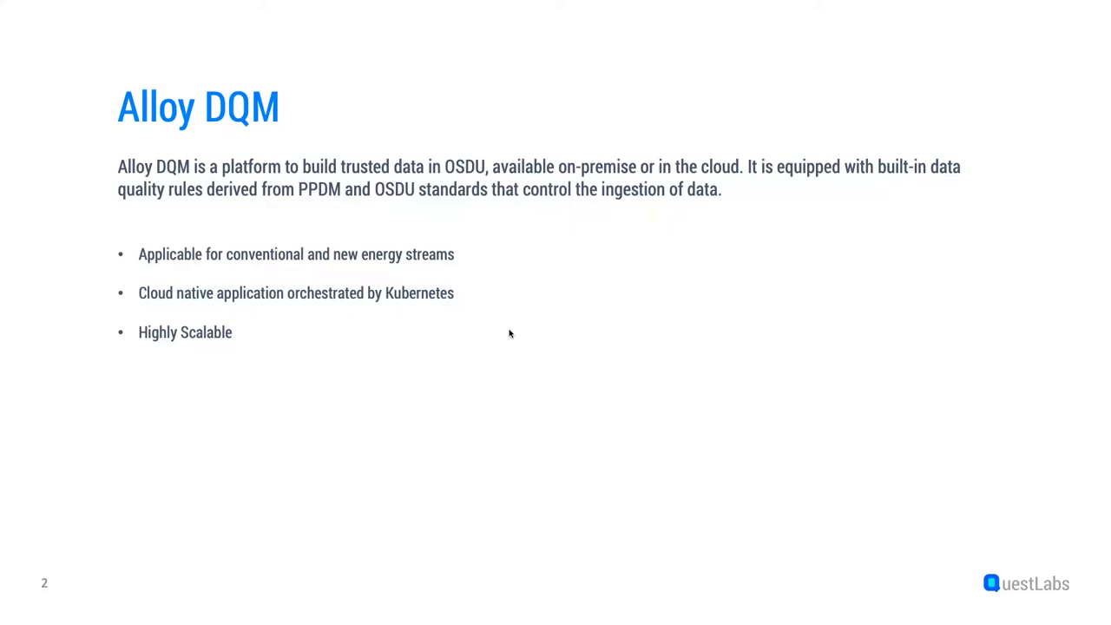
Advance the slideshow to slide 3, 'Help accelerate adoption of the OSDU'
key("right")
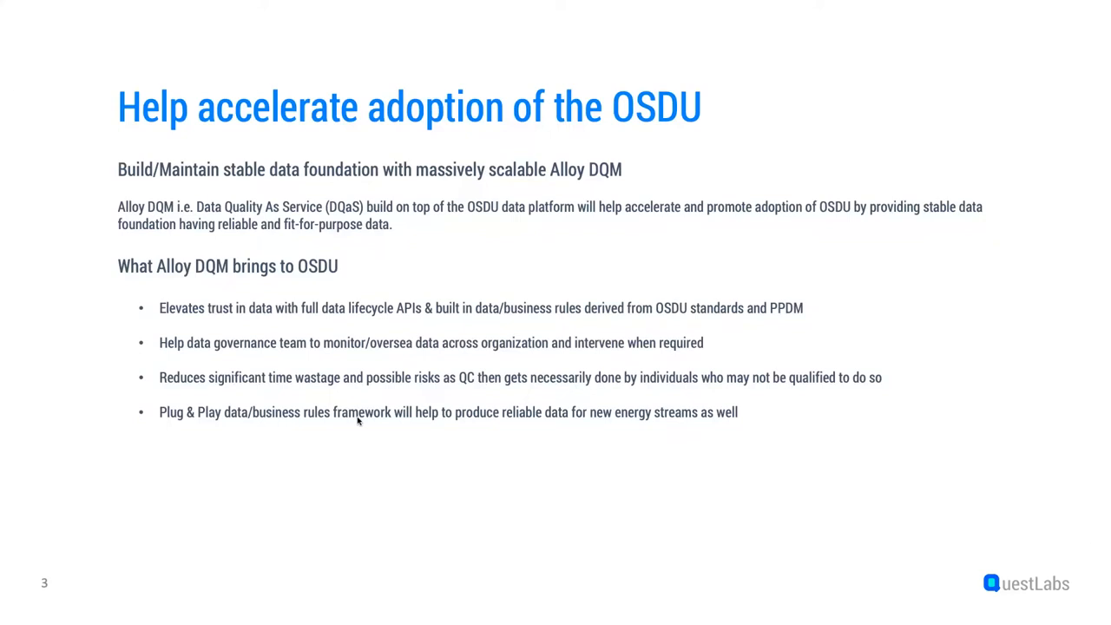
mouse_move(117, 493)
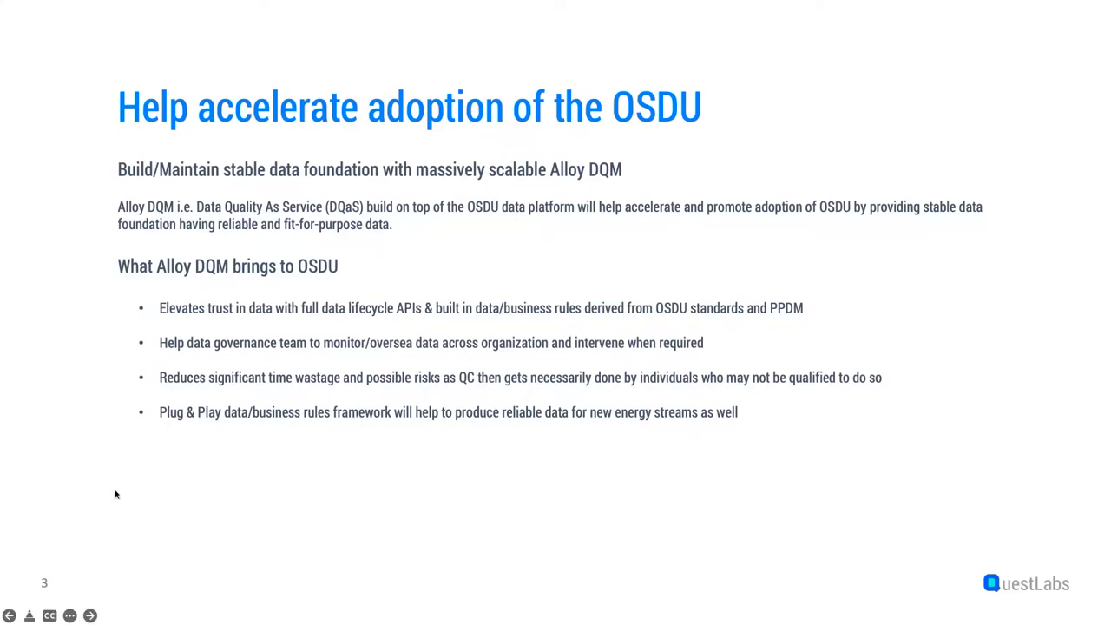
Advance the slideshow to slide 5, 'Advantage of Alloy DQM for consumers'
left_click(90, 614)
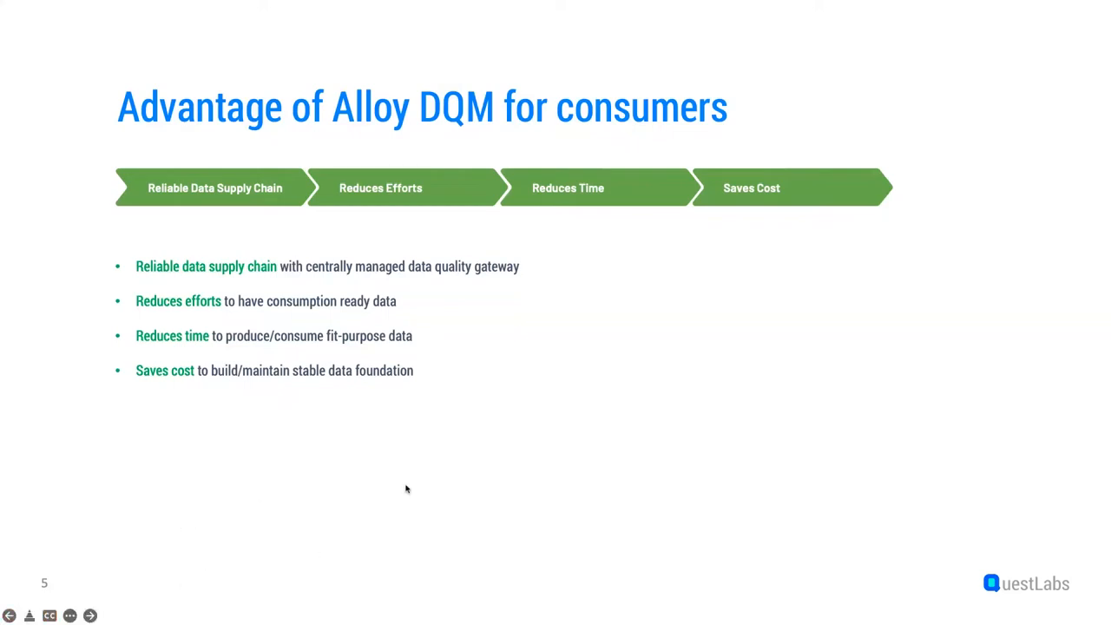
Advance the slideshow to slide 6, 'Usage', then on toward the Alloy dashboard
left_click(91, 615)
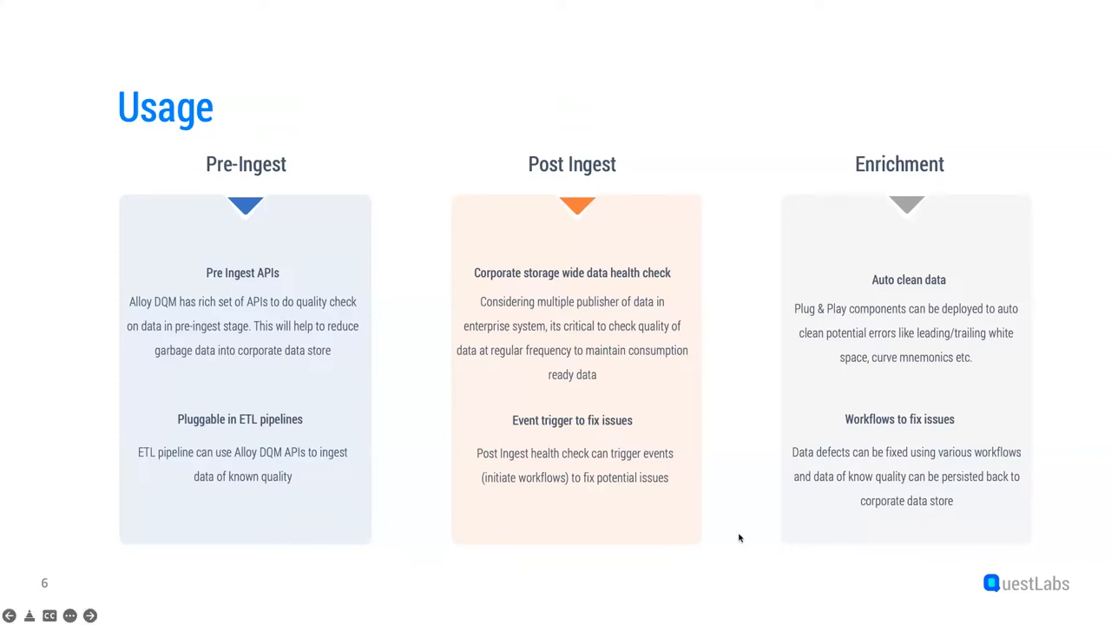
left_click(90, 615)
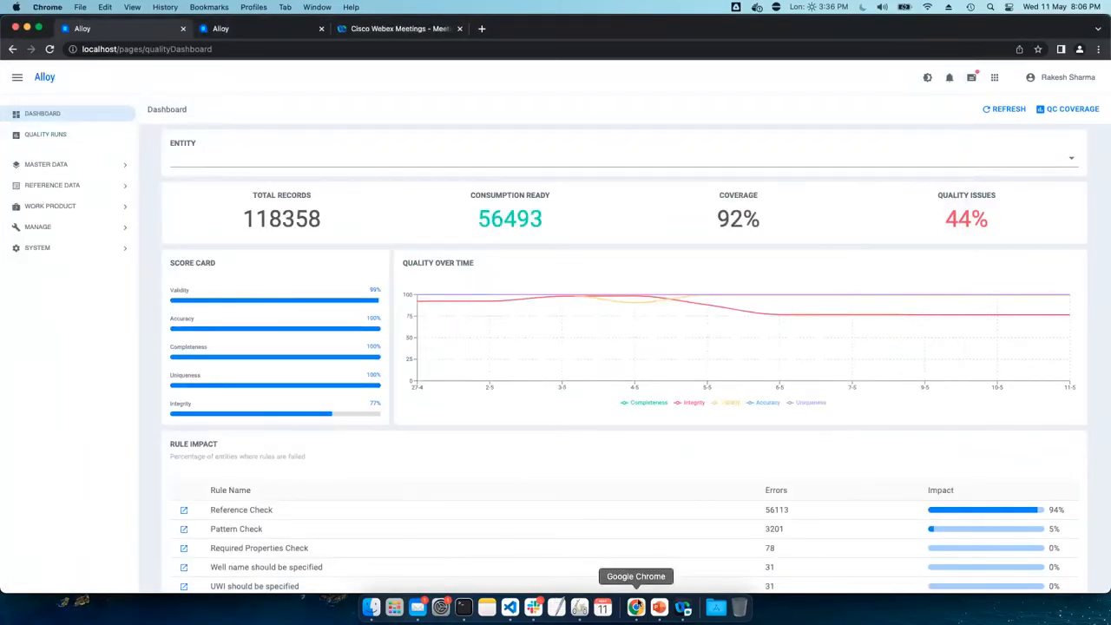
mouse_move(517, 121)
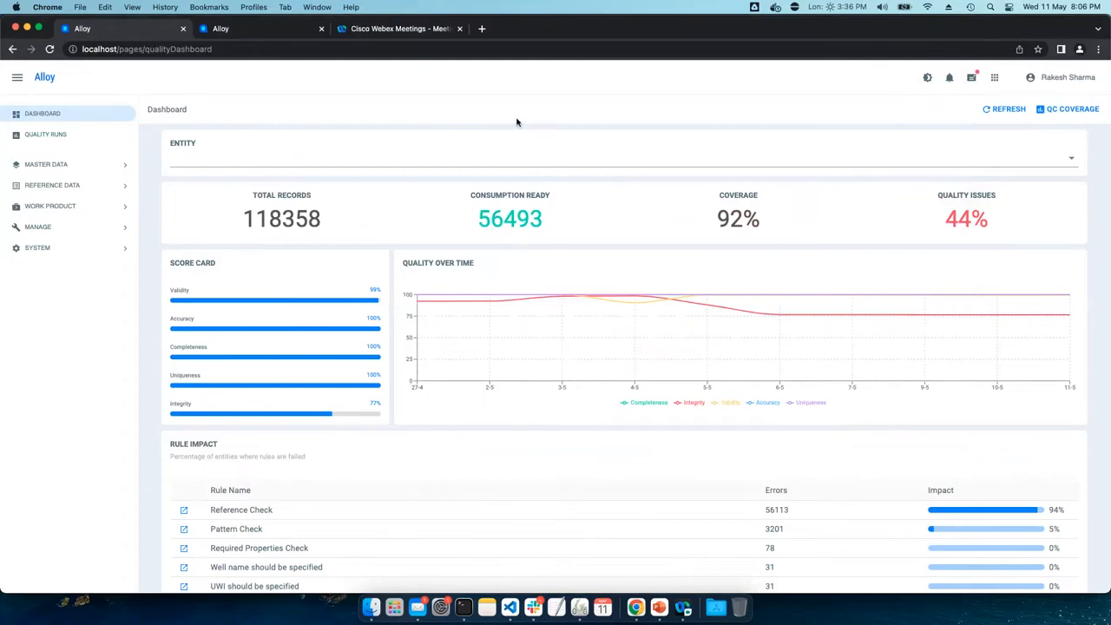
mouse_move(378, 277)
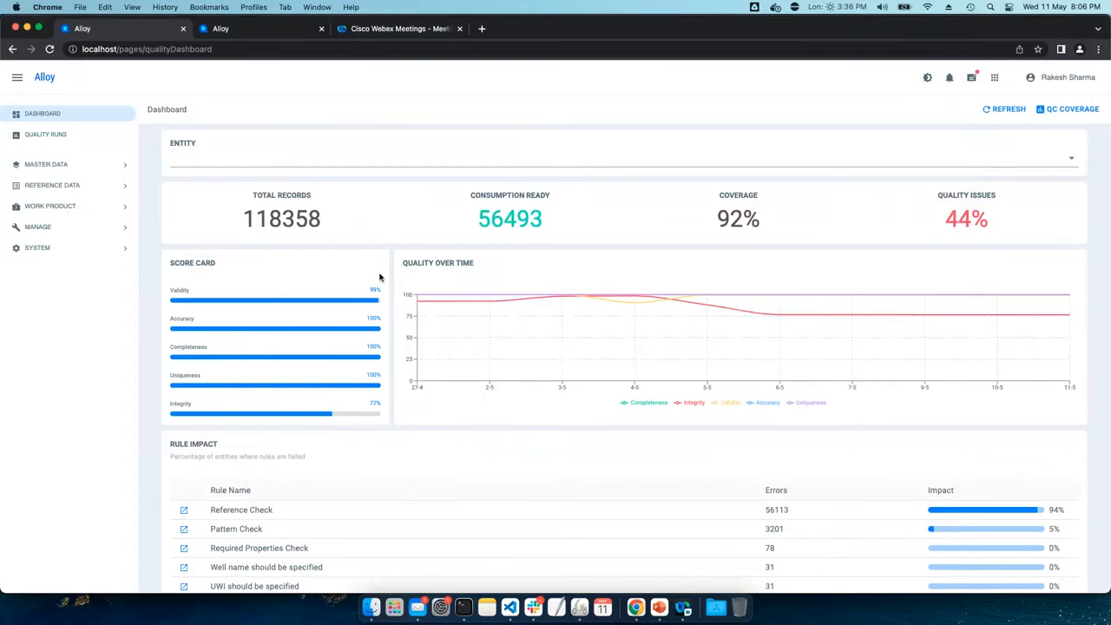
mouse_move(360, 273)
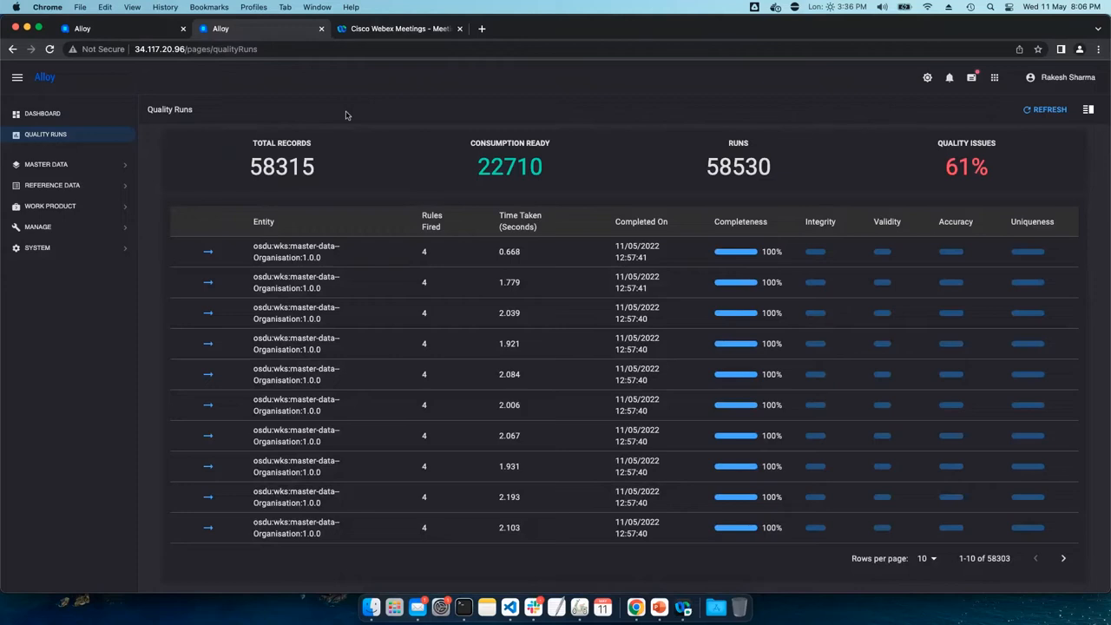
mouse_move(465, 208)
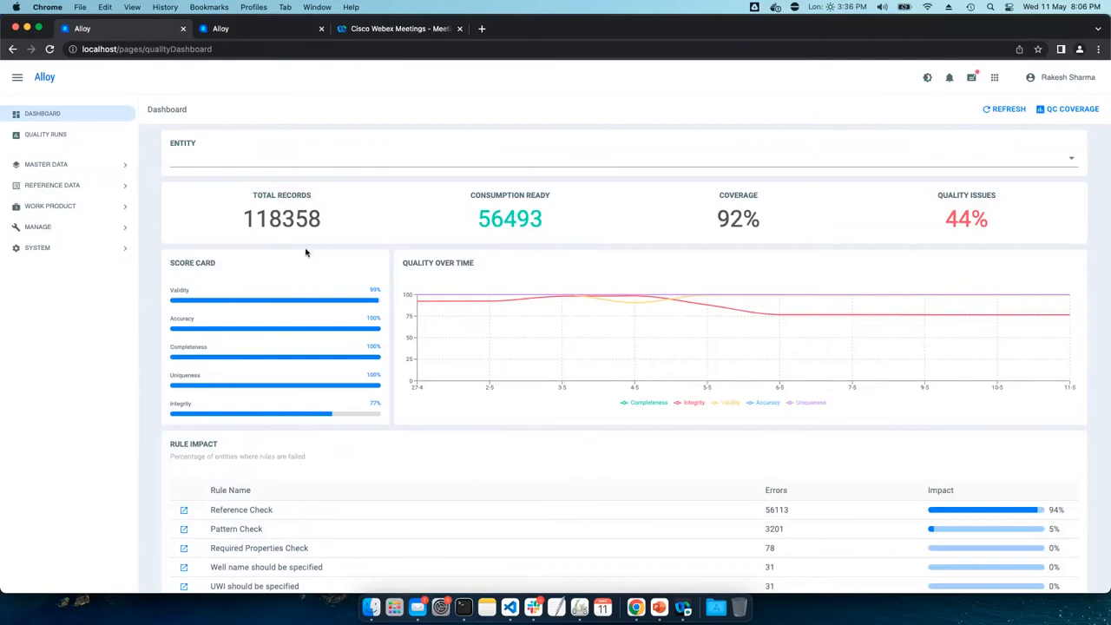
mouse_move(247, 222)
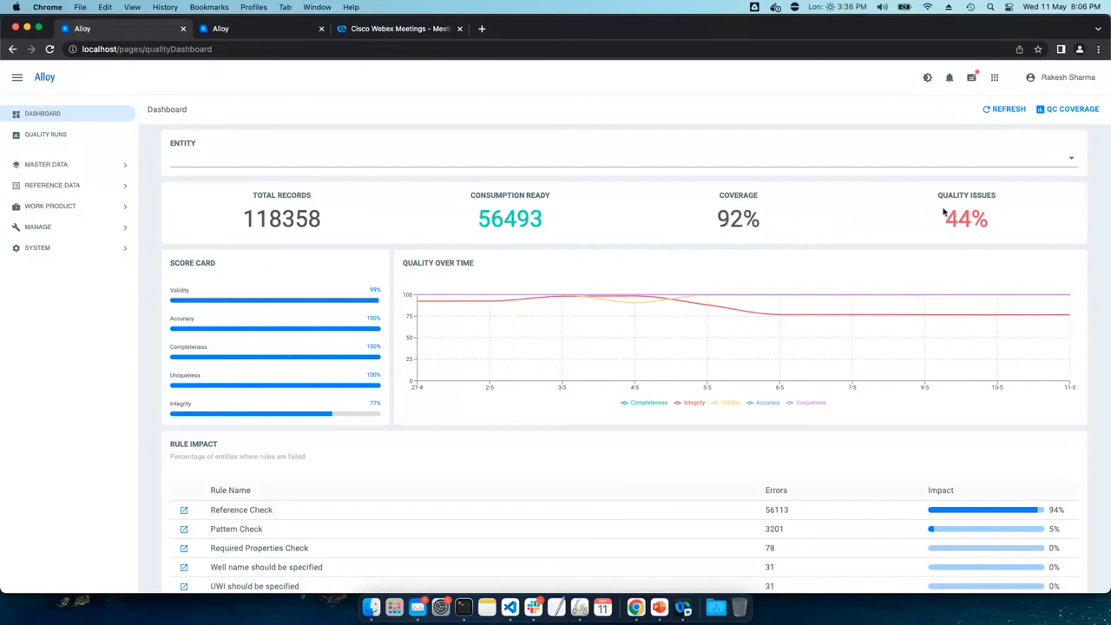
mouse_move(350, 271)
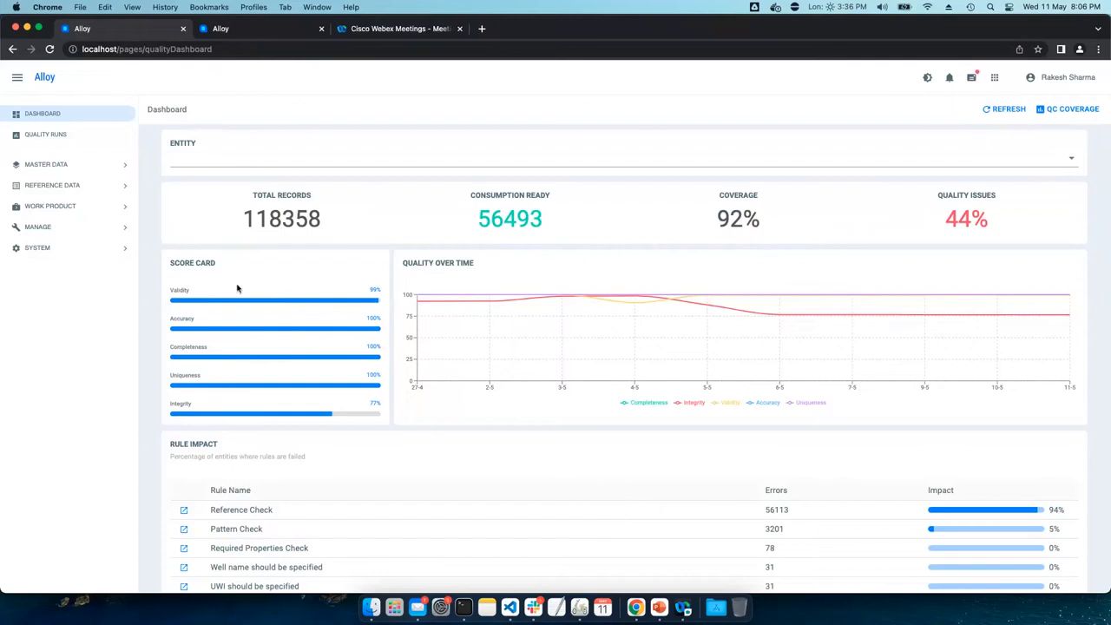
mouse_move(230, 298)
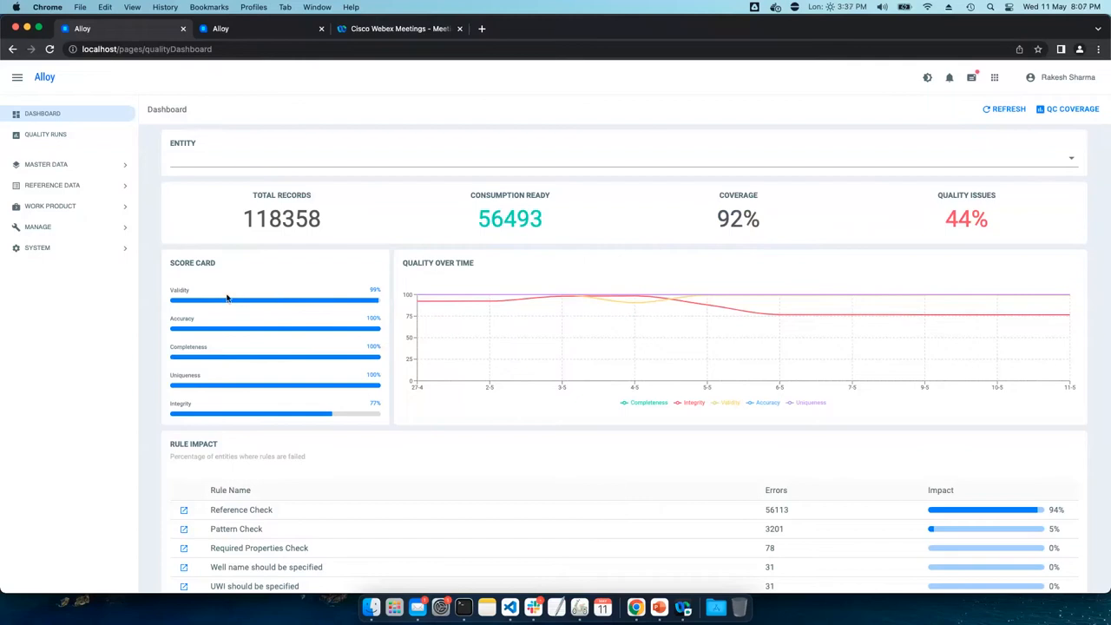
mouse_move(417, 281)
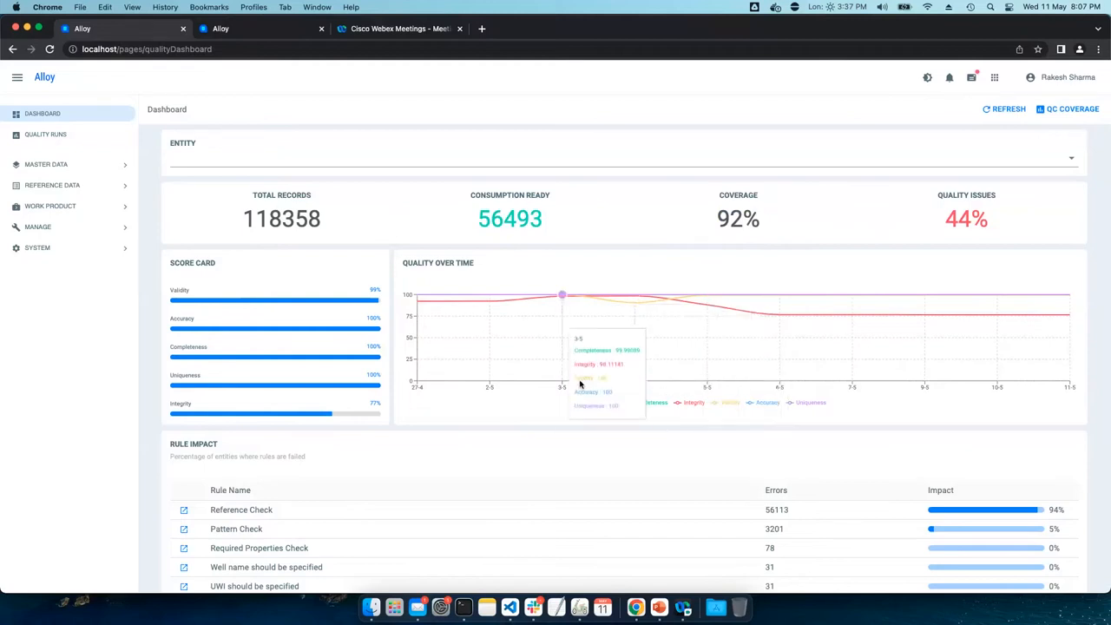
mouse_move(521, 401)
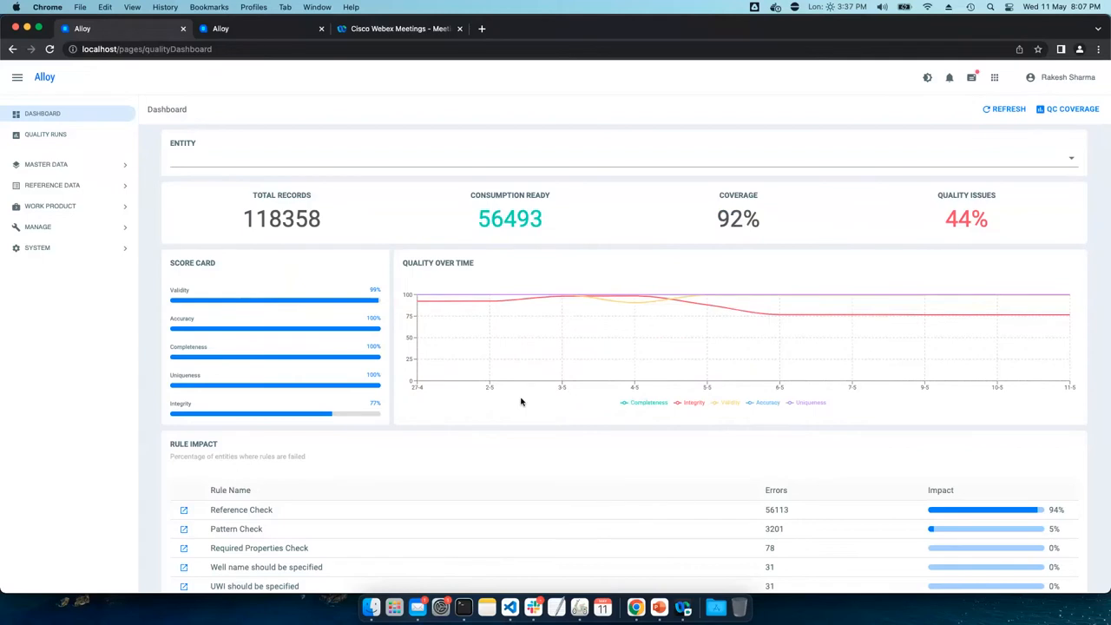
mouse_move(947, 244)
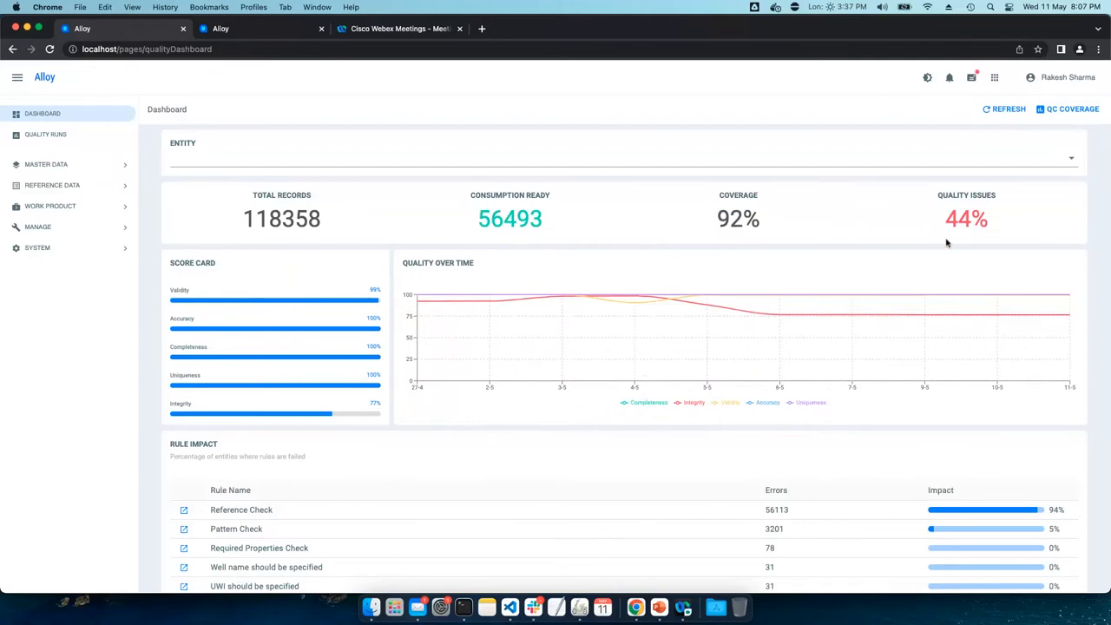
left_click(1074, 108)
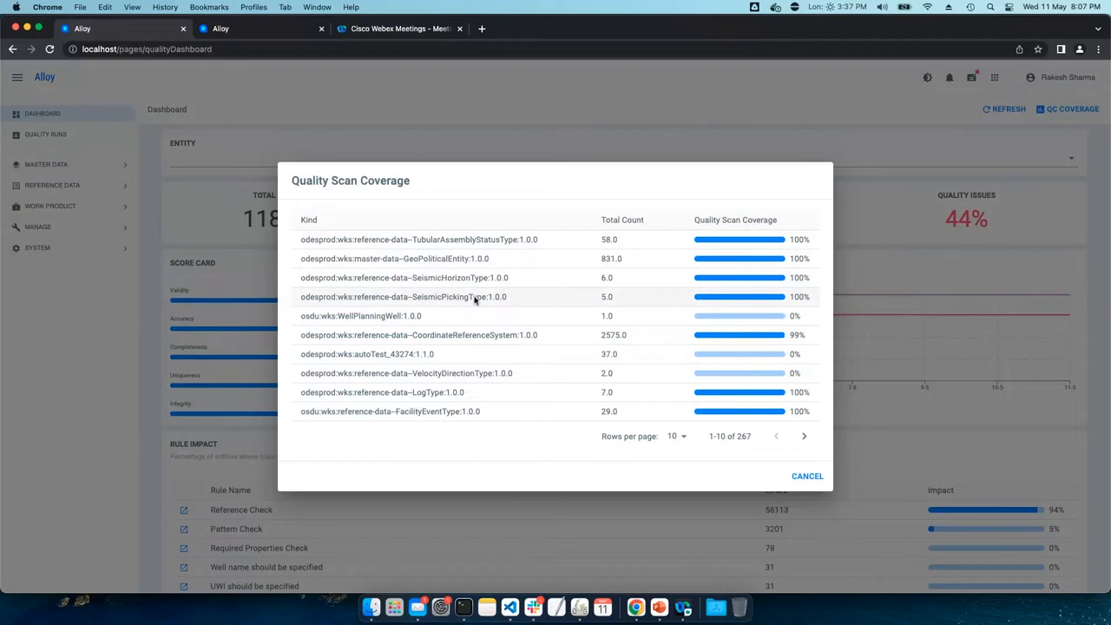
mouse_move(755, 400)
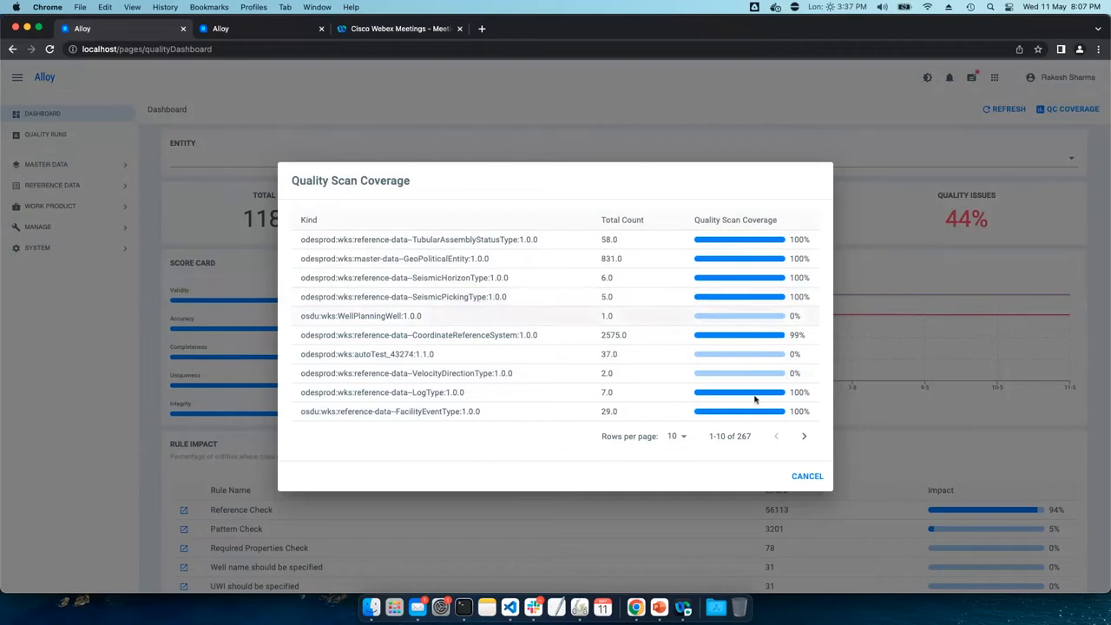
left_click(806, 475)
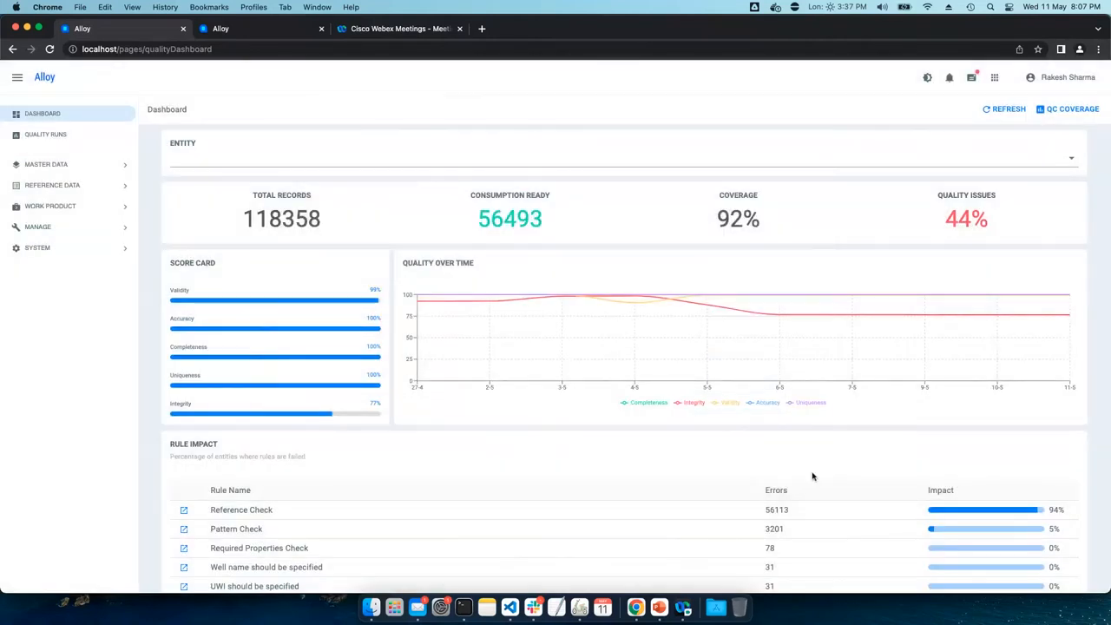
Scroll the Dashboard past Rule Impact down to the Error Impact table
scroll("down", 3)
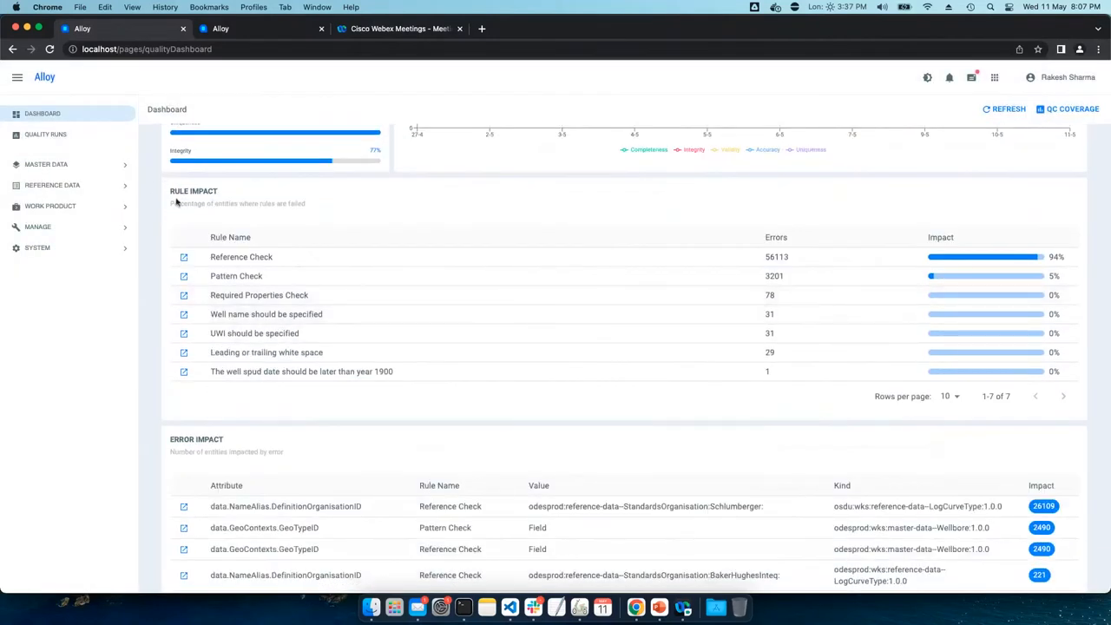
mouse_move(241, 199)
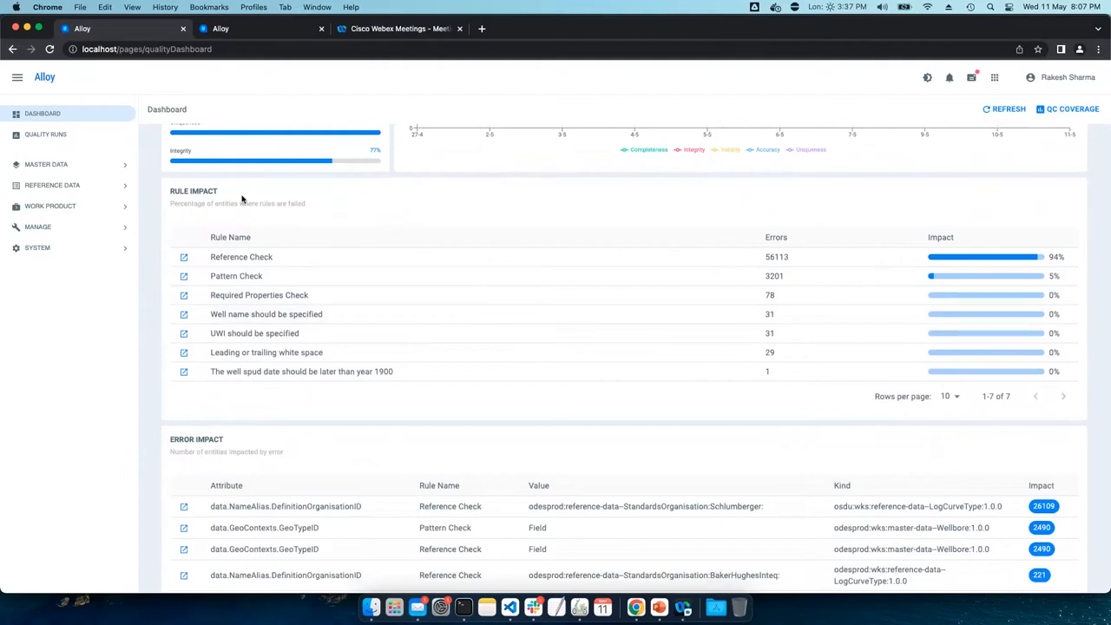
mouse_move(323, 225)
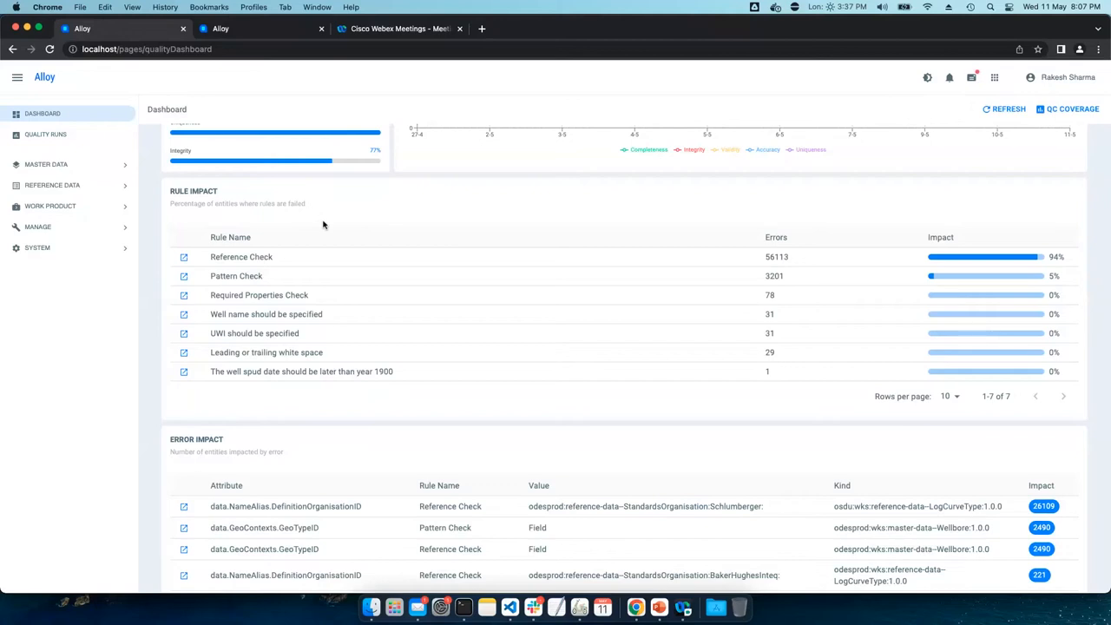
mouse_move(317, 253)
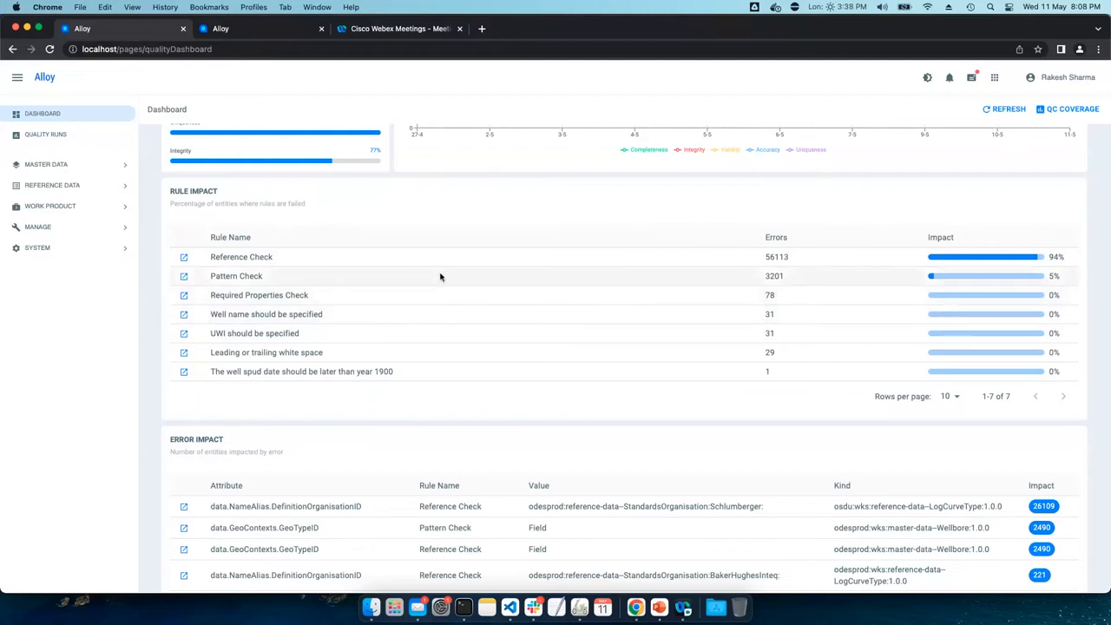
scroll("down", 3)
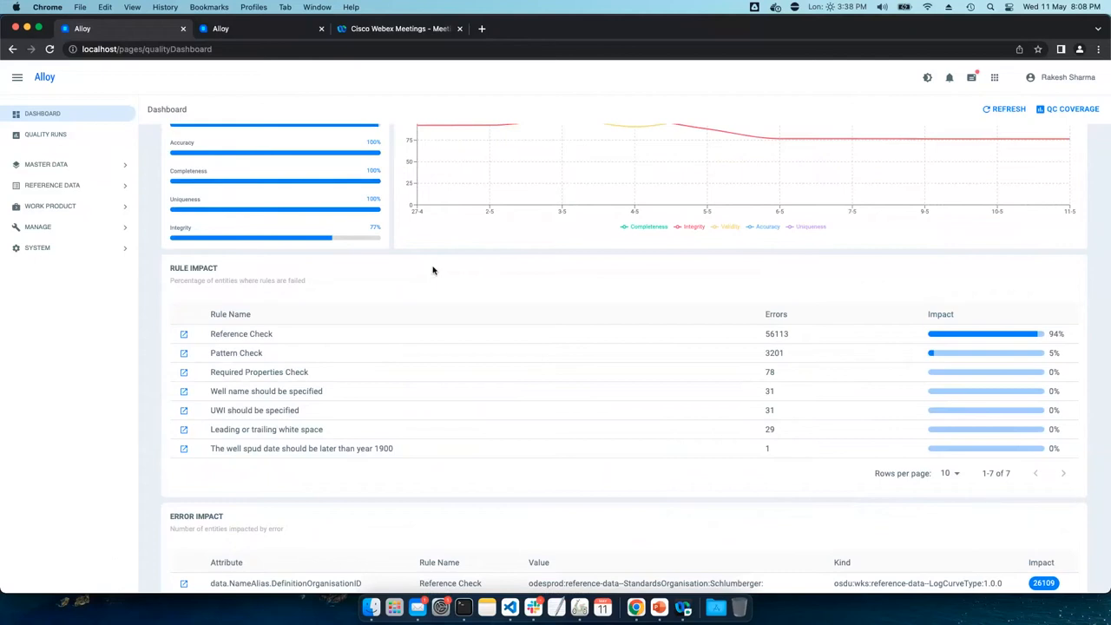
scroll("down", 3)
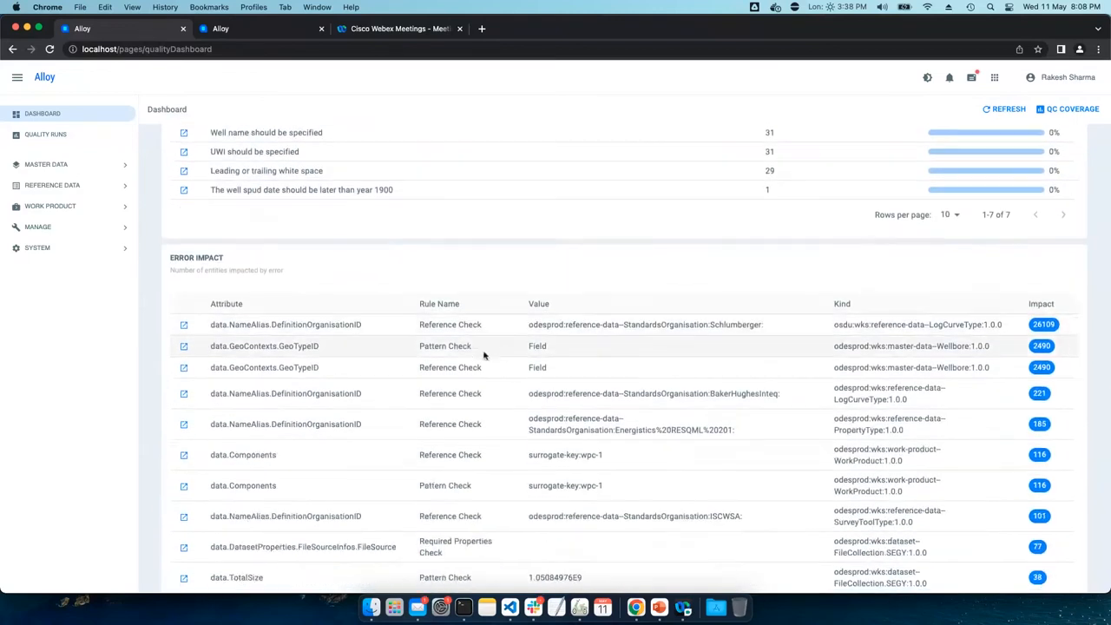
Scroll so the Error Impact list of the first 10 of 55 entries is fully in view
scroll("down", 3)
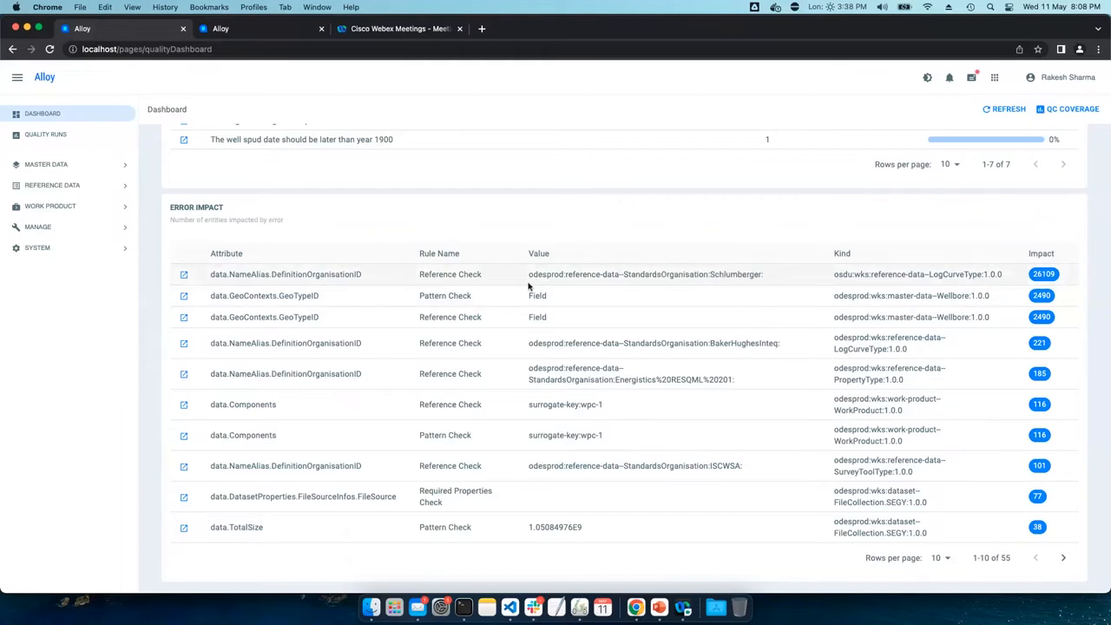
mouse_move(686, 283)
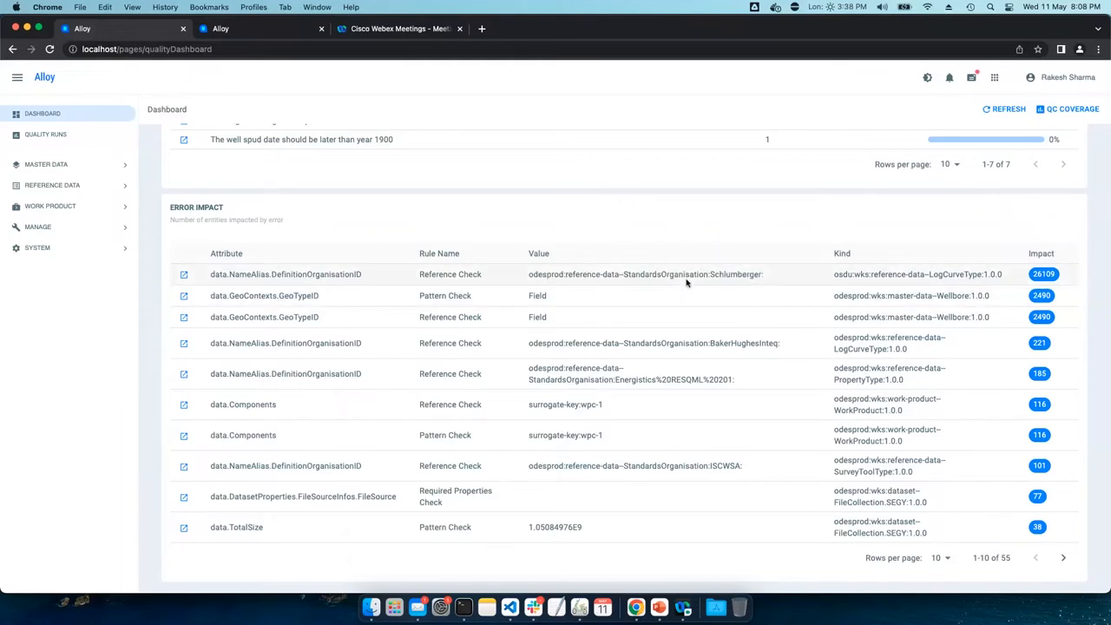
mouse_move(855, 283)
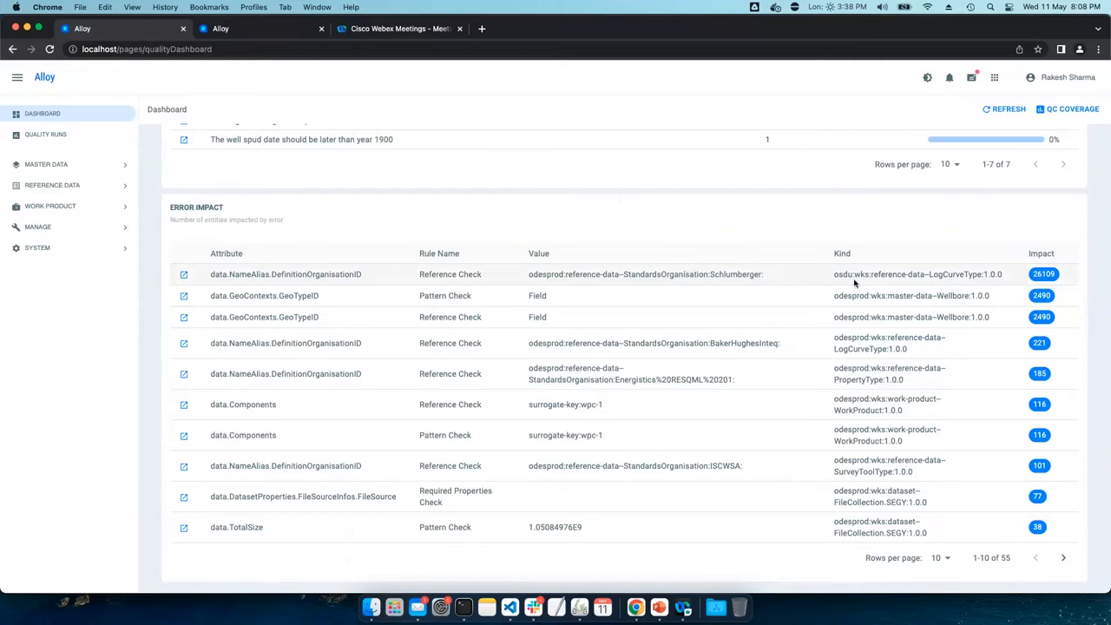
mouse_move(945, 278)
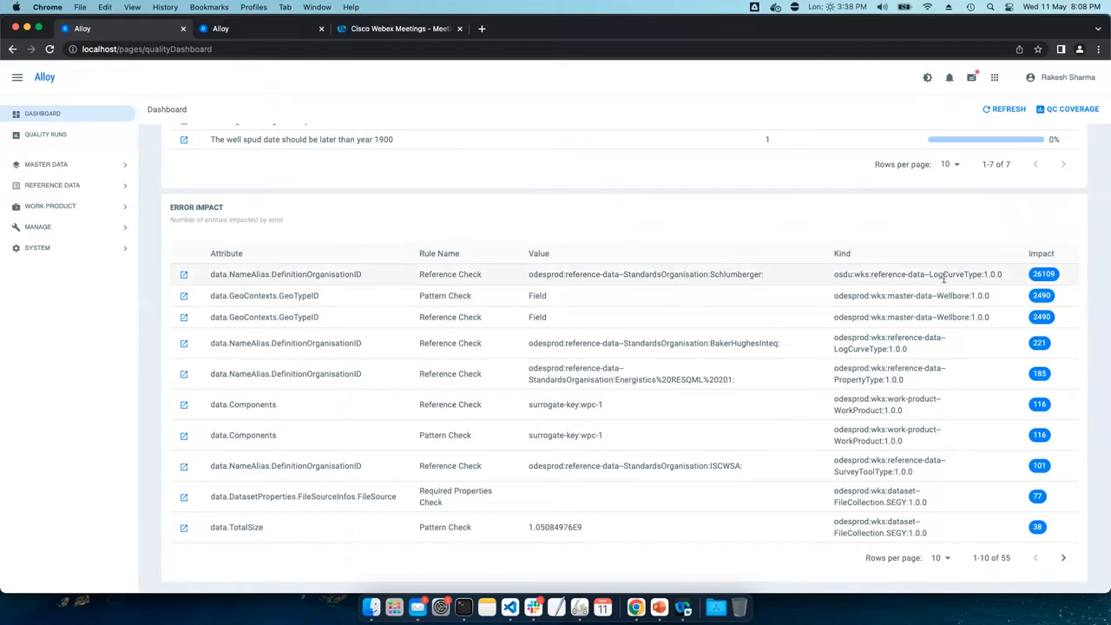
mouse_move(670, 284)
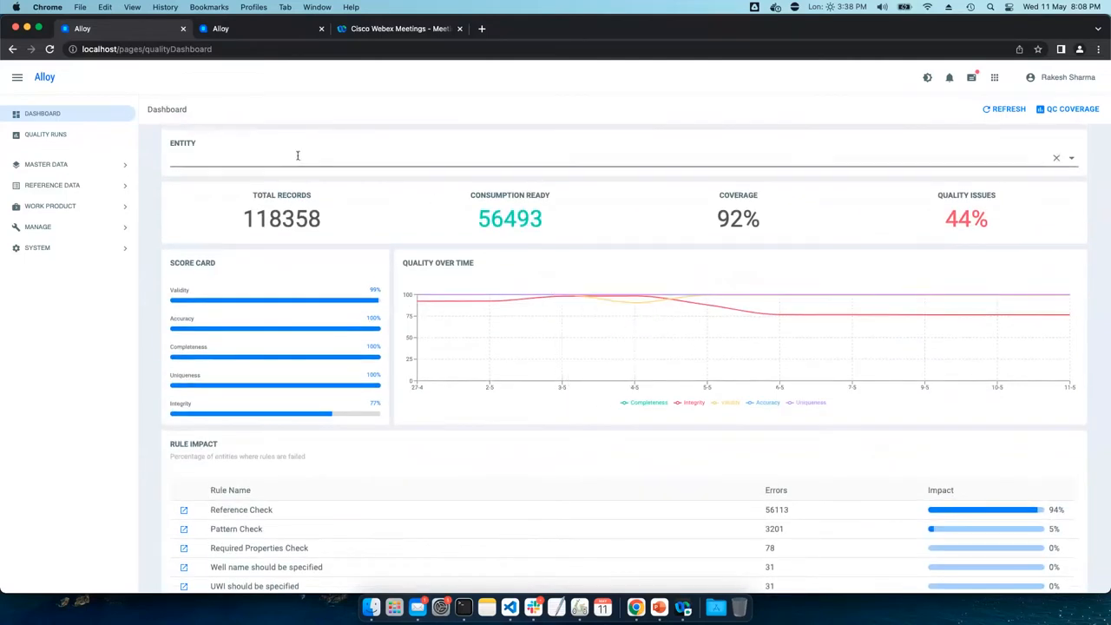
Filter the dashboard Entity by 'mas' for master data, signing back in after the timeout
left_click(299, 156)
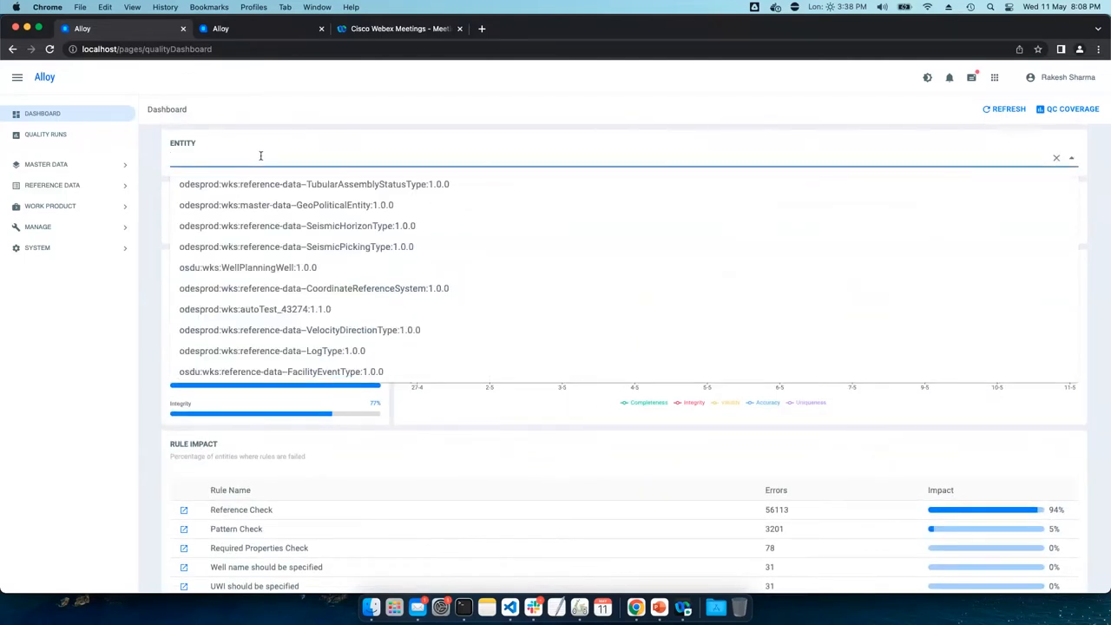
type("mas")
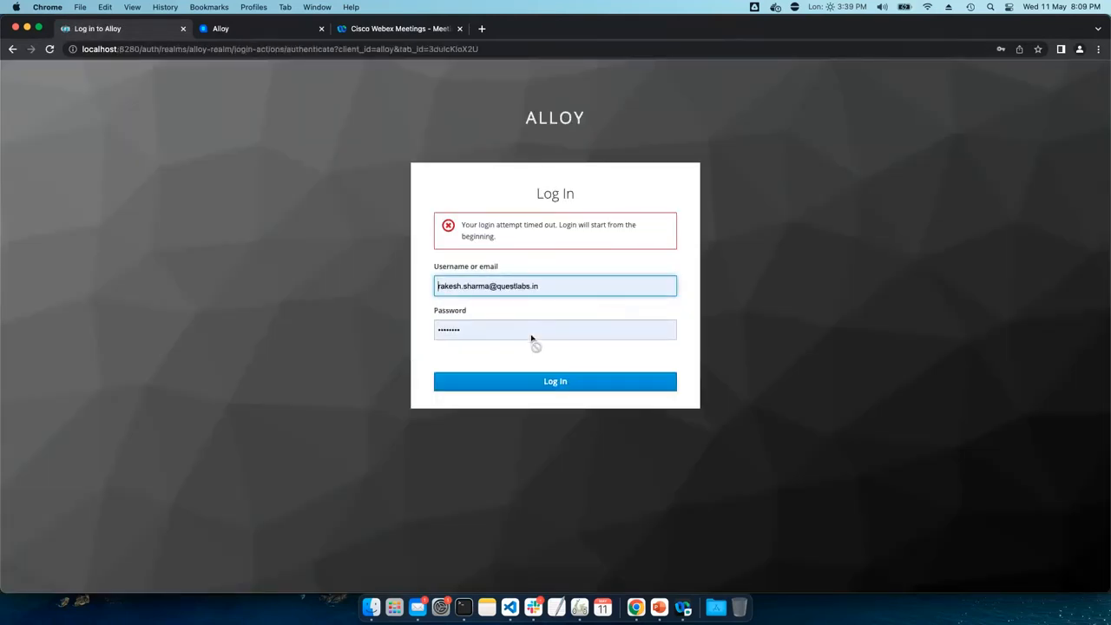
left_click(555, 382)
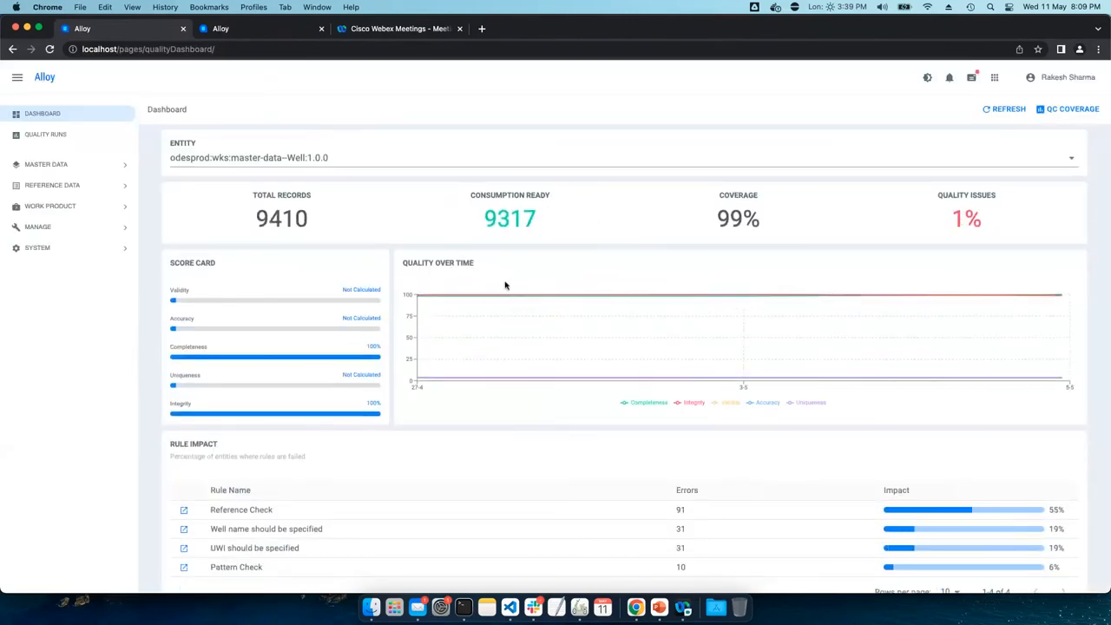
Scroll the Well dashboard through the Score Card, four Rule Impact rows and Error Impact list
scroll("down", 3)
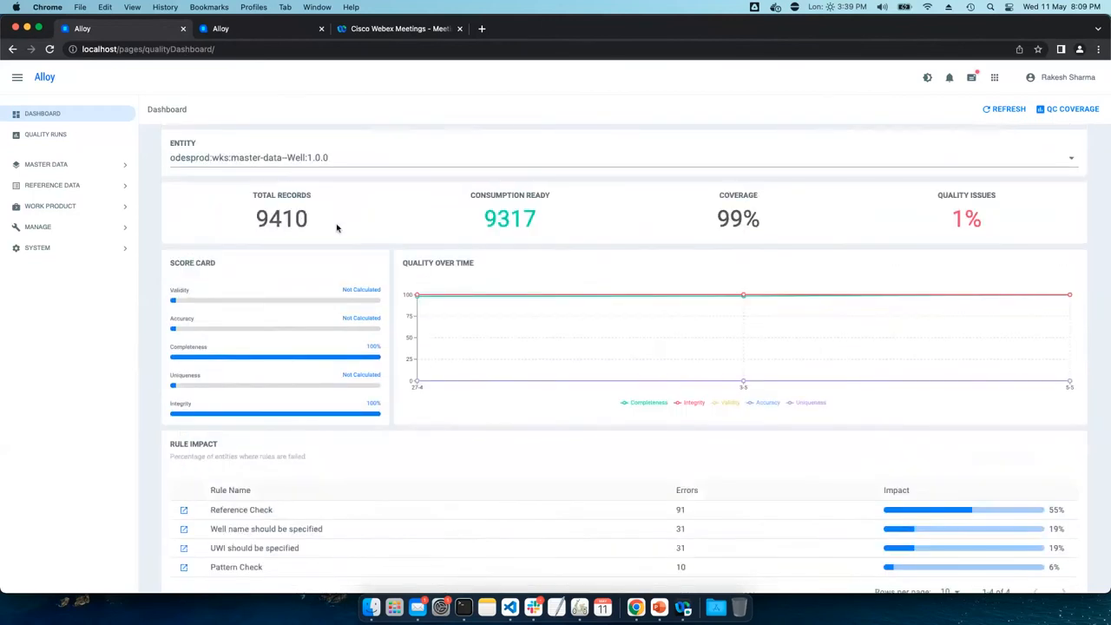
scroll("down", 3)
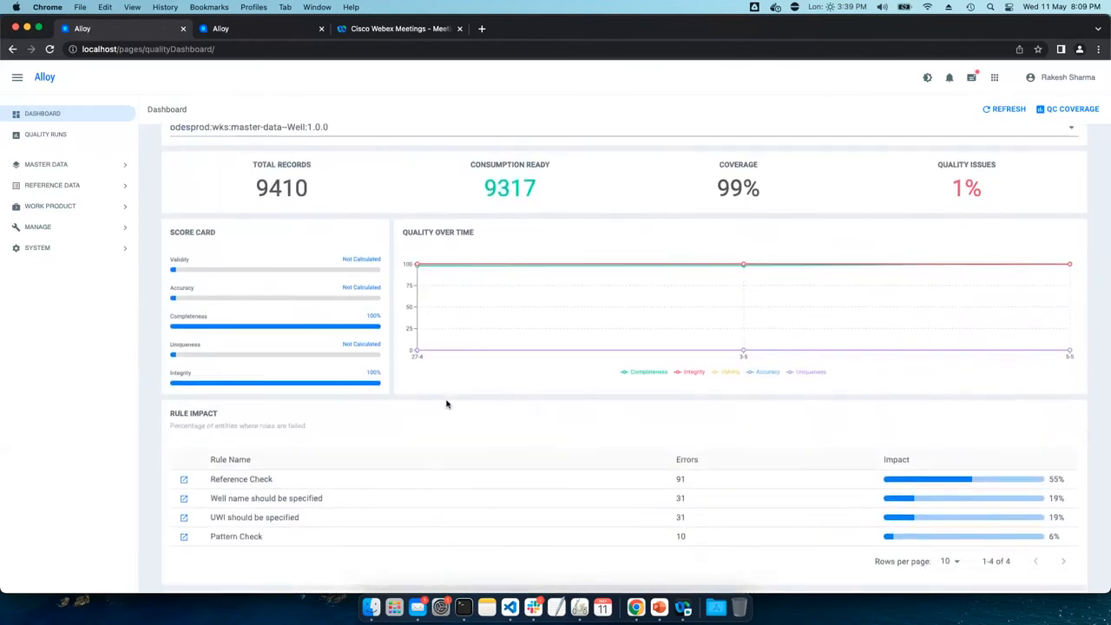
scroll("down", 3)
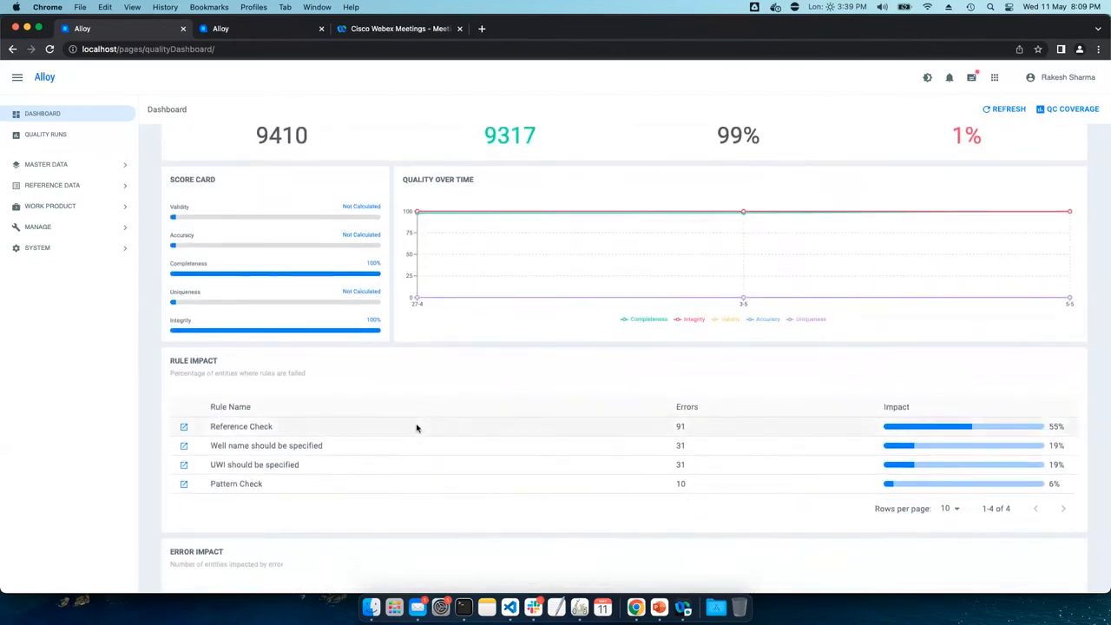
scroll("down", 3)
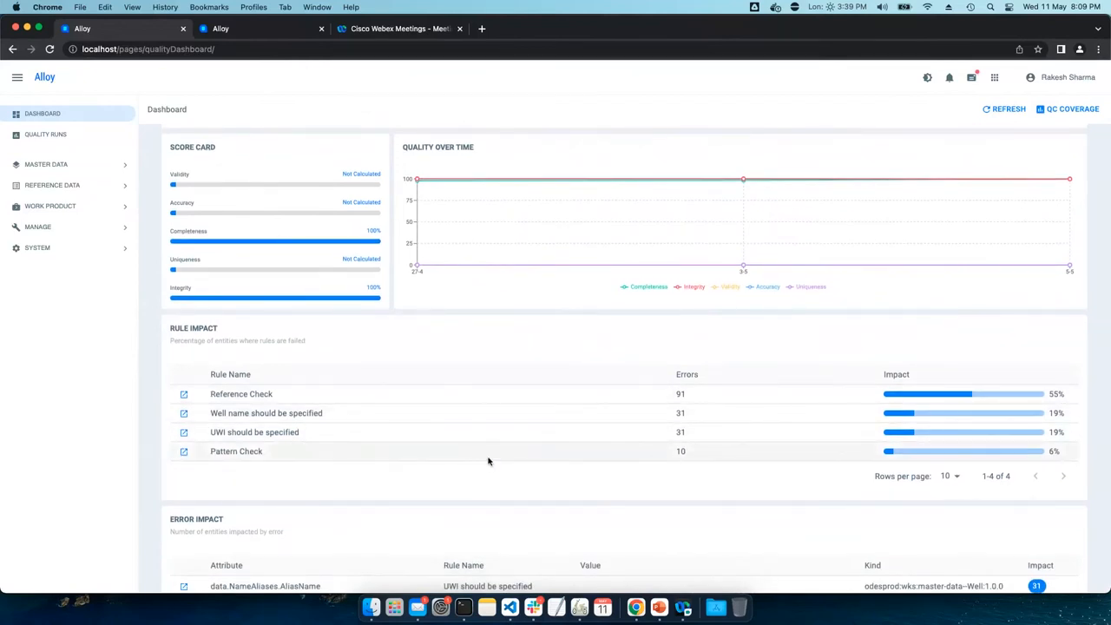
scroll("down", 3)
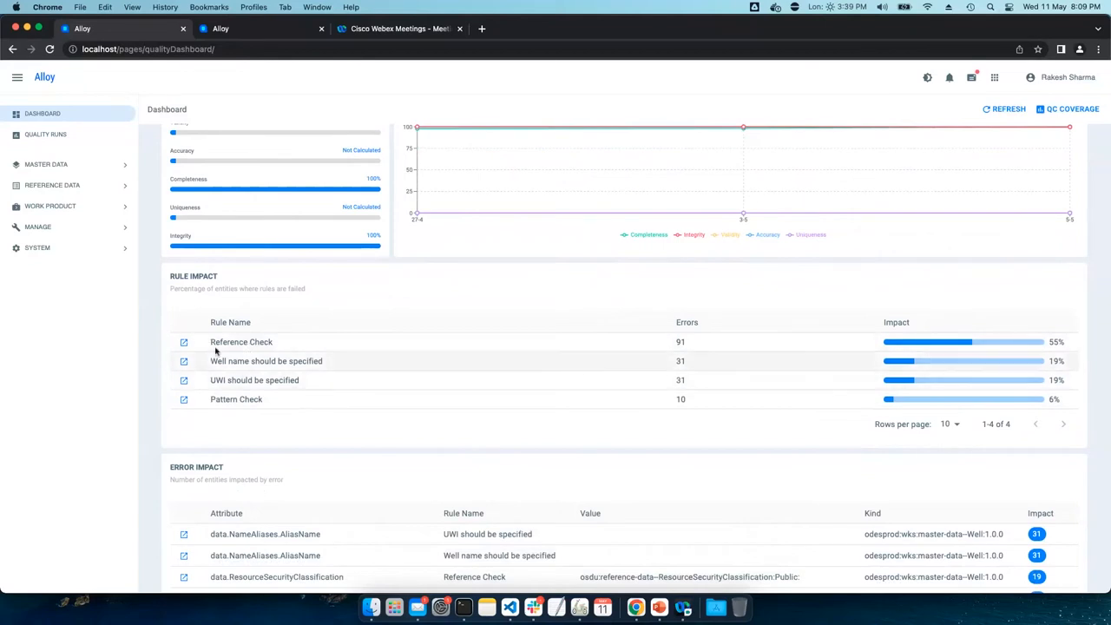
mouse_move(279, 359)
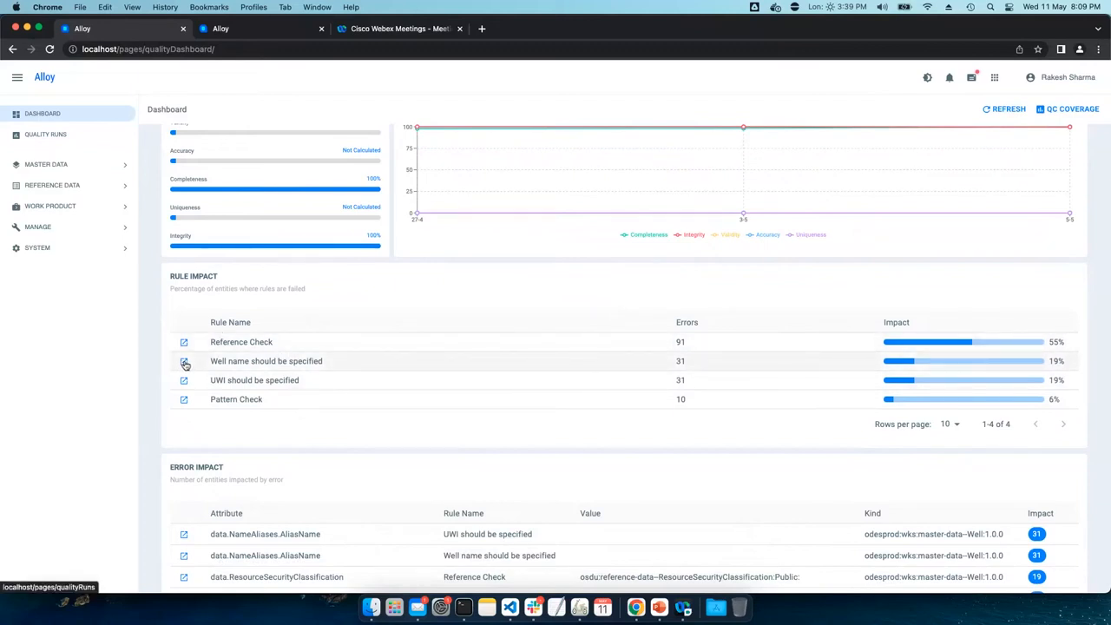
Go from the failing rule to Quality Runs and into the most recent Well run's details
left_click(45, 136)
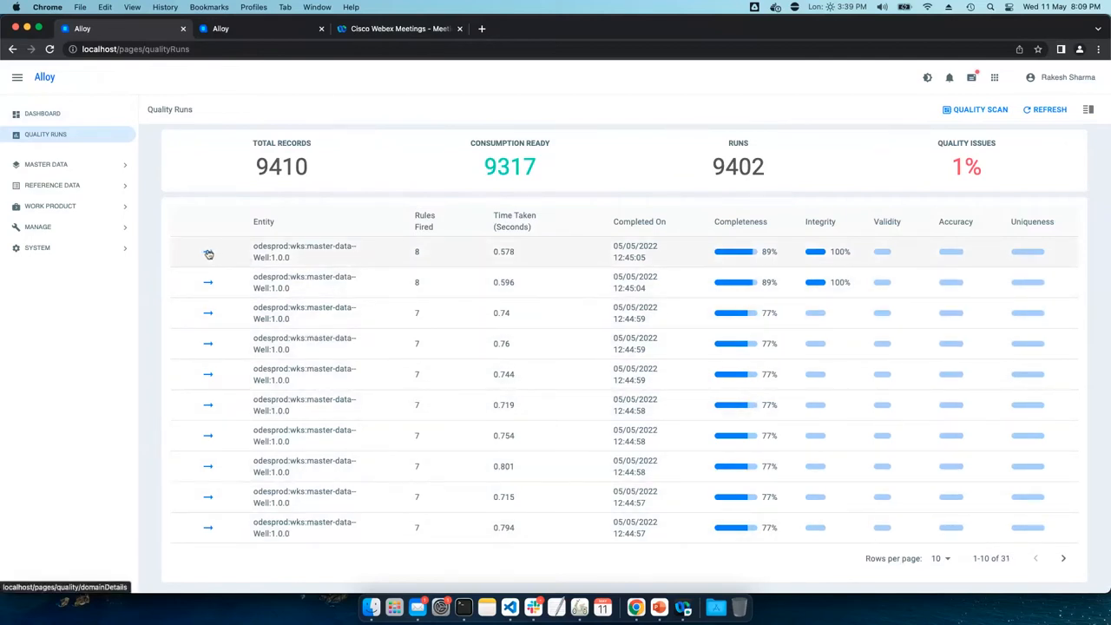
mouse_move(729, 305)
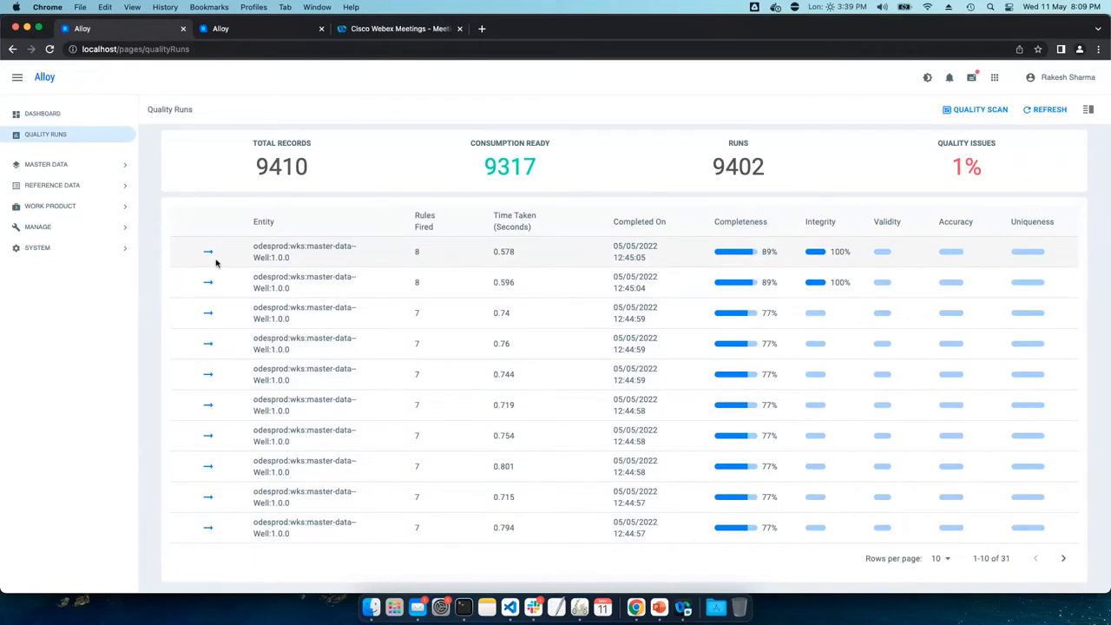
left_click(208, 252)
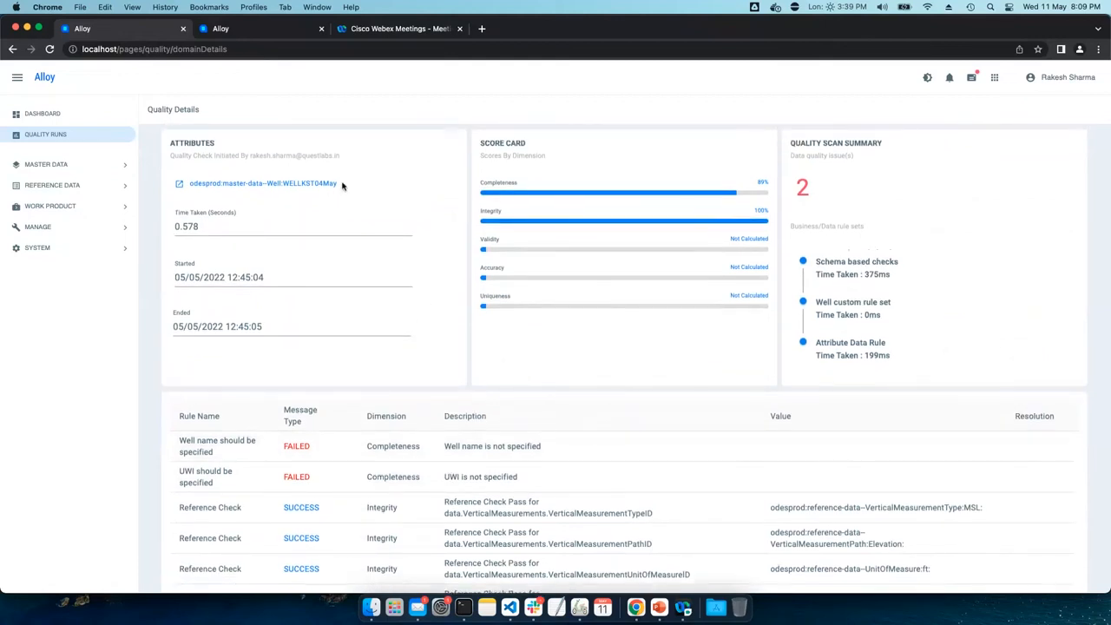
Page the Well run's rule results to the final page, rows 21–25 of 25
double_click(264, 184)
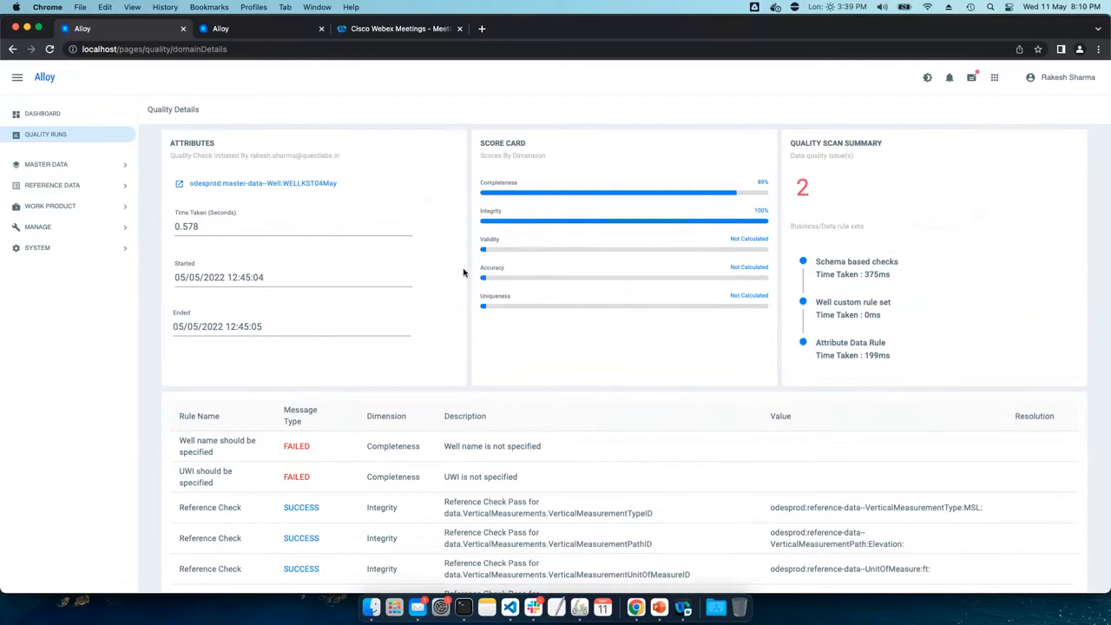
mouse_move(610, 205)
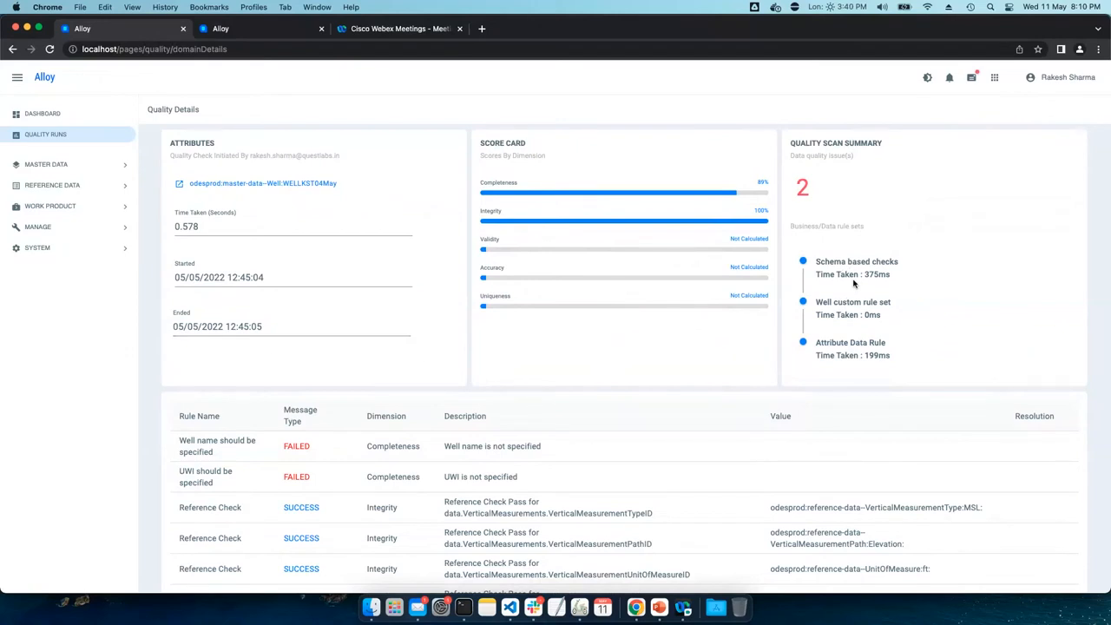
scroll("down", 3)
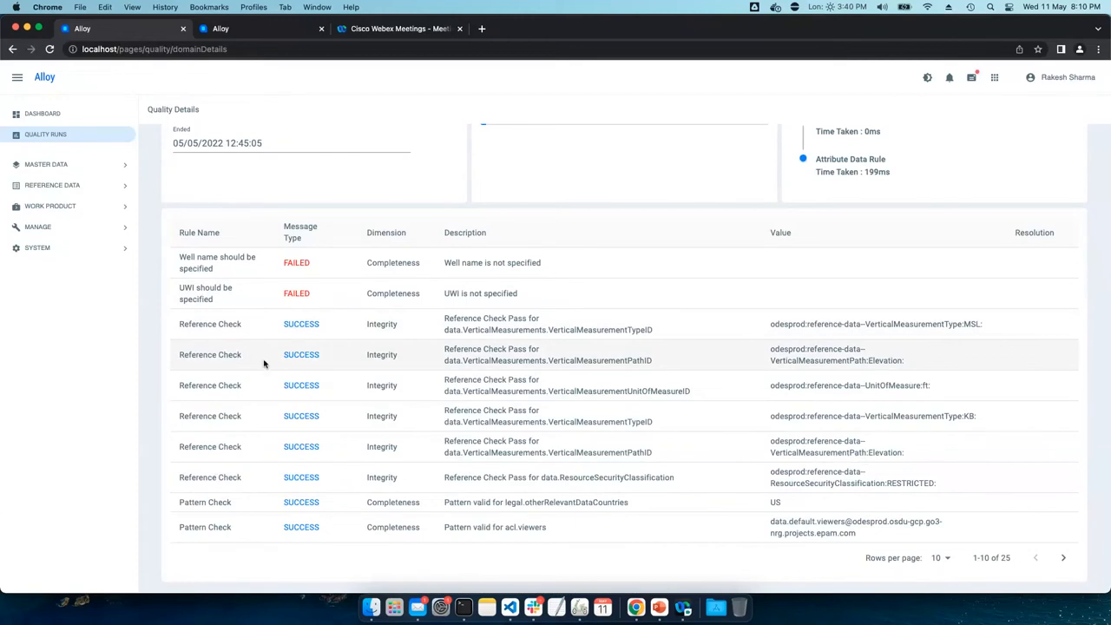
mouse_move(243, 368)
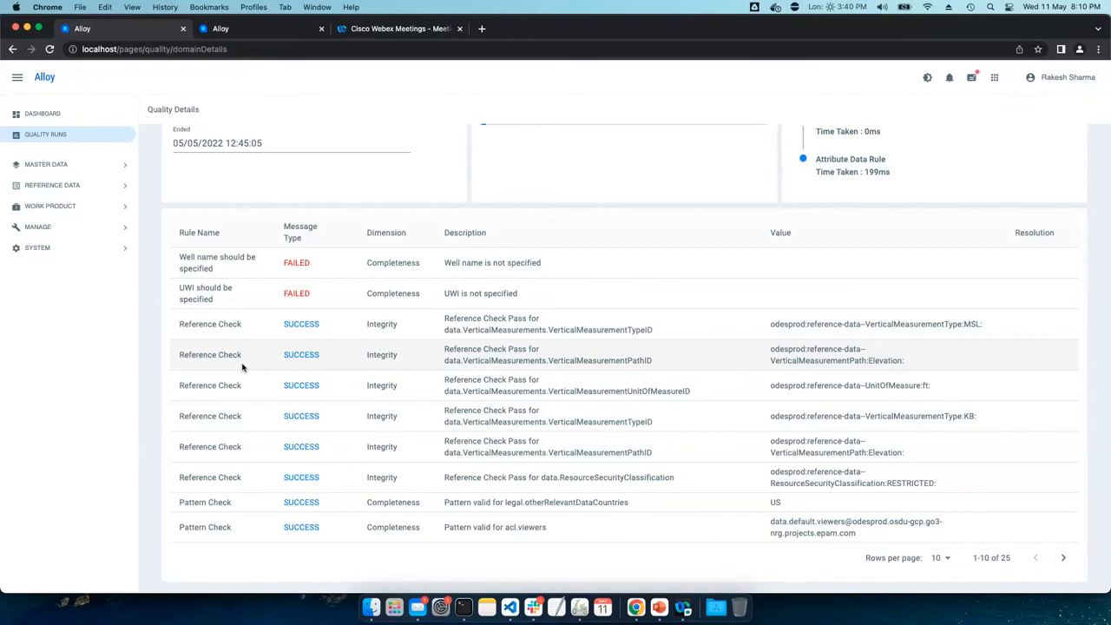
mouse_move(344, 396)
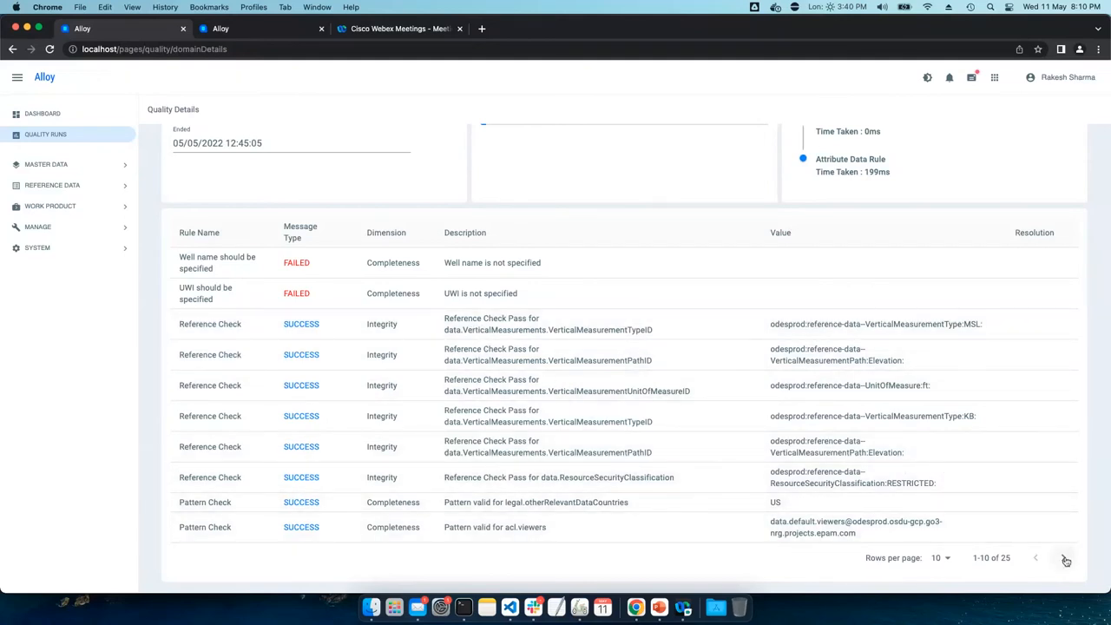
left_click(1066, 559)
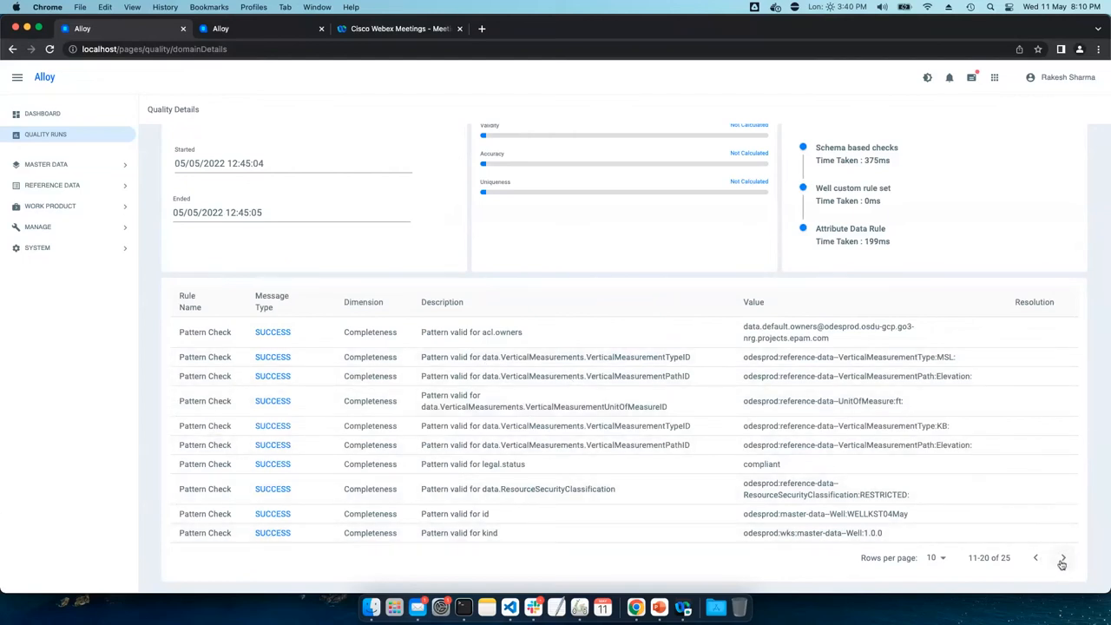
left_click(1063, 559)
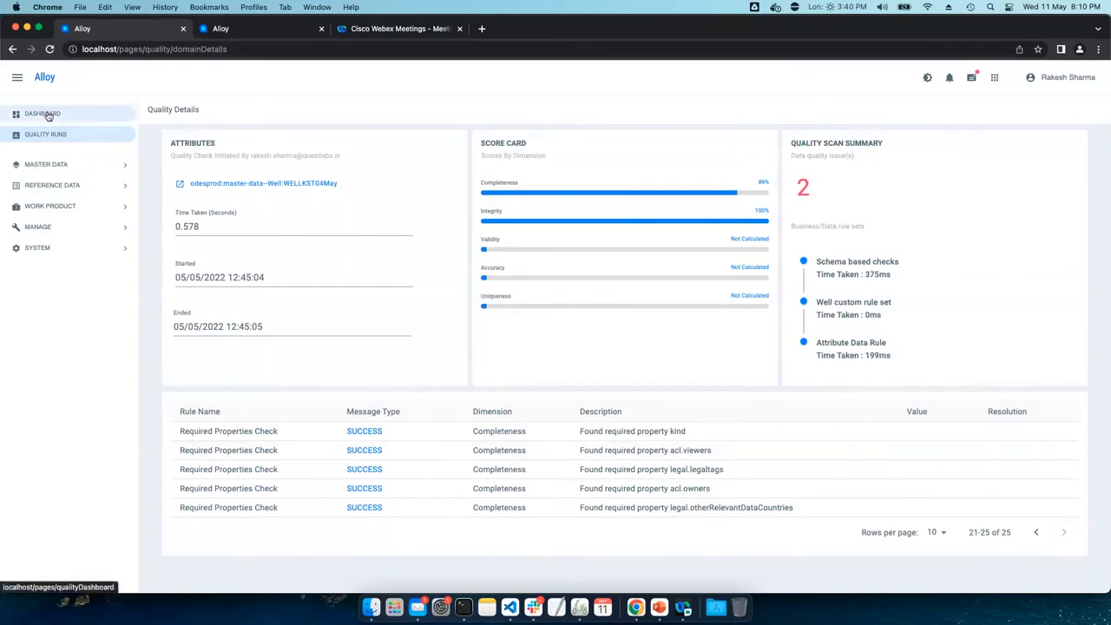
Return to the Dashboard and bring up the Quality Runs list of 136938 runs
left_click(41, 113)
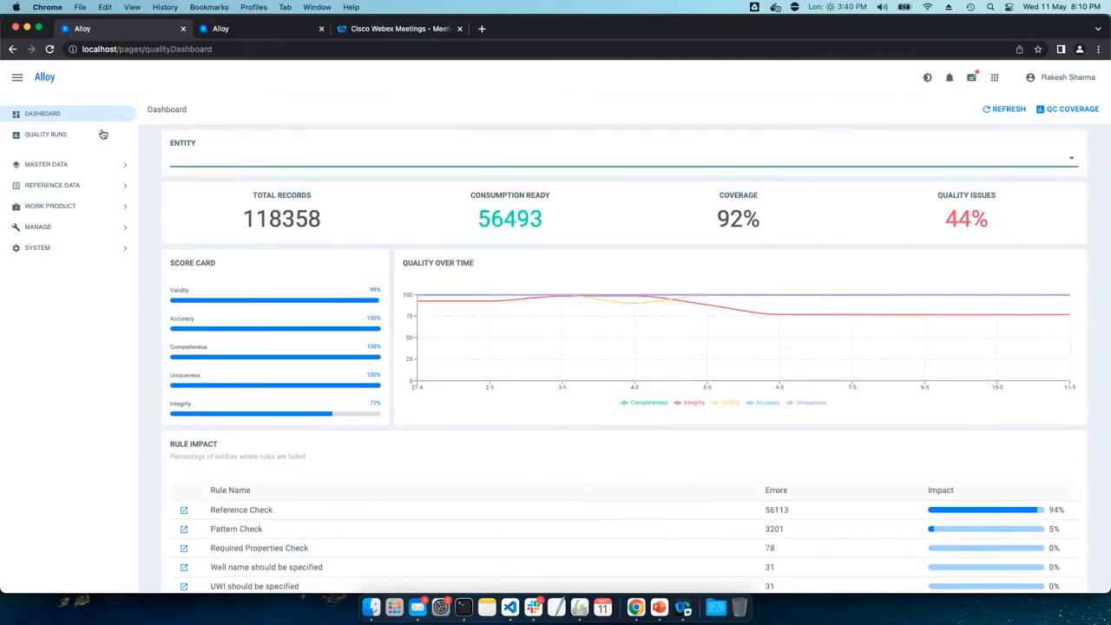
left_click(45, 134)
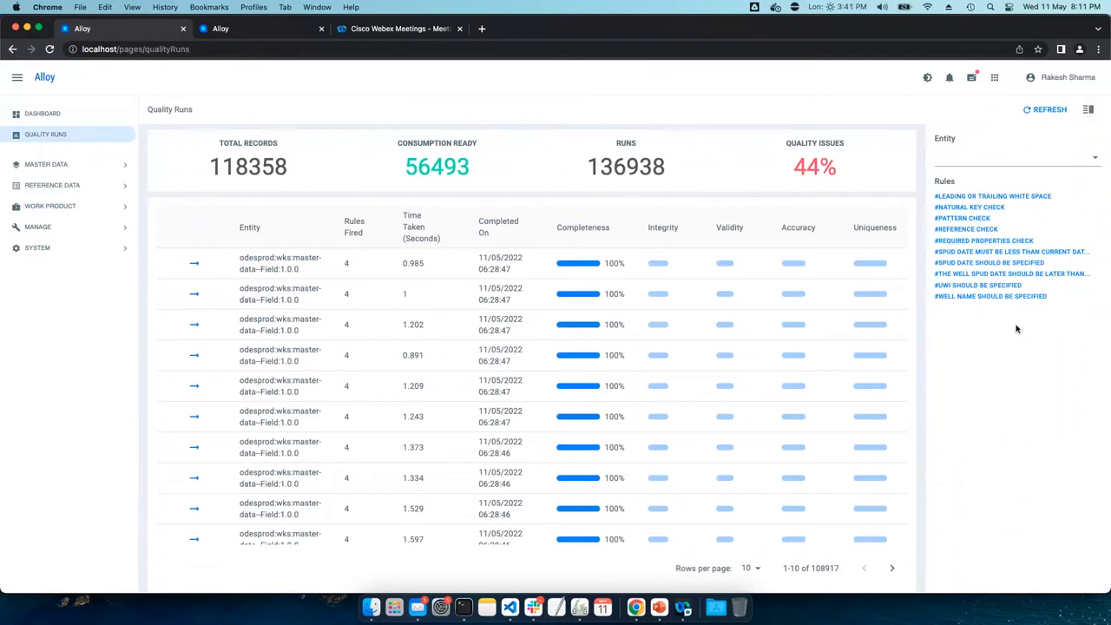
mouse_move(1025, 205)
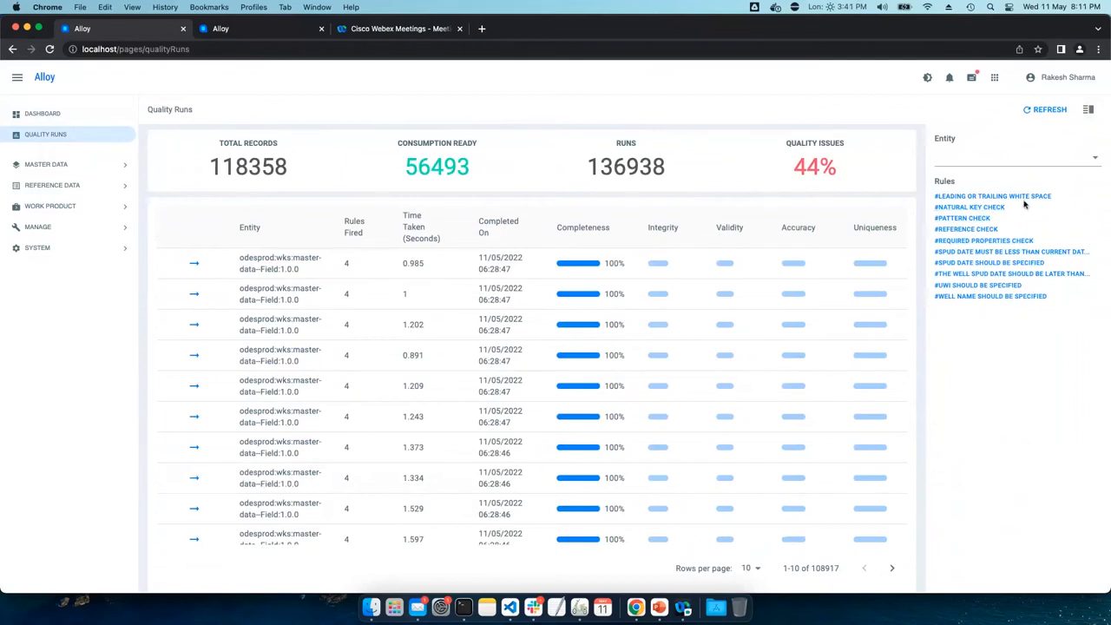
mouse_move(994, 196)
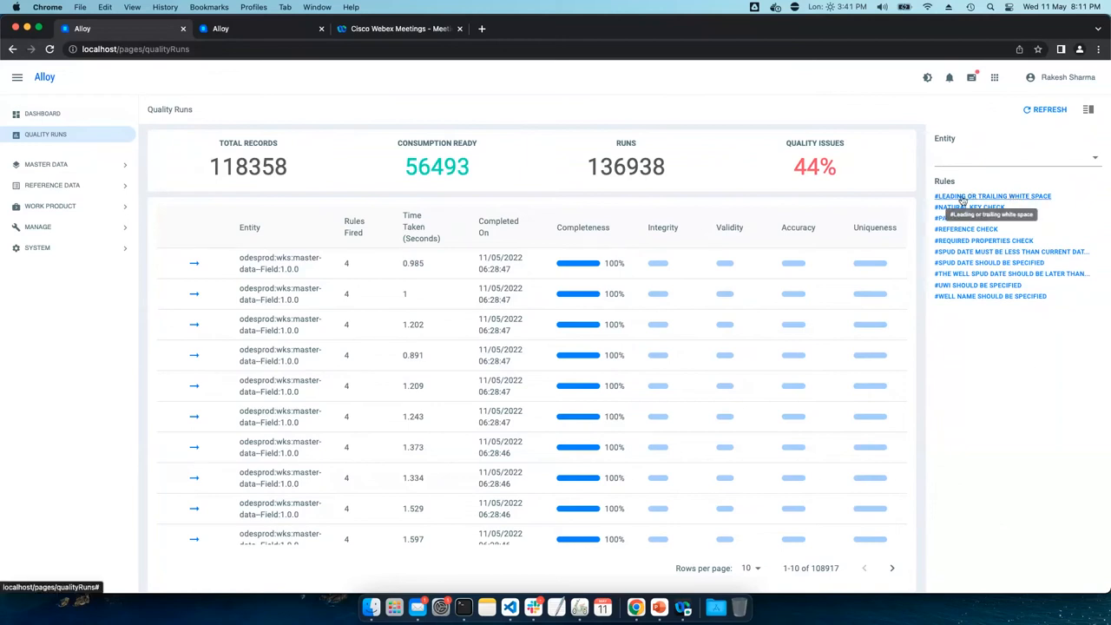
mouse_move(1038, 205)
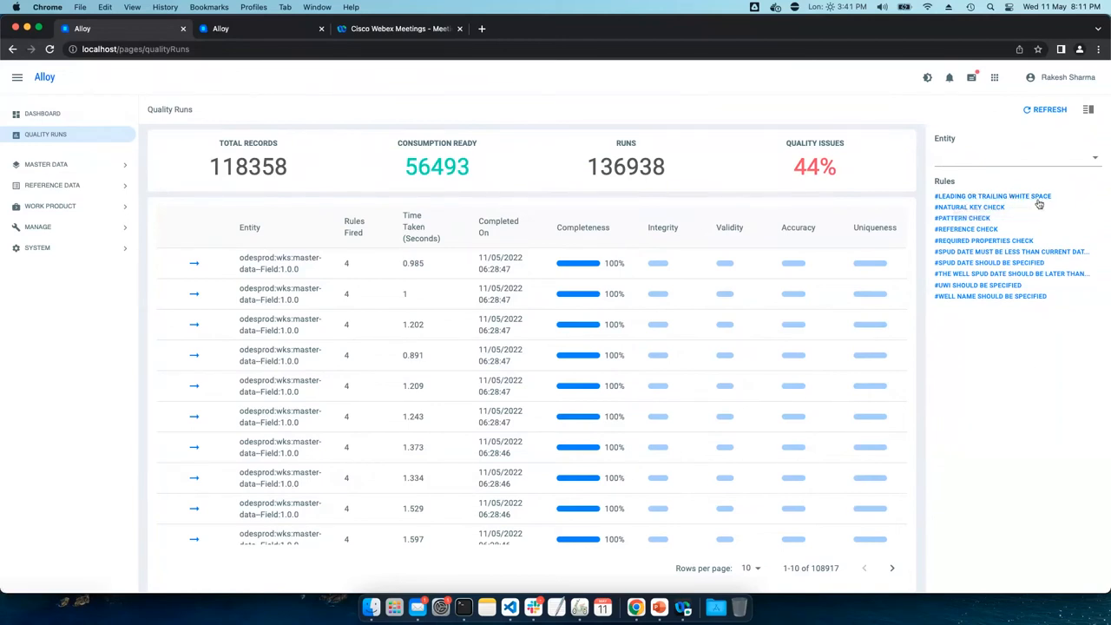
Filter the Quality Runs list to the leading or trailing white space rule, leaving 27 matching runs
left_click(993, 197)
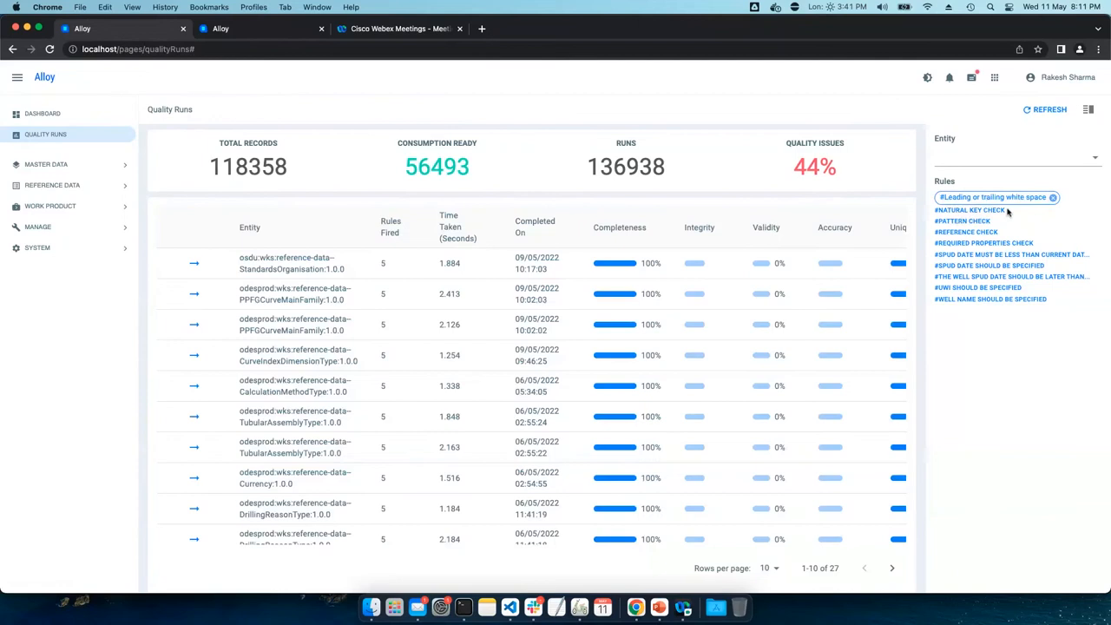
mouse_move(564, 330)
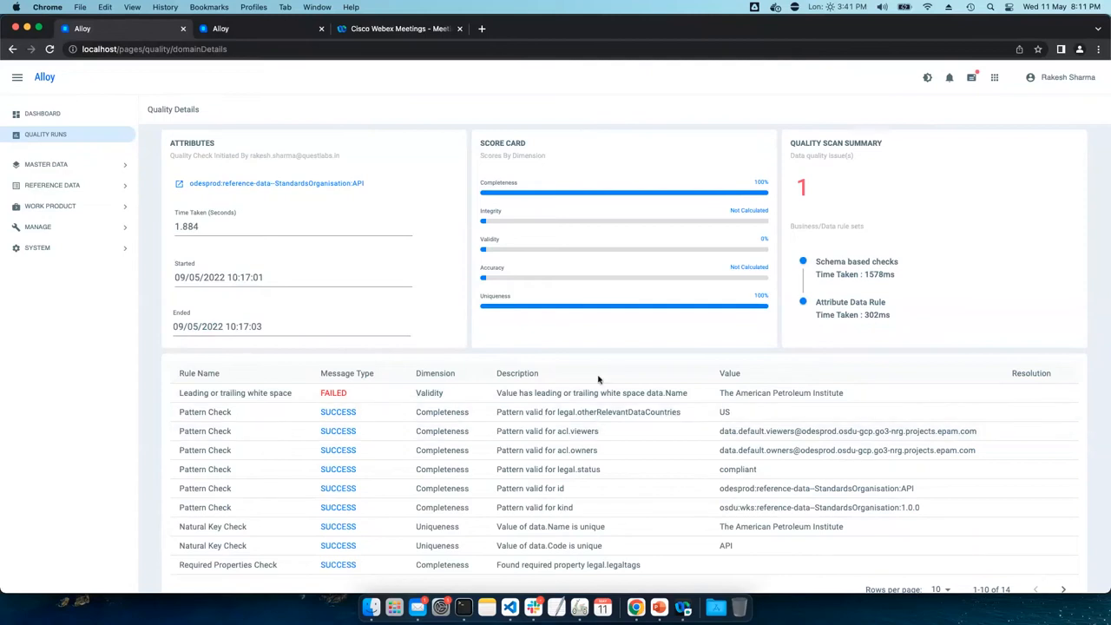
Go back to the quality dashboard and expand Manage to reveal Schema and Rule Library
left_click(42, 113)
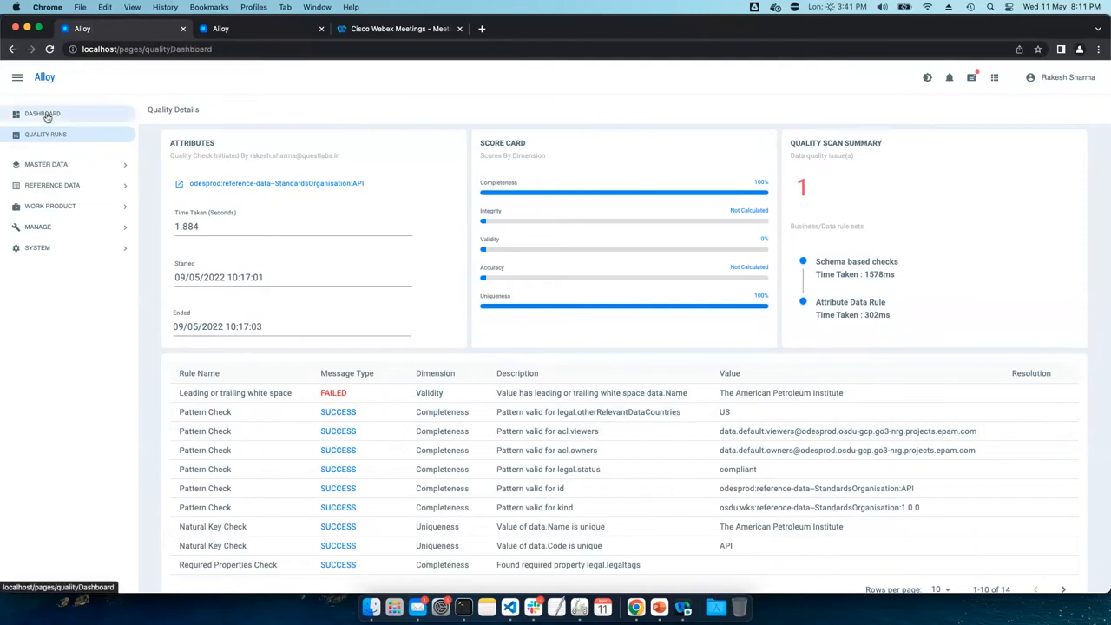
left_click(42, 113)
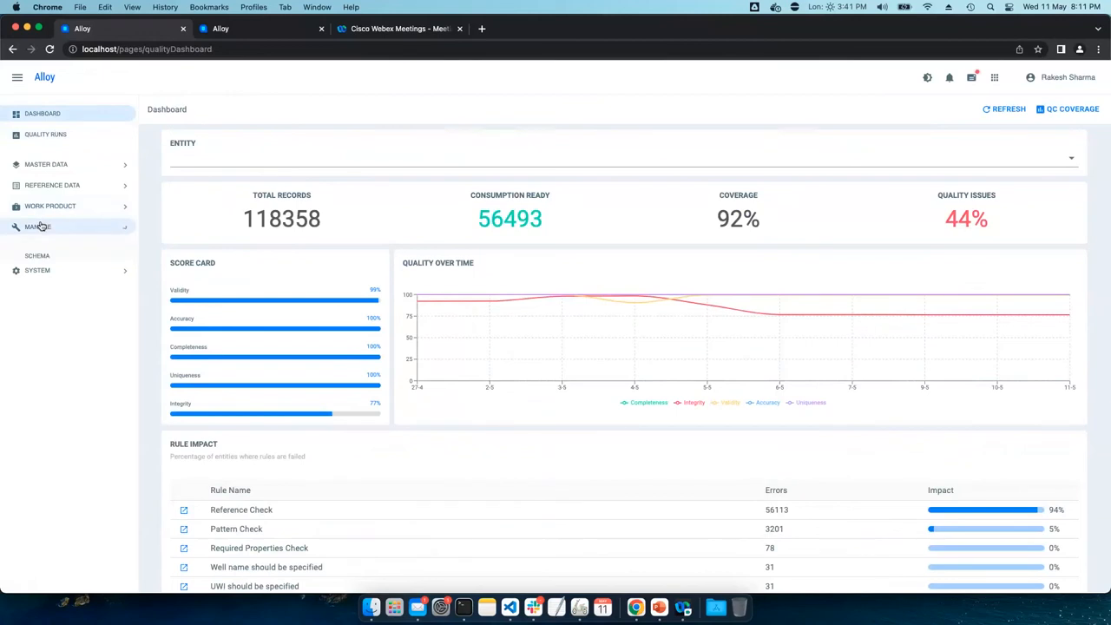
left_click(38, 226)
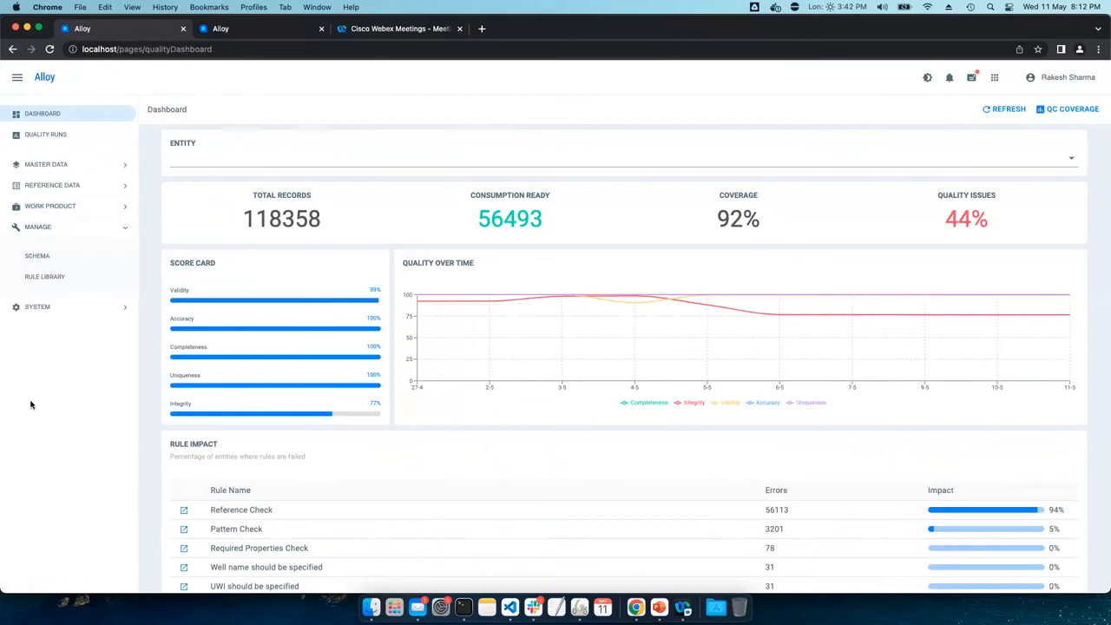
mouse_move(636, 375)
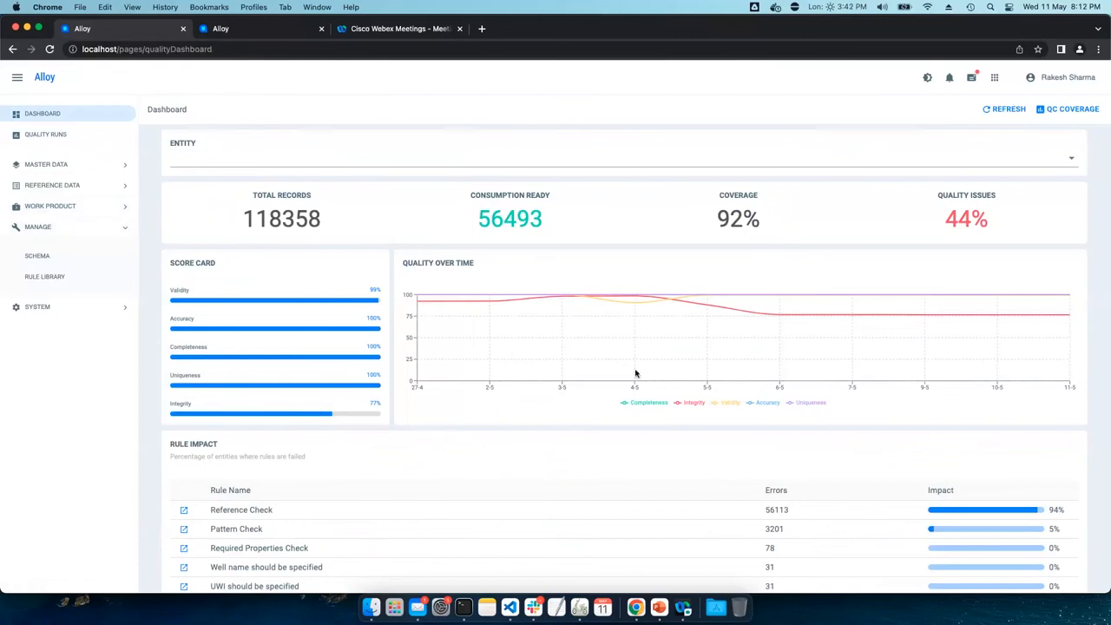
mouse_move(594, 469)
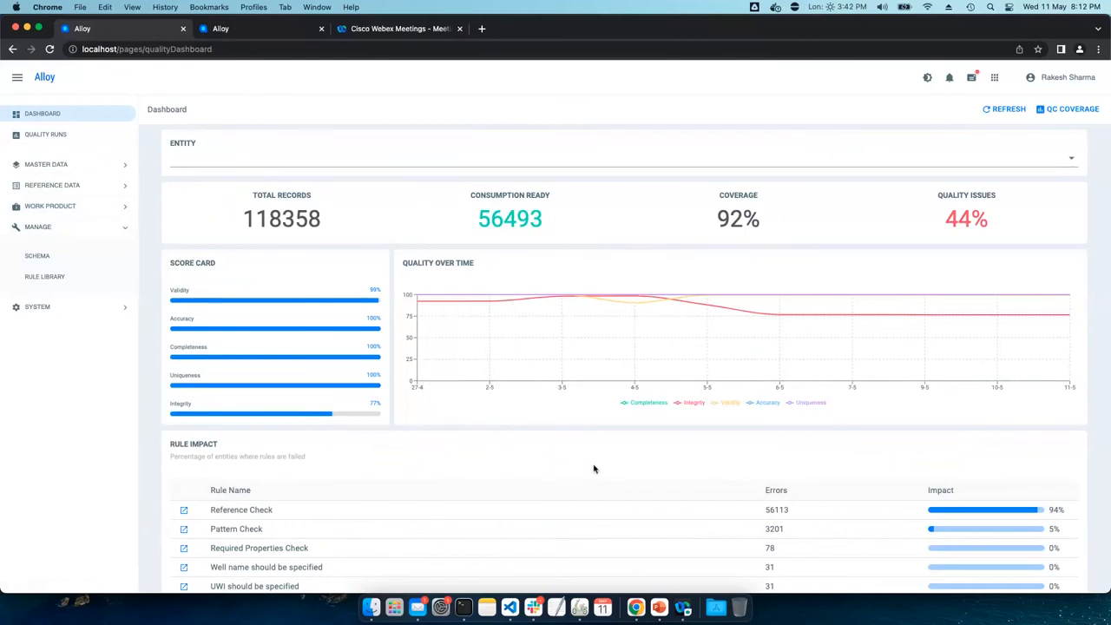
Open the Rules Library and enter the Well custom rule set to see its three business rules
left_click(45, 276)
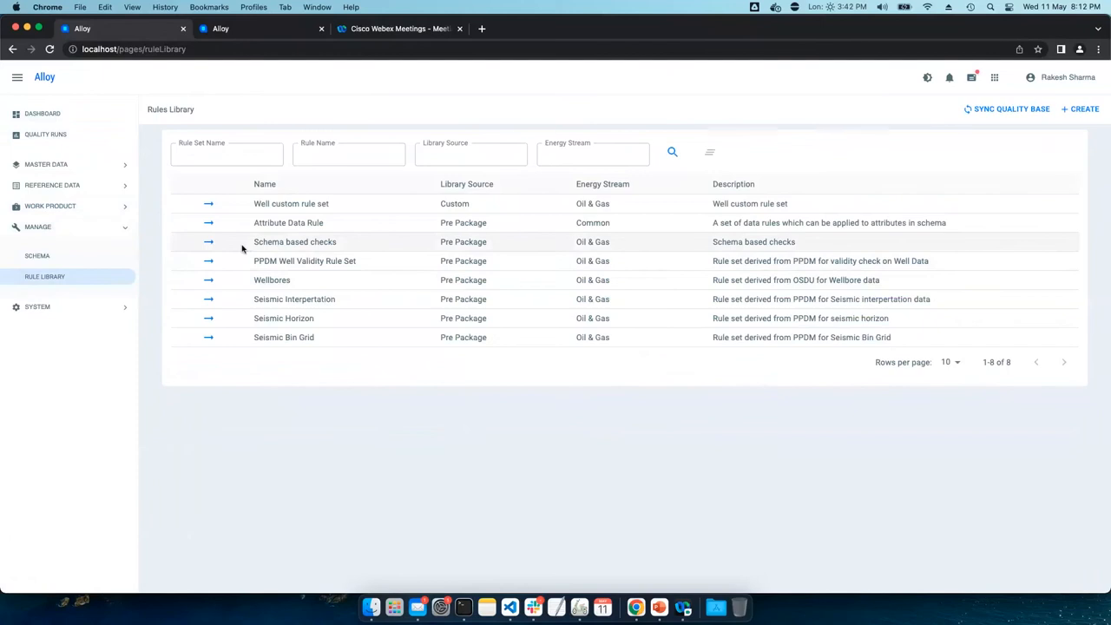
left_click(295, 241)
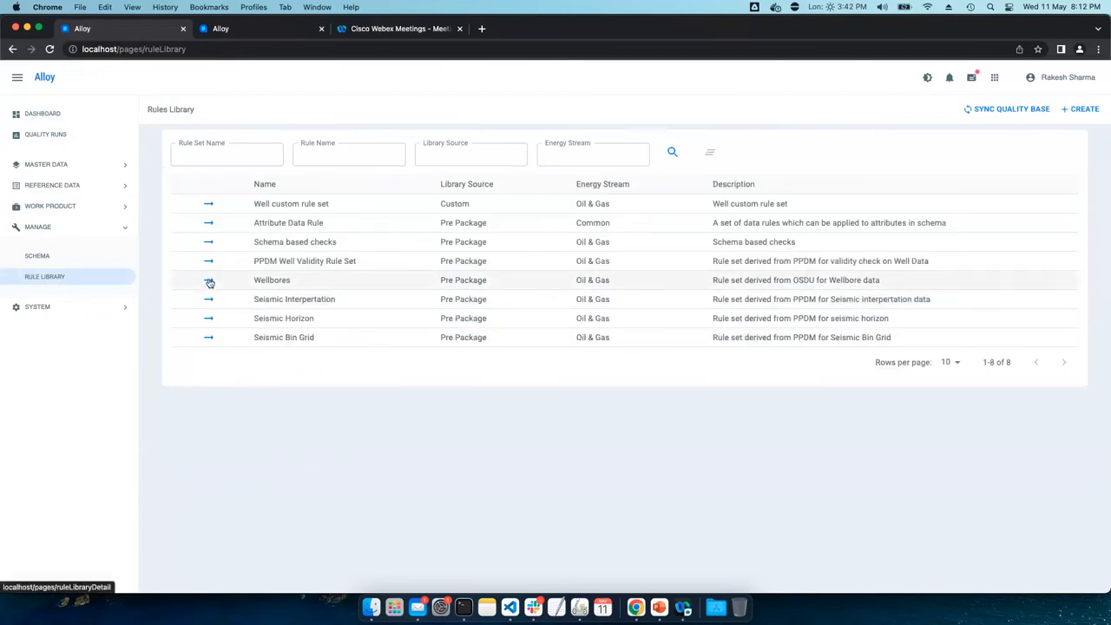
left_click(271, 280)
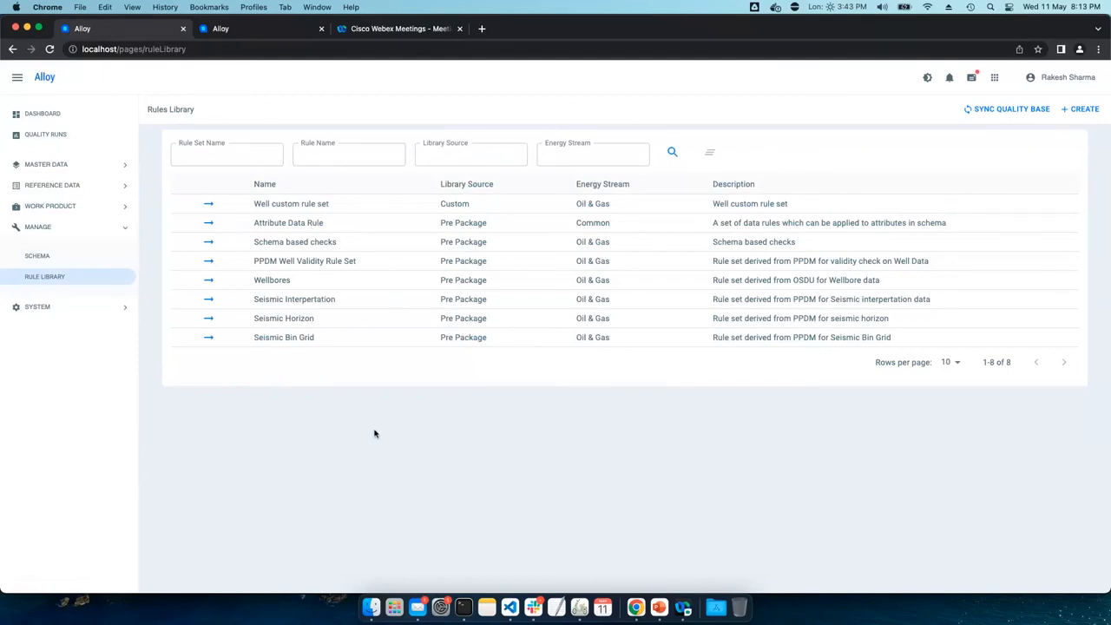
mouse_move(318, 340)
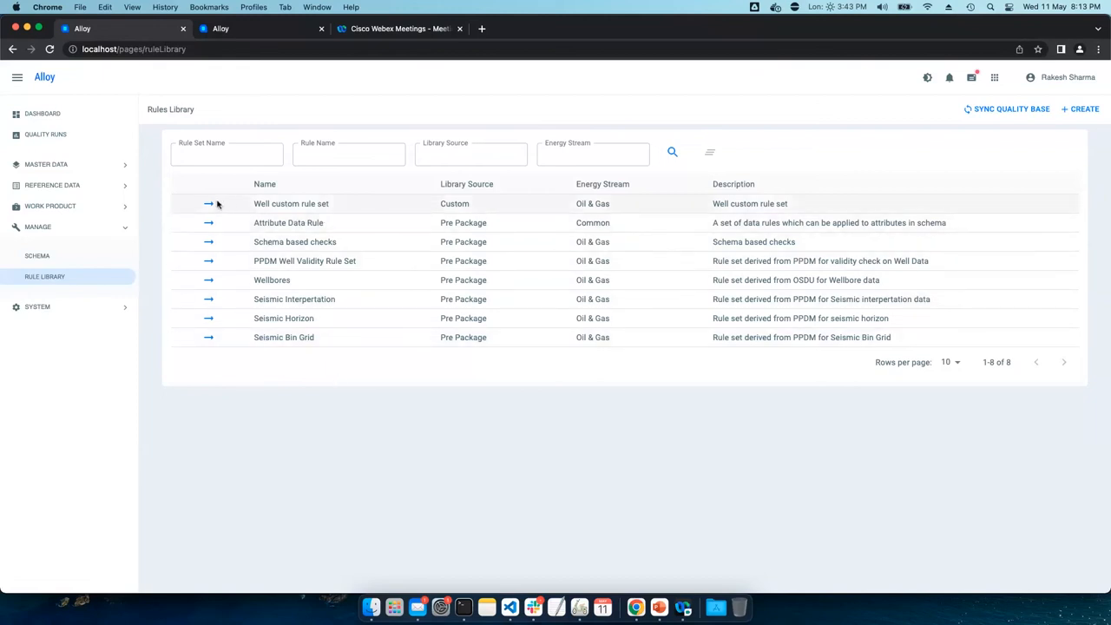
mouse_move(459, 403)
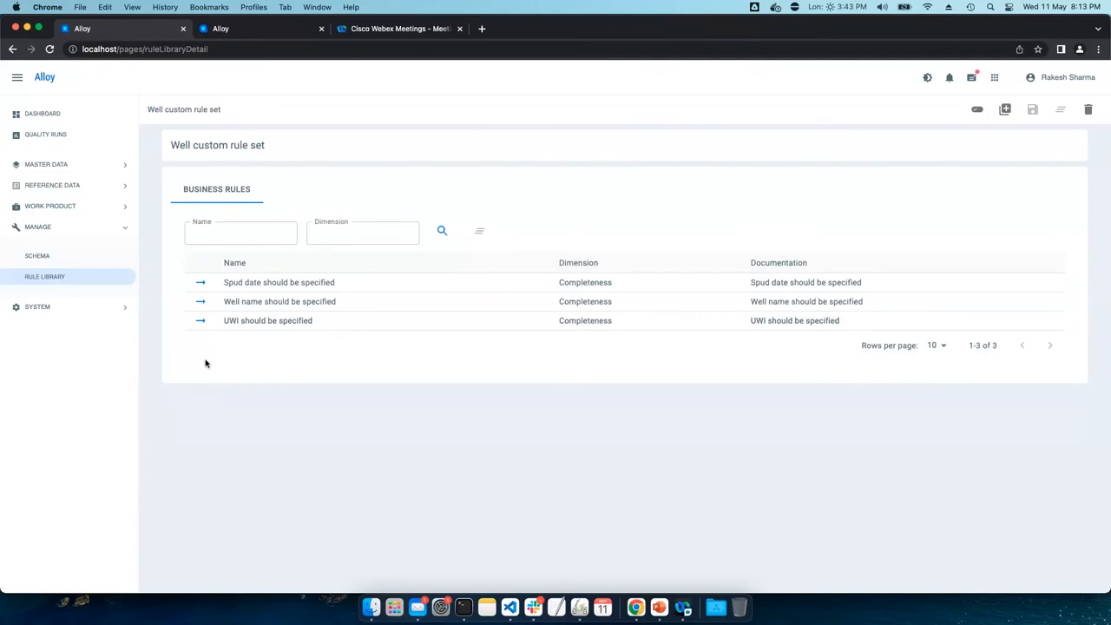
mouse_move(206, 342)
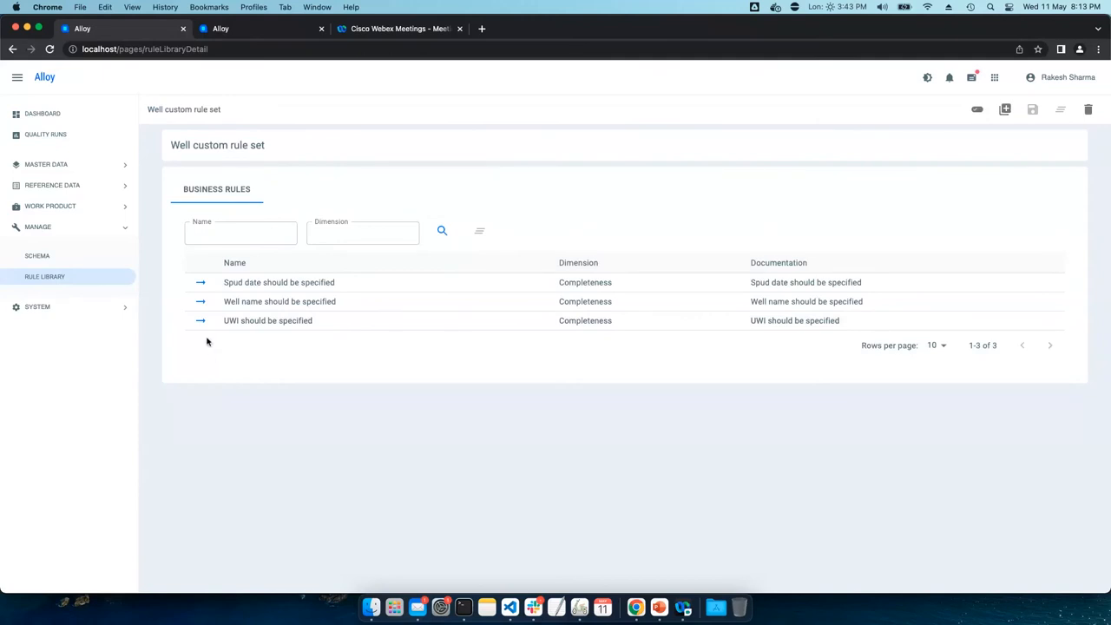
left_click(267, 320)
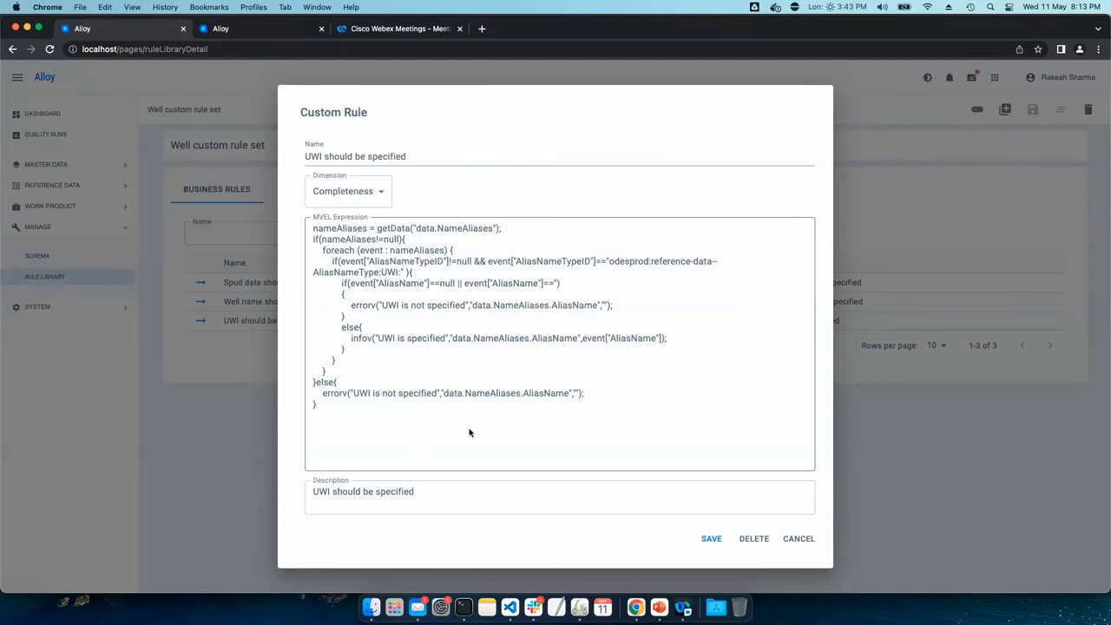
mouse_move(403, 382)
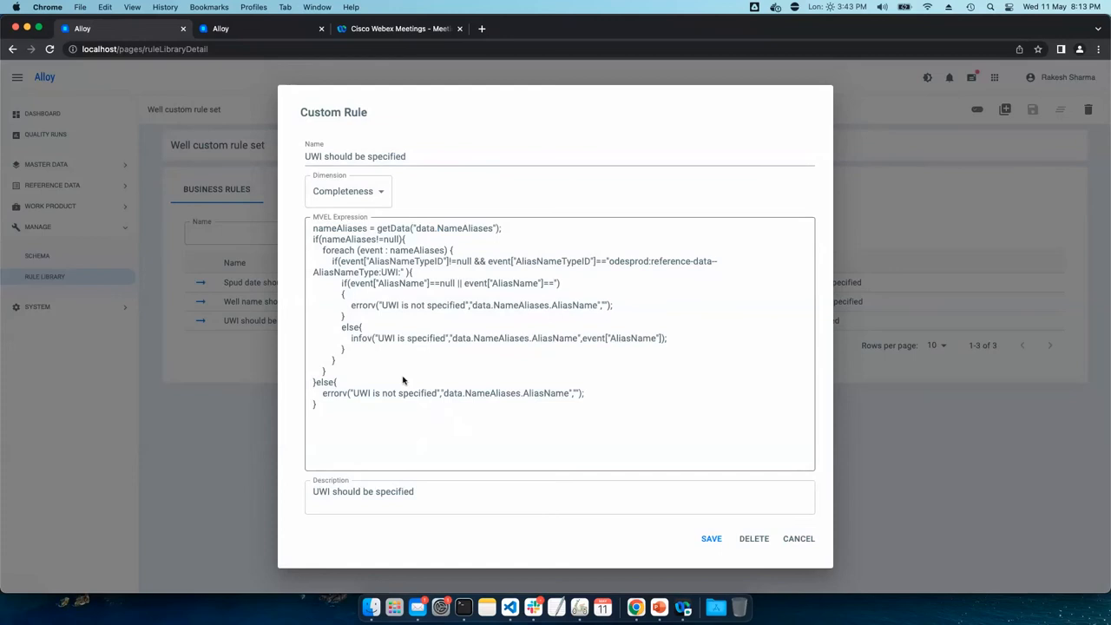
left_click(348, 191)
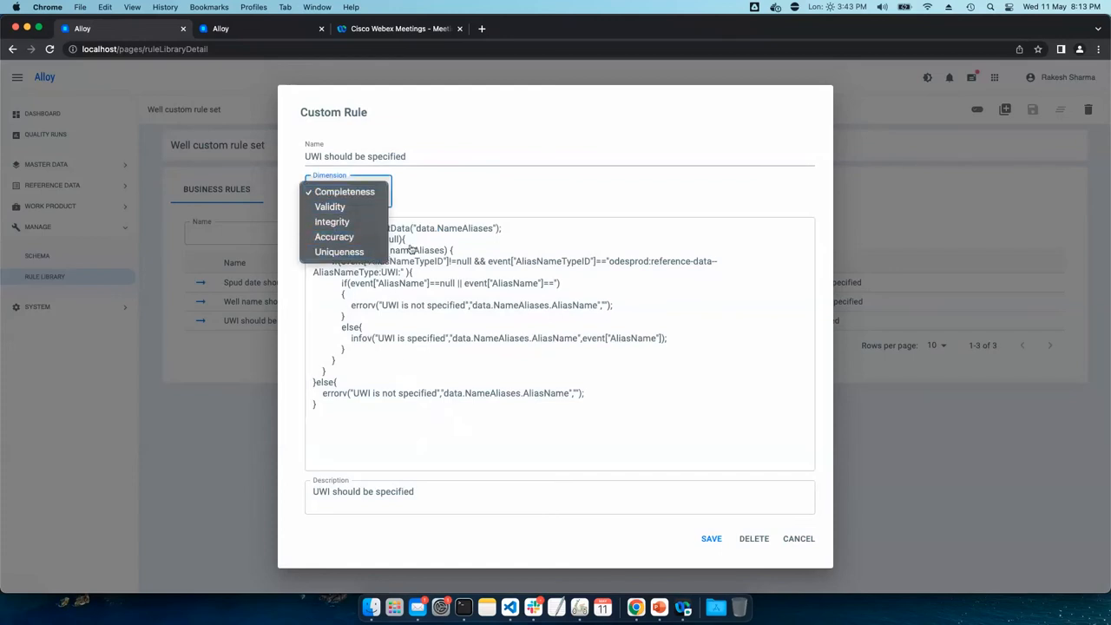
left_click(343, 191)
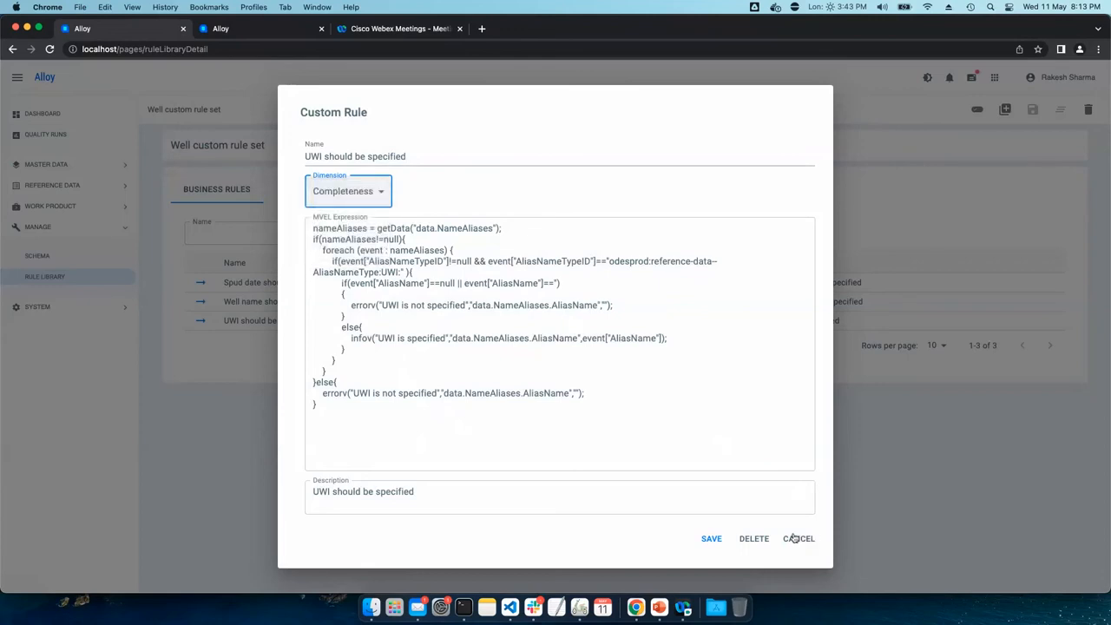
Cancel the UWI should be specified rule and review the energy streams, keeping Oil & Gas selected
left_click(798, 538)
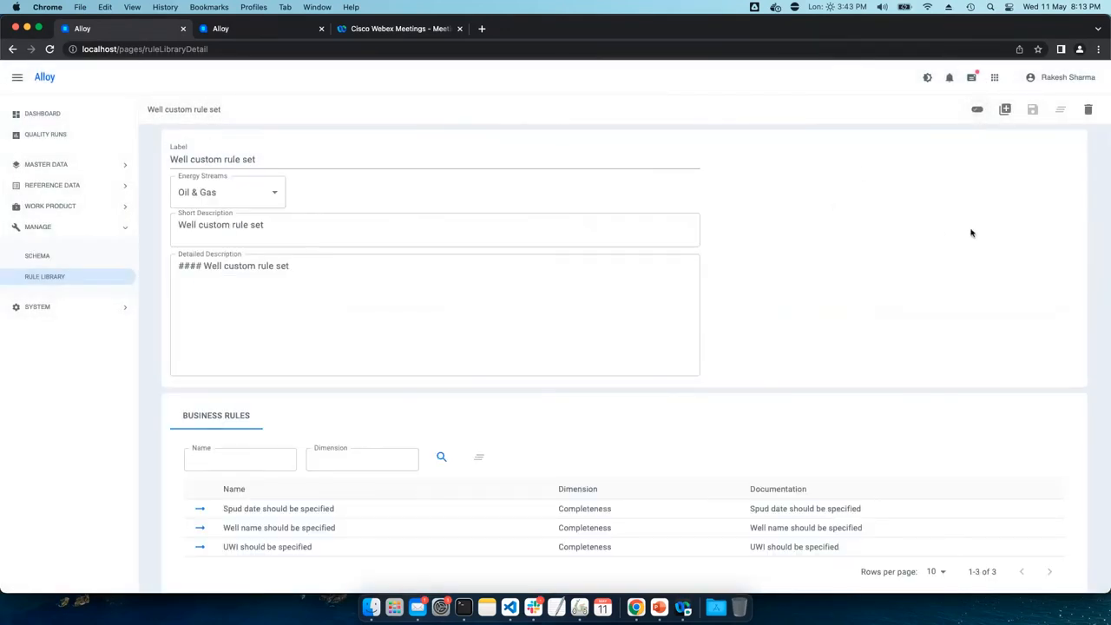
mouse_move(300, 212)
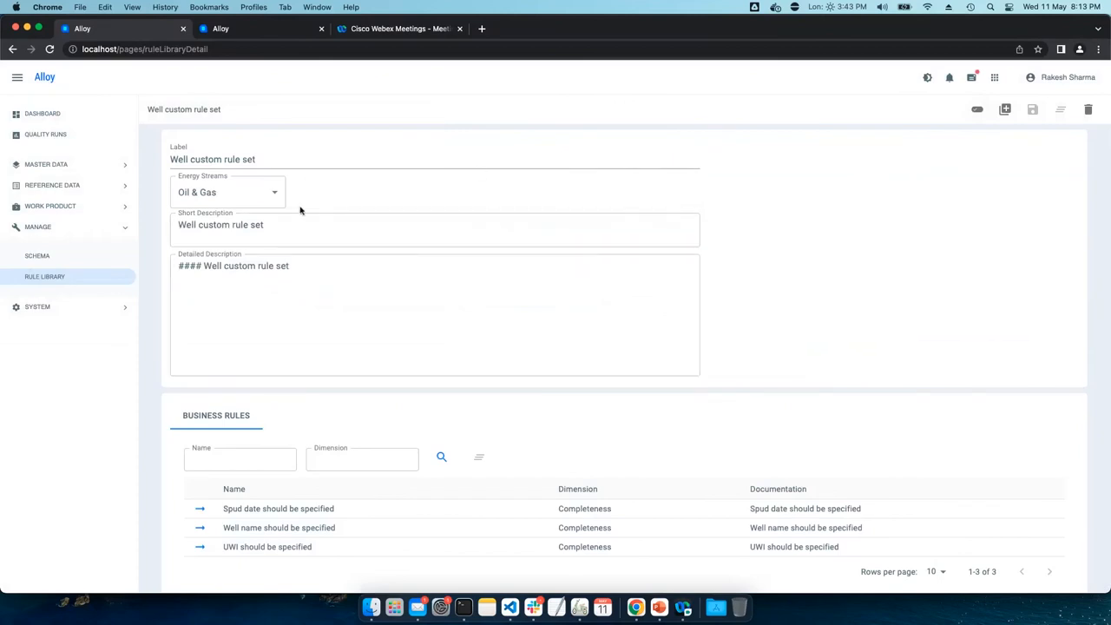
mouse_move(341, 201)
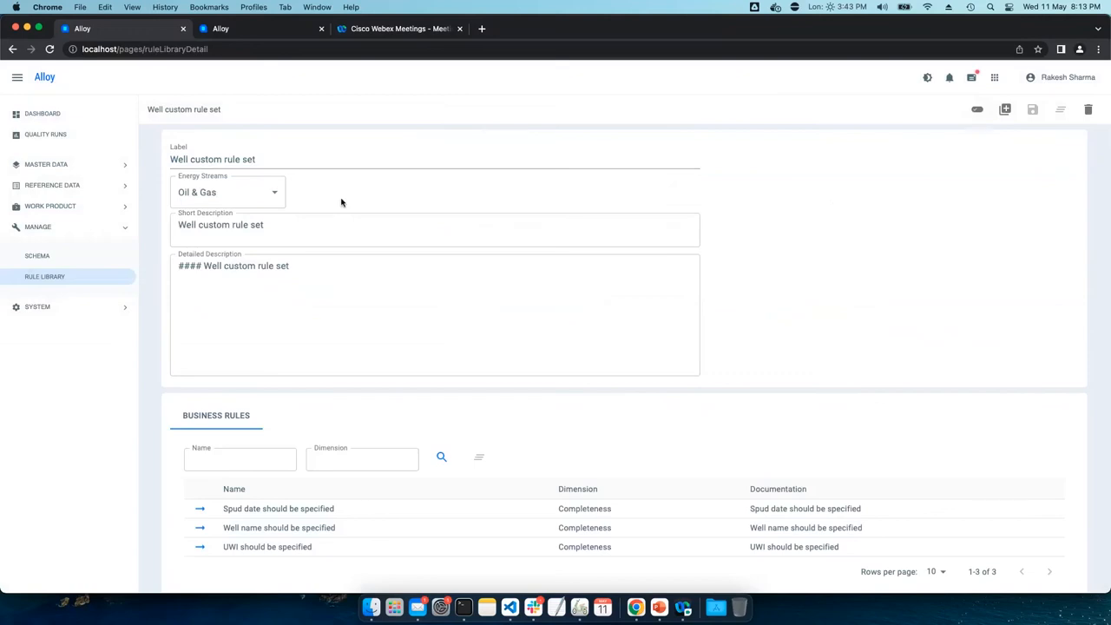
left_click(226, 191)
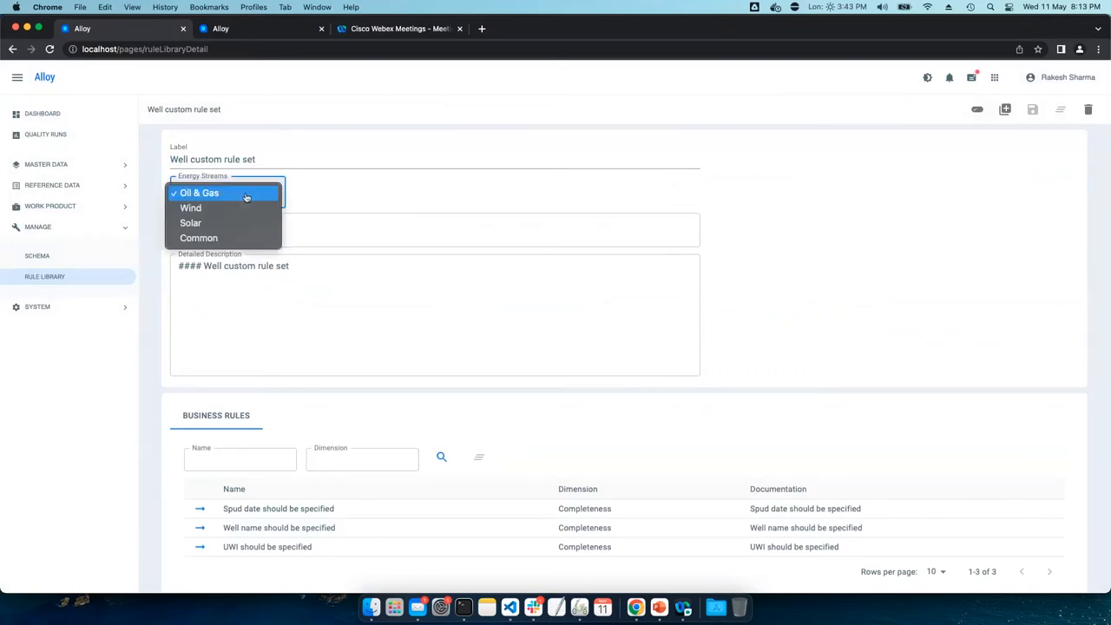
mouse_move(274, 202)
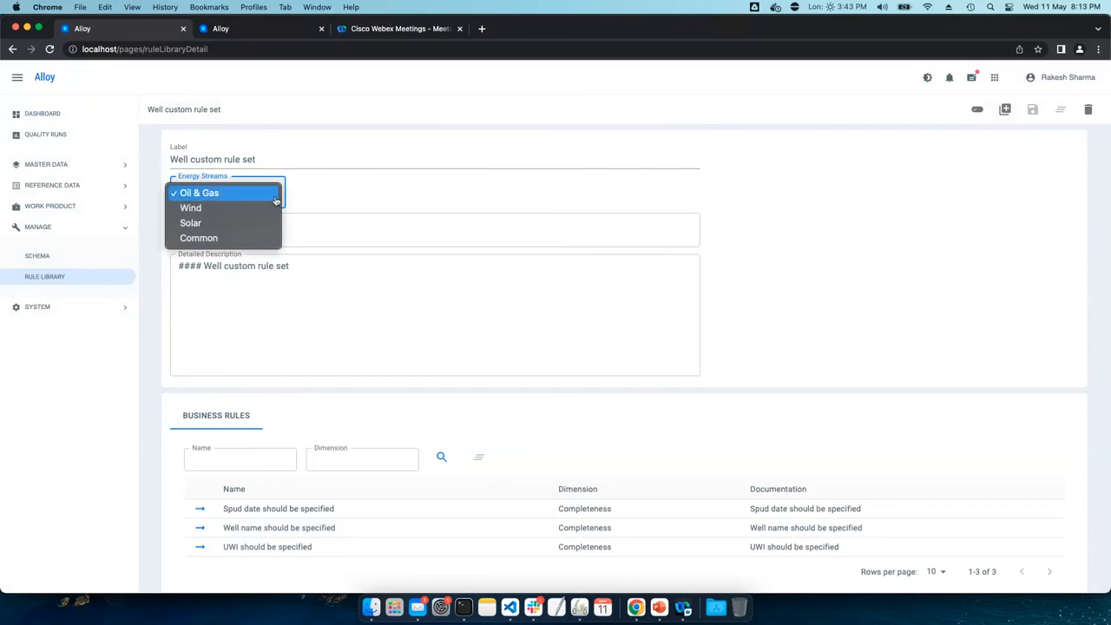
mouse_move(191, 208)
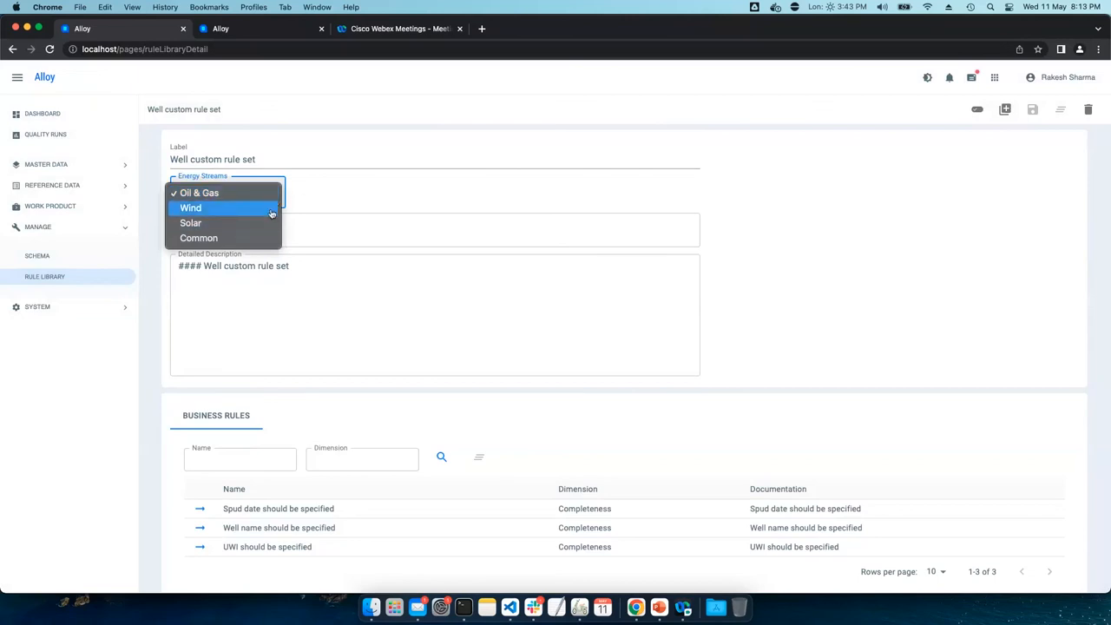
left_click(198, 193)
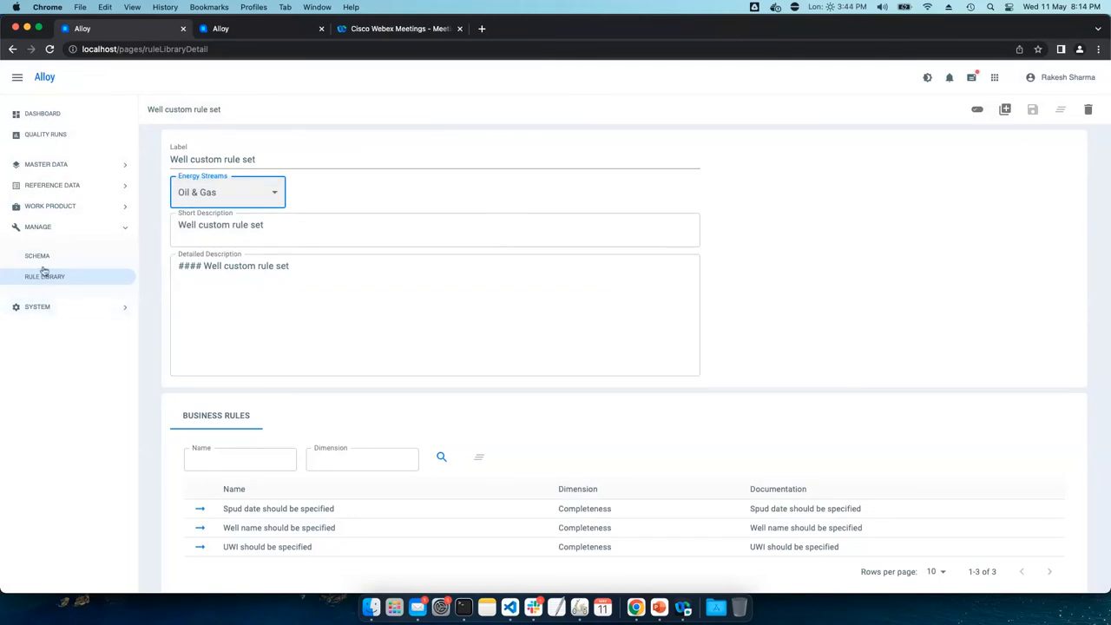
Show the Wellbore schema's 167 attributes and move to their second page
left_click(36, 255)
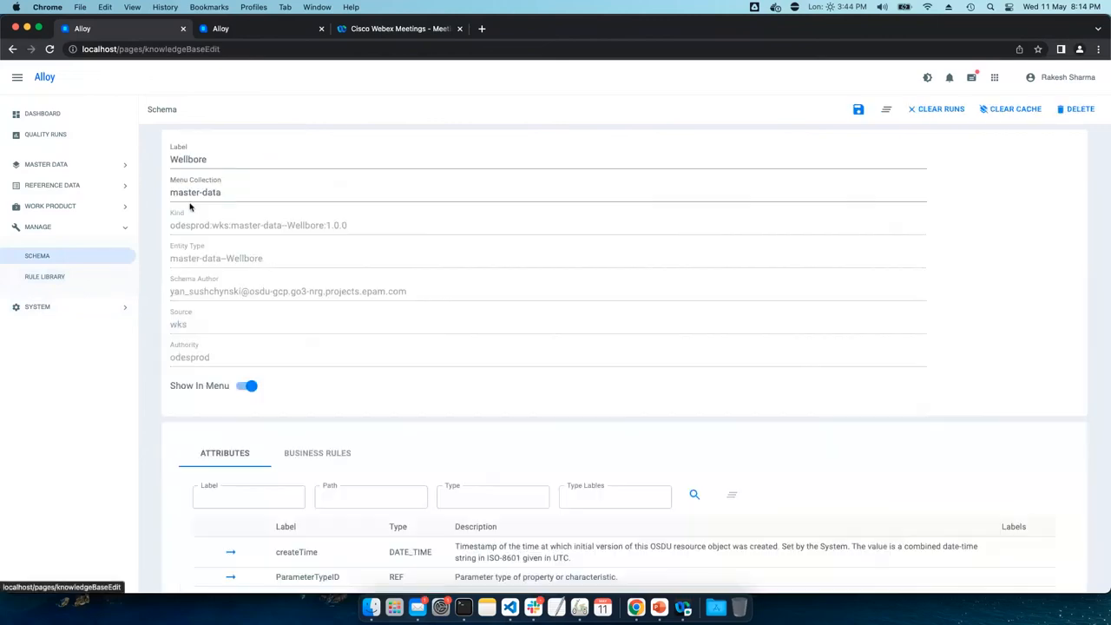
mouse_move(266, 268)
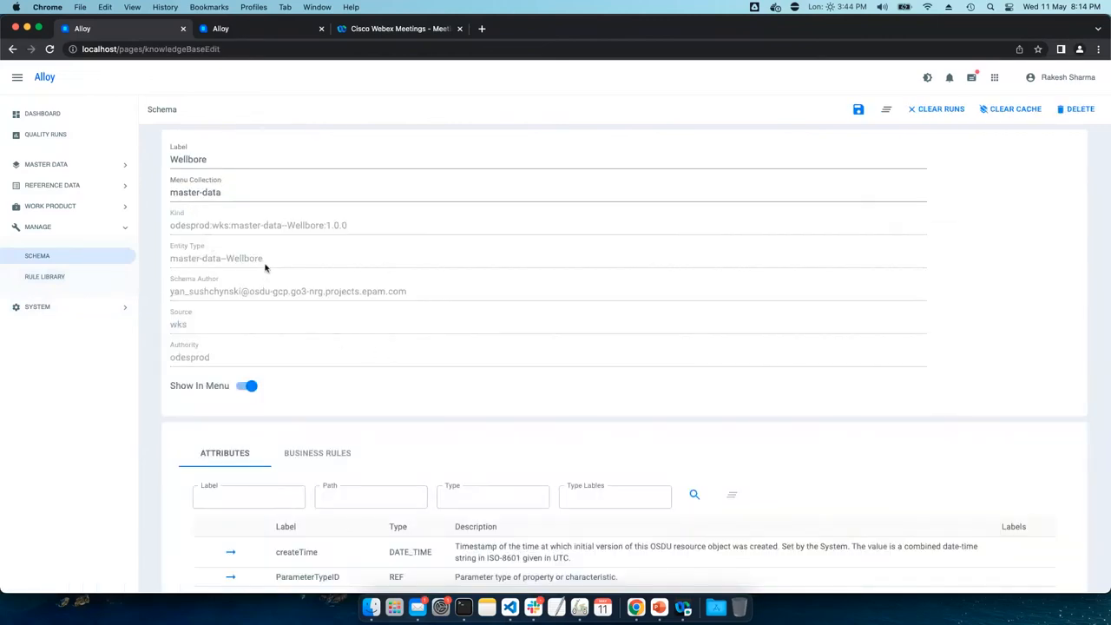
scroll("down", 3)
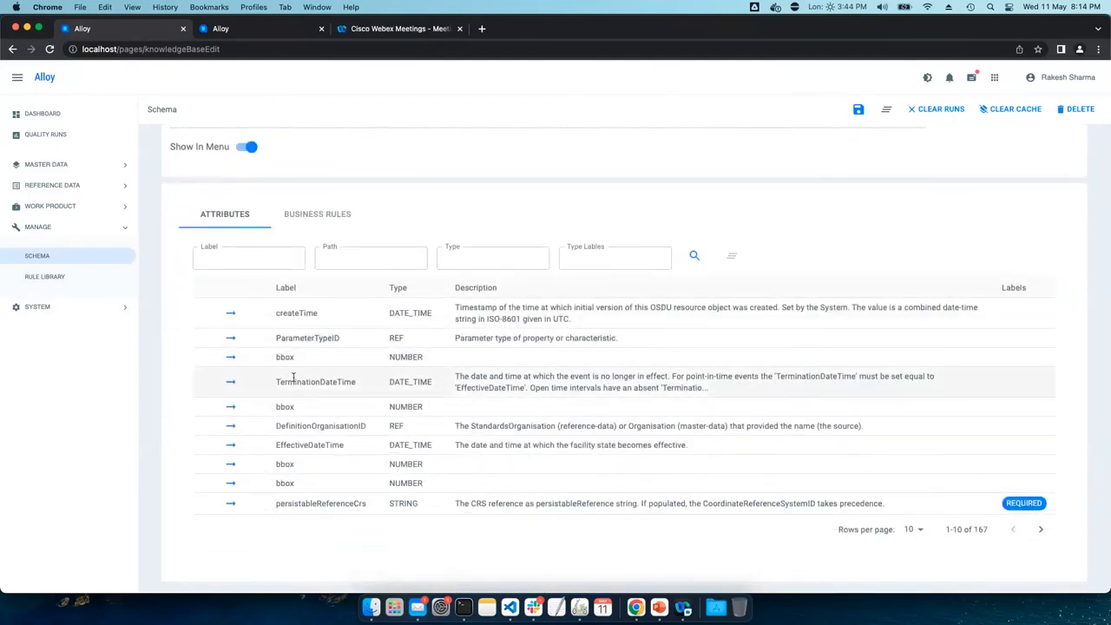
left_click(1042, 528)
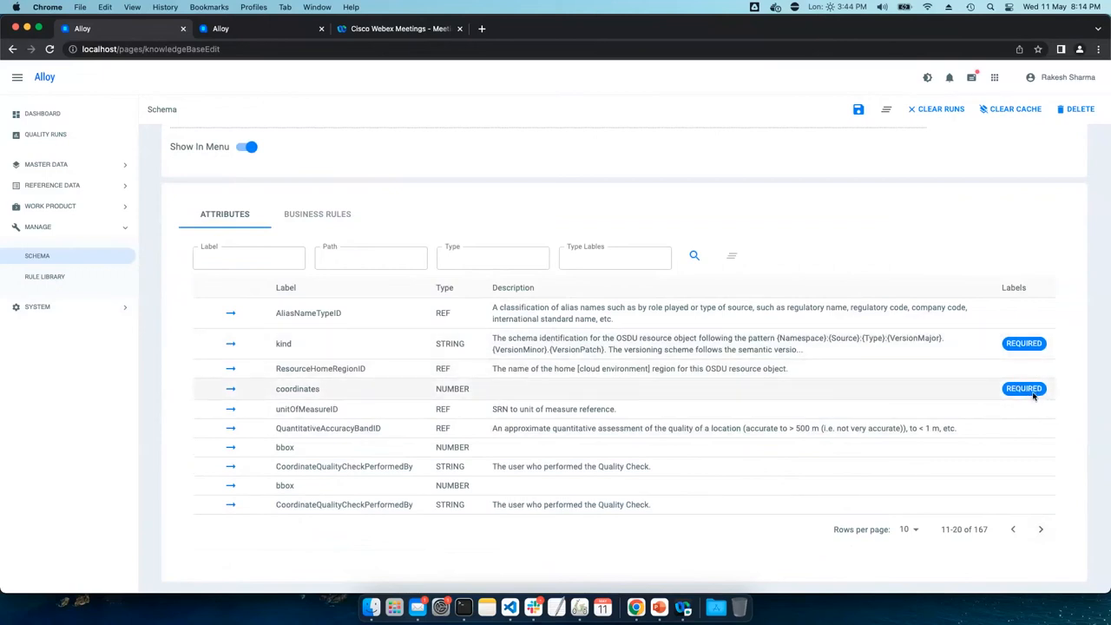
mouse_move(927, 375)
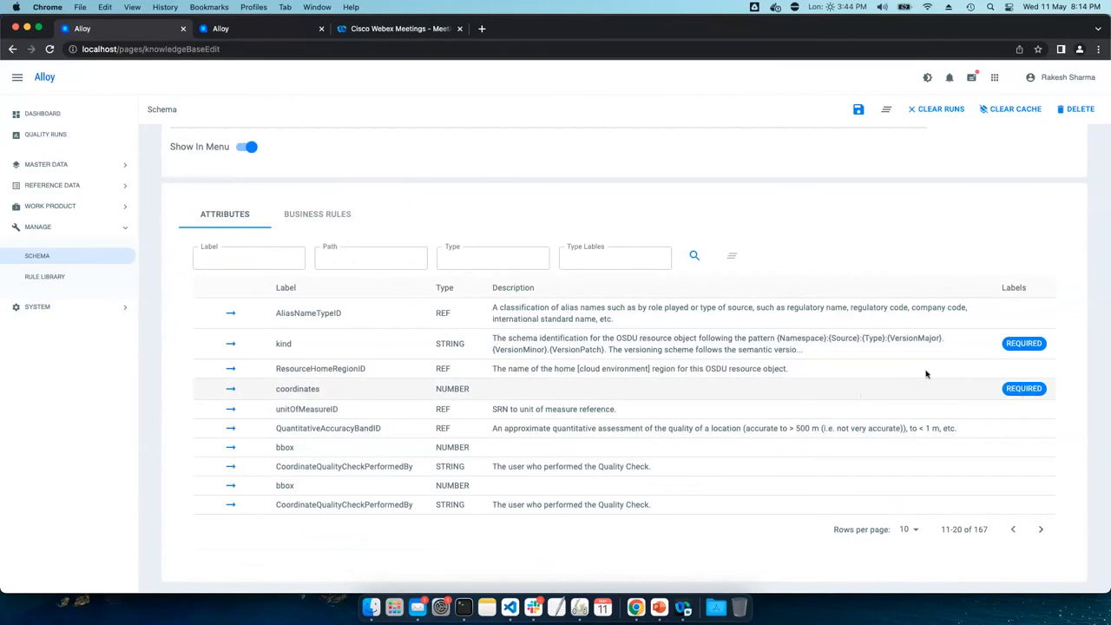
mouse_move(323, 241)
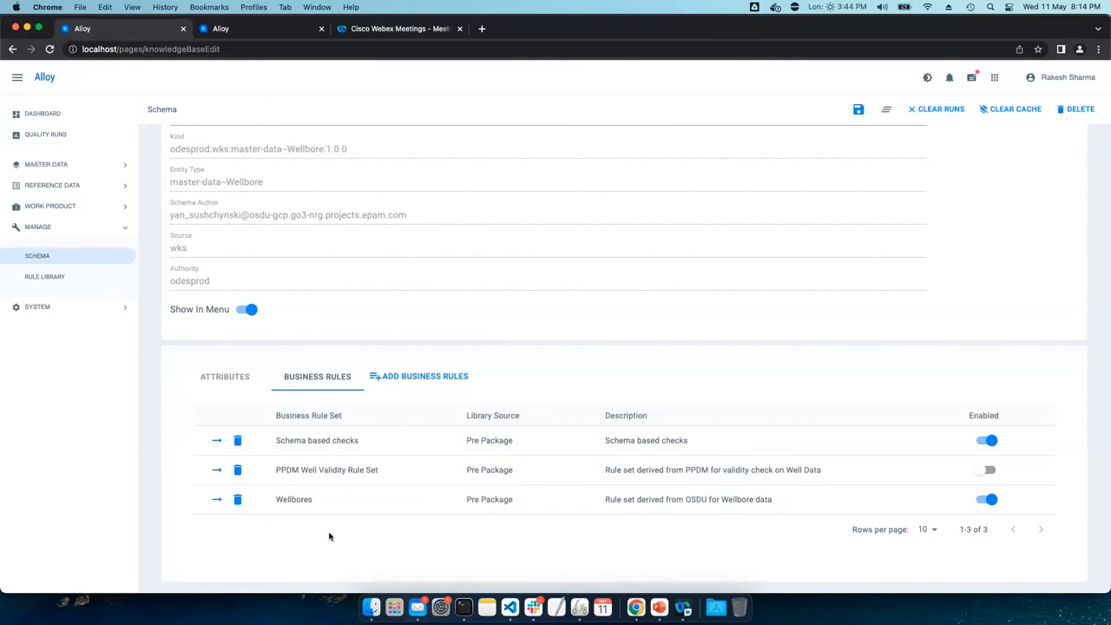
mouse_move(420, 375)
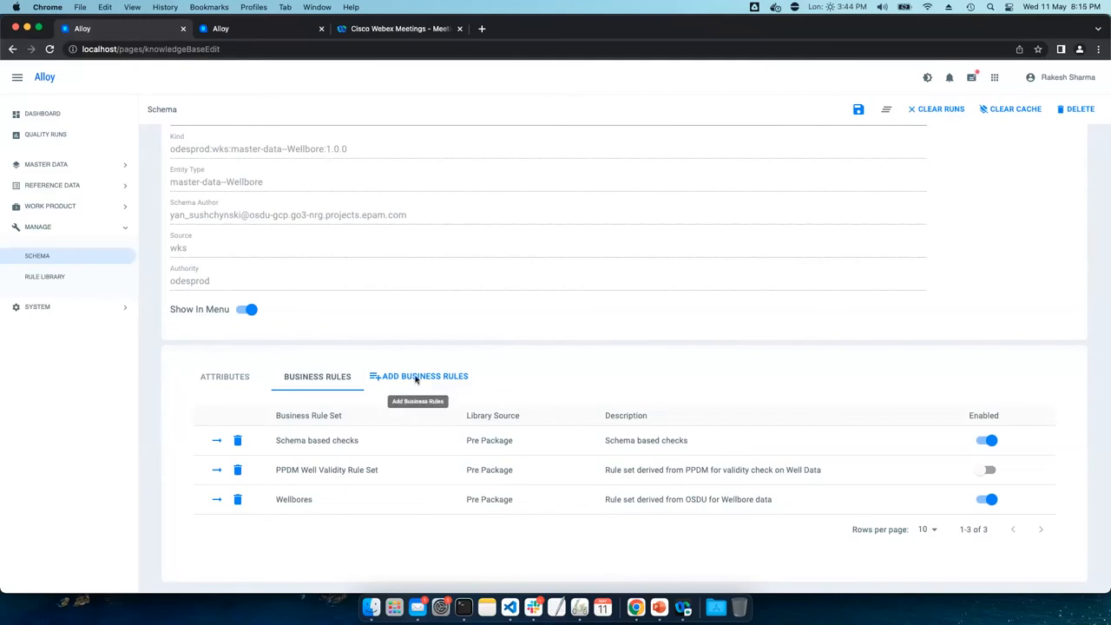
View the business rules library for the Wellbore schema, then move to the Quality Runs overview
left_click(420, 375)
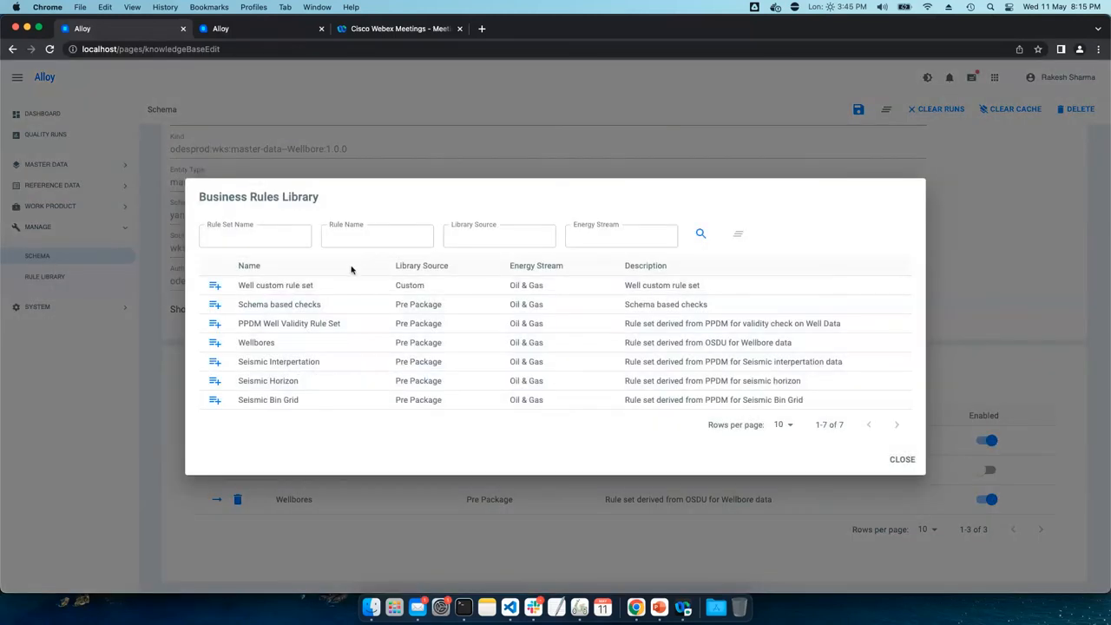
mouse_move(316, 314)
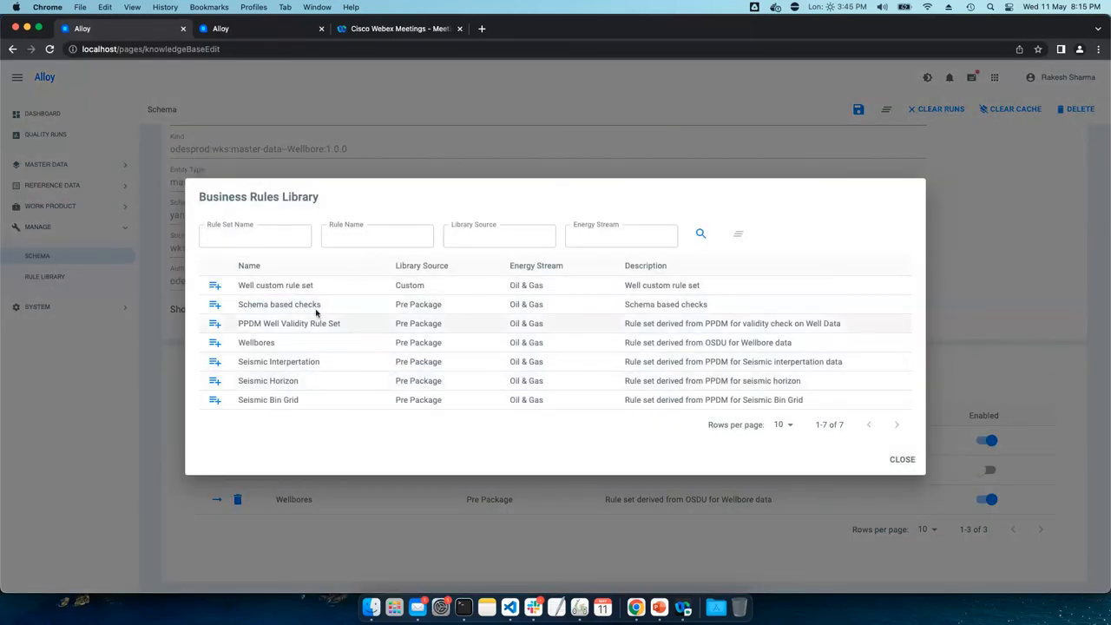
mouse_move(373, 311)
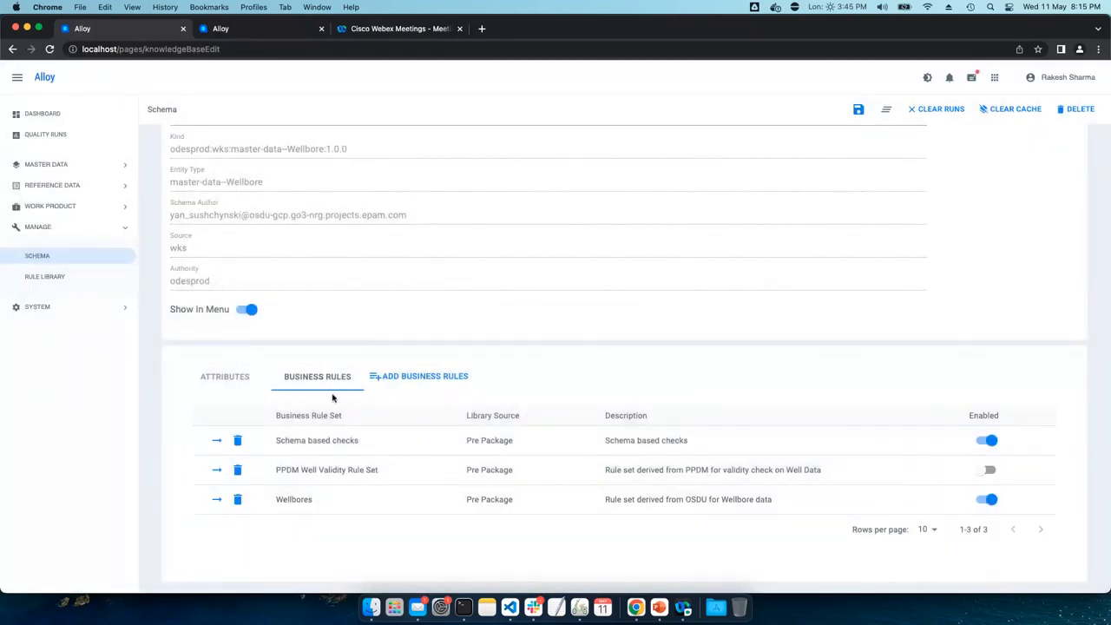
left_click(46, 134)
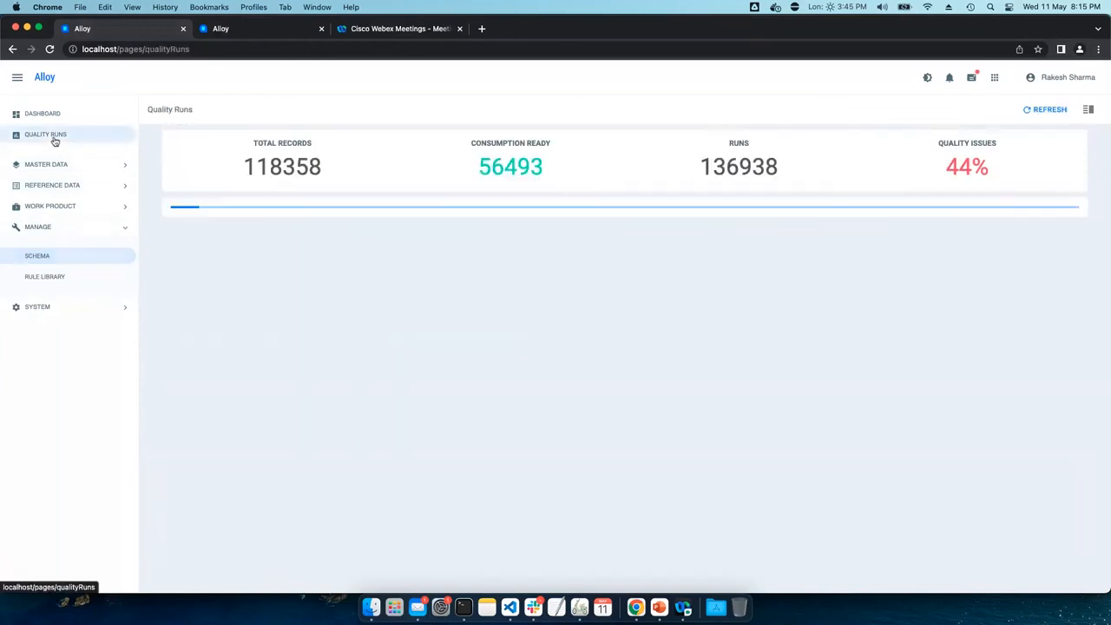
List the 5320 Wellbore master data records via the Master Data menu
left_click(45, 163)
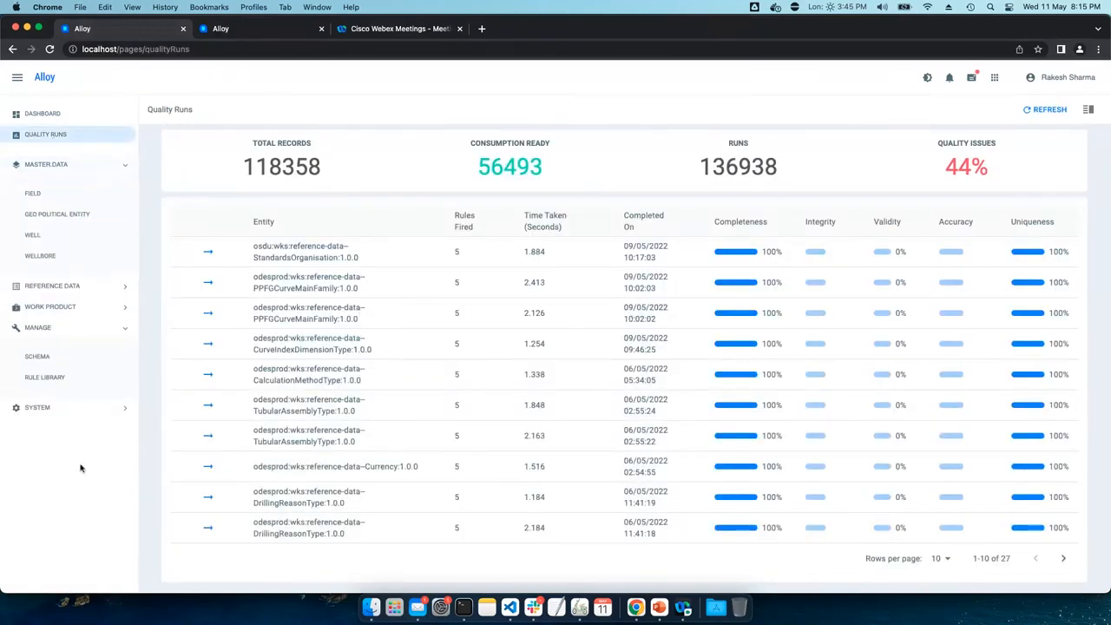
mouse_move(83, 497)
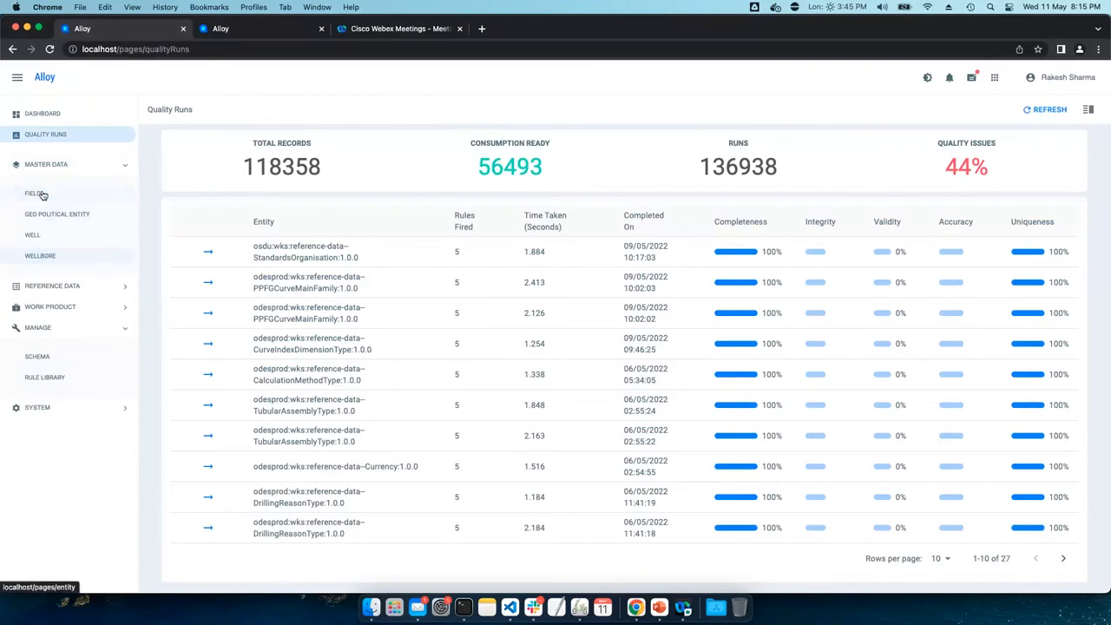
left_click(40, 256)
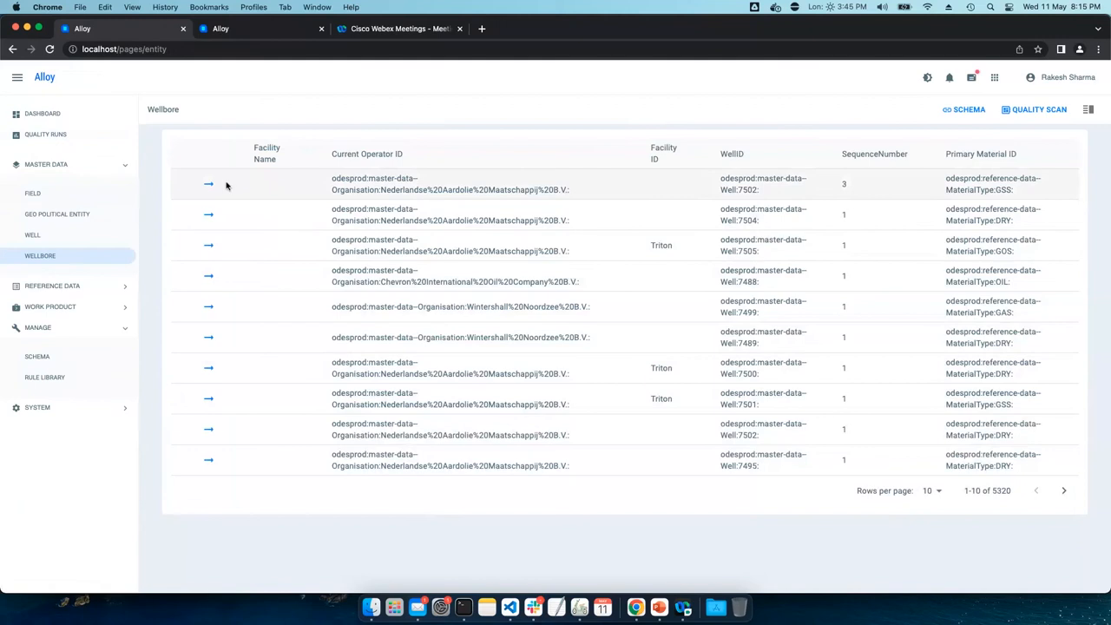
Scan Wellbore 7503 so a fifth quality run scoring 100% joins its history
left_click(208, 184)
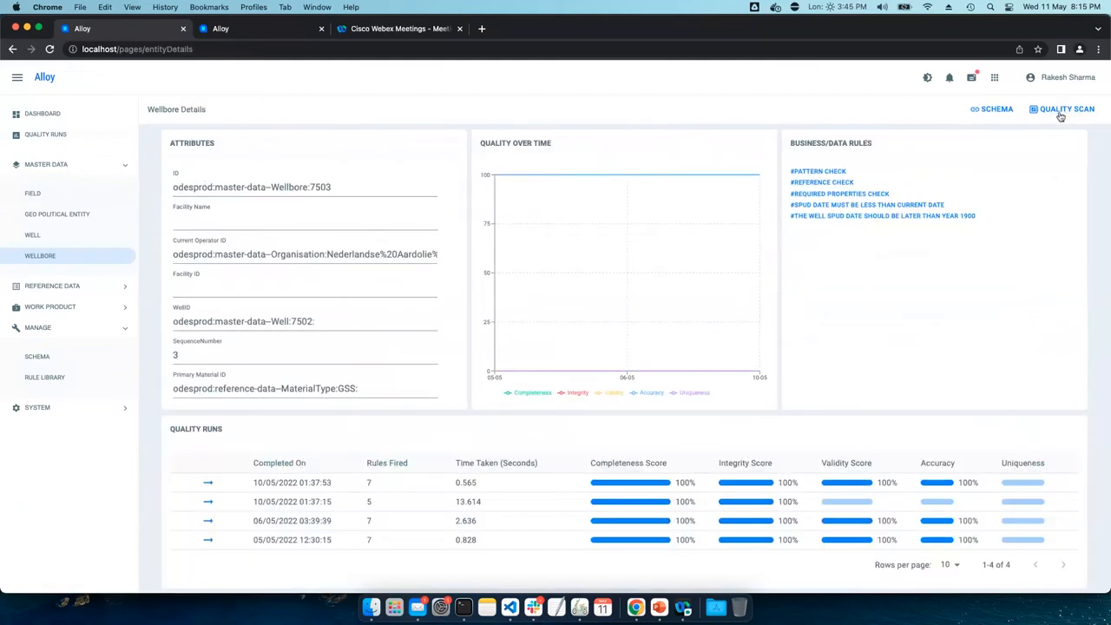
left_click(1063, 107)
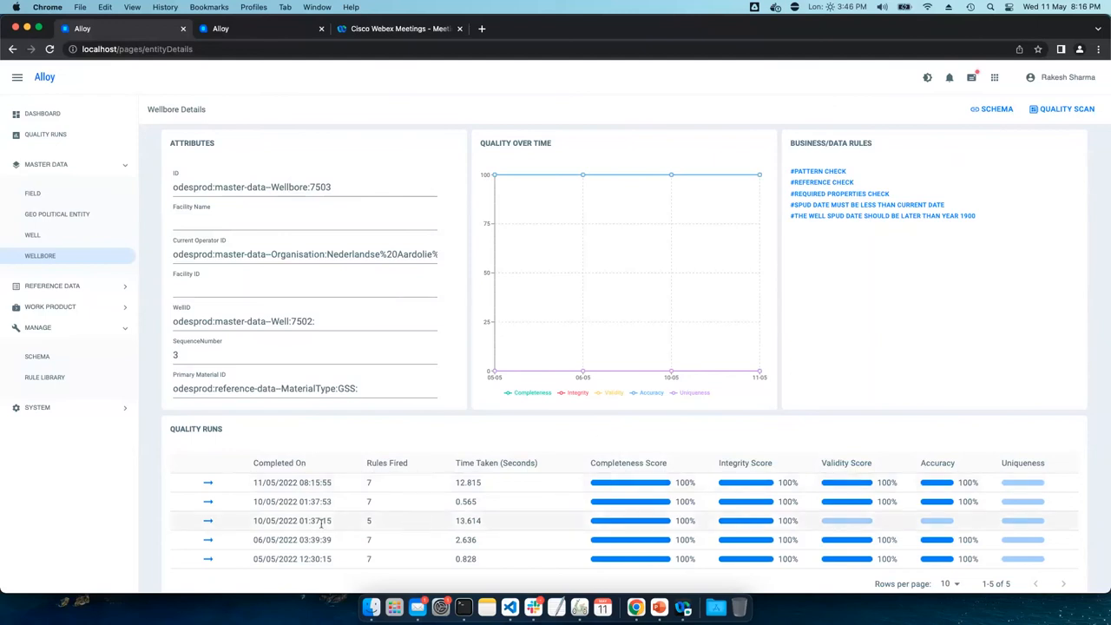
scroll("down", 3)
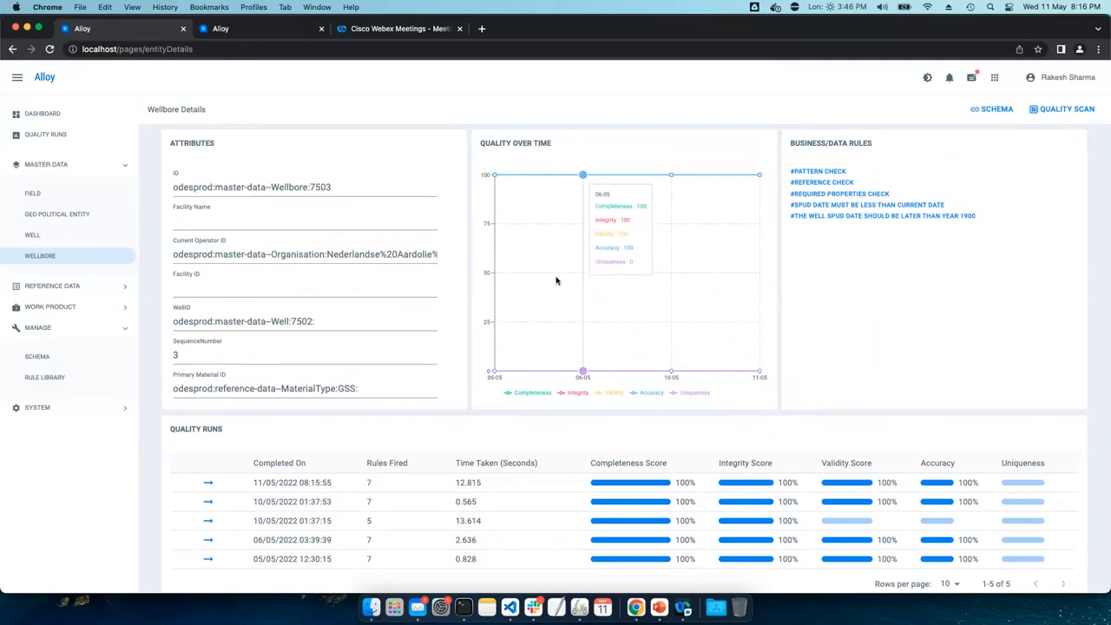
mouse_move(269, 243)
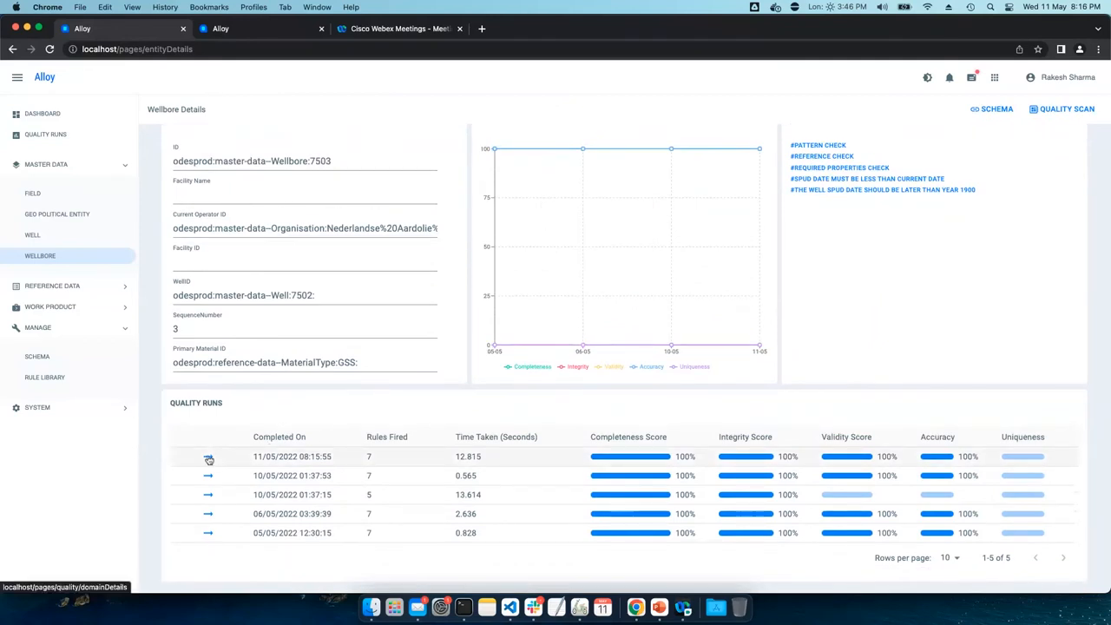
Page through the newest Wellbore 7503 run's 65 rule results to the final entries 61–65
left_click(208, 456)
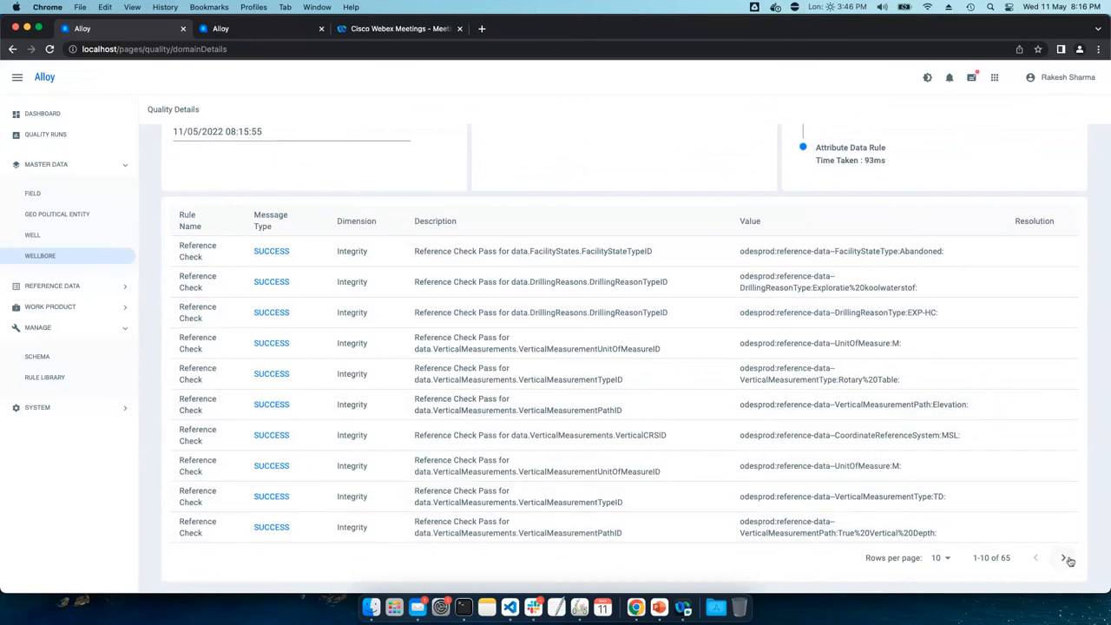
left_click(1066, 557)
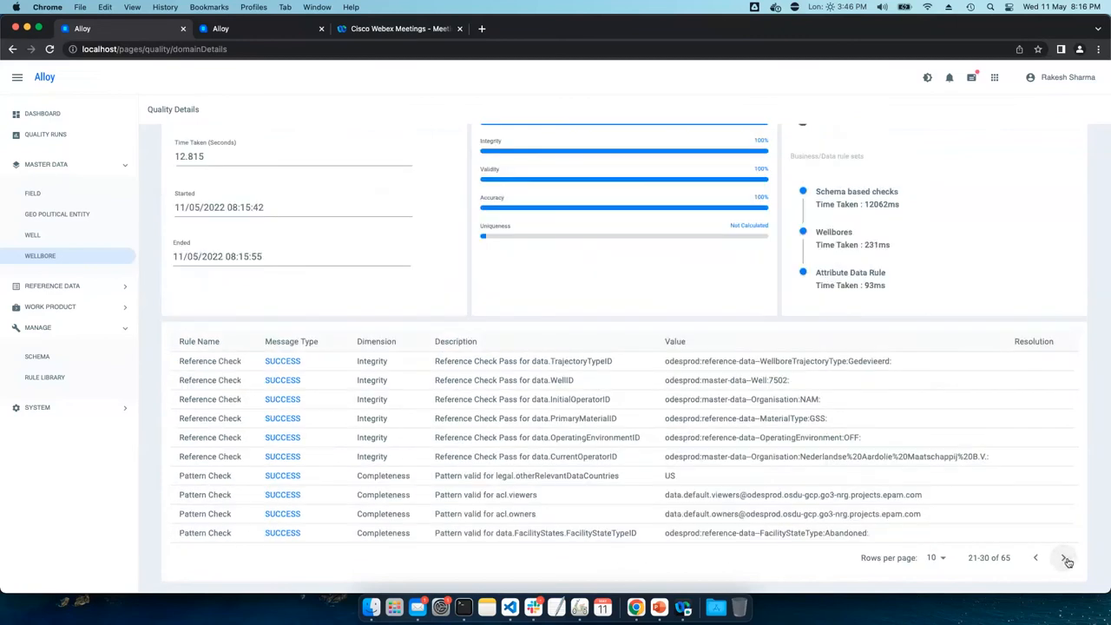
left_click(1067, 560)
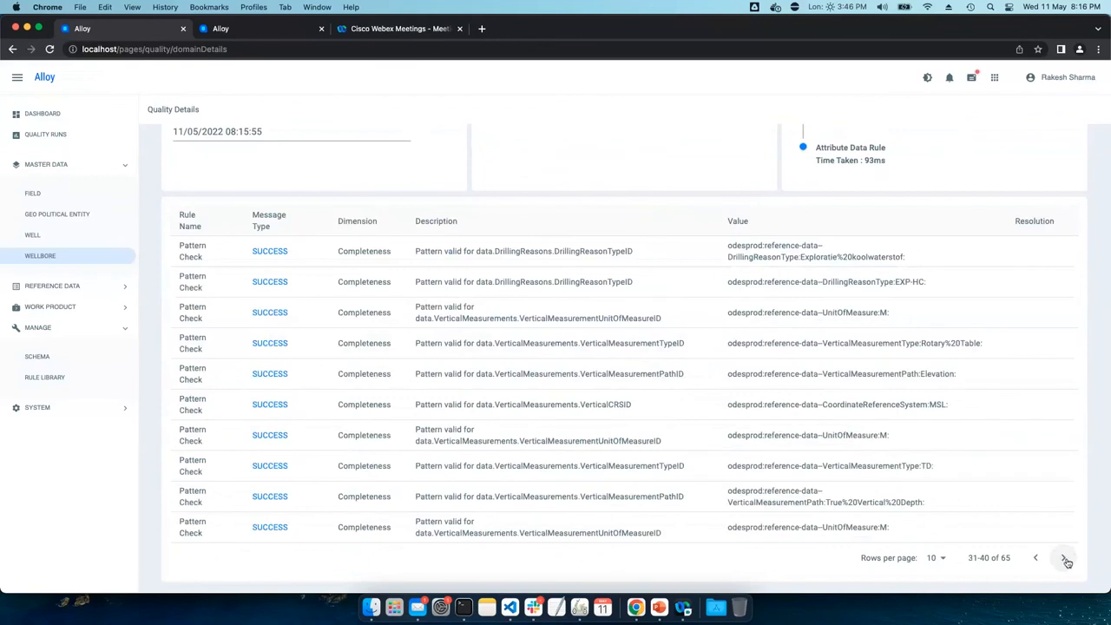
left_click(1066, 560)
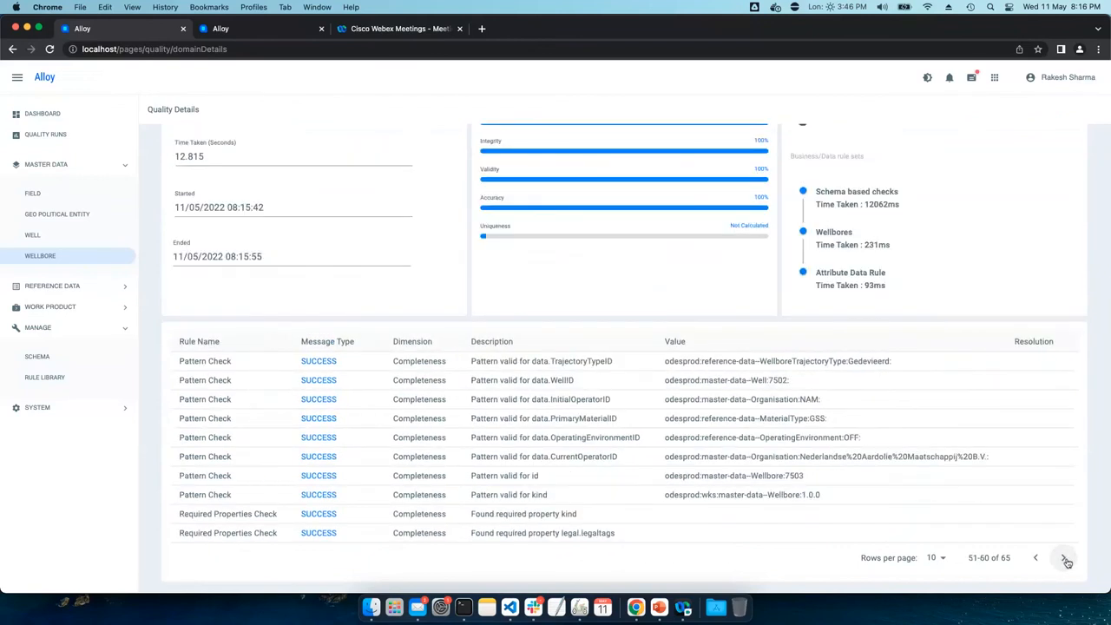
left_click(1065, 557)
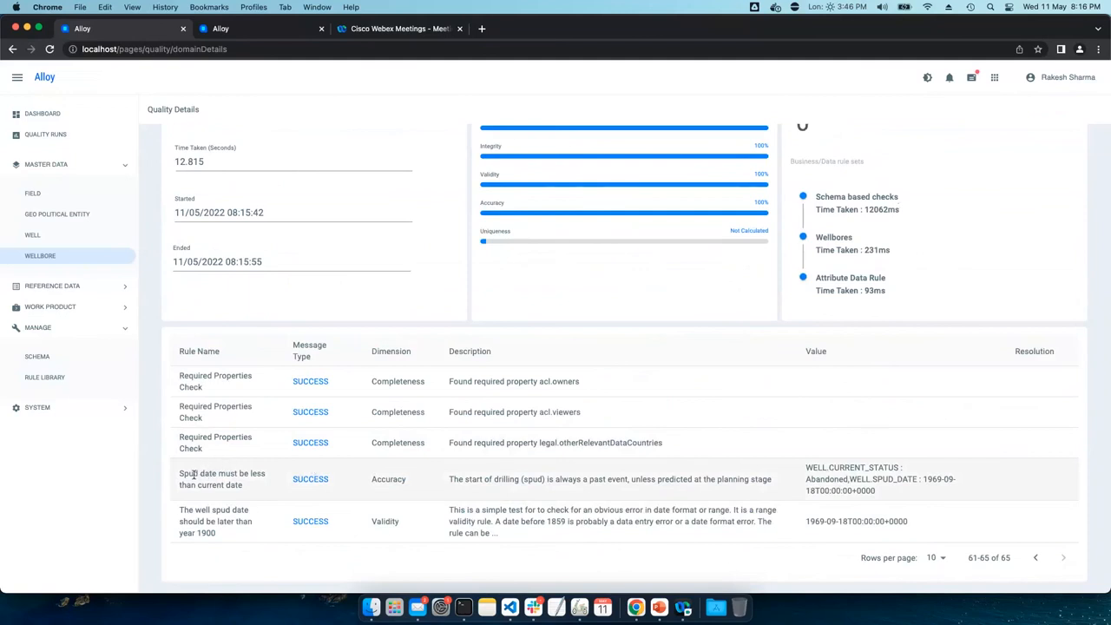
mouse_move(177, 479)
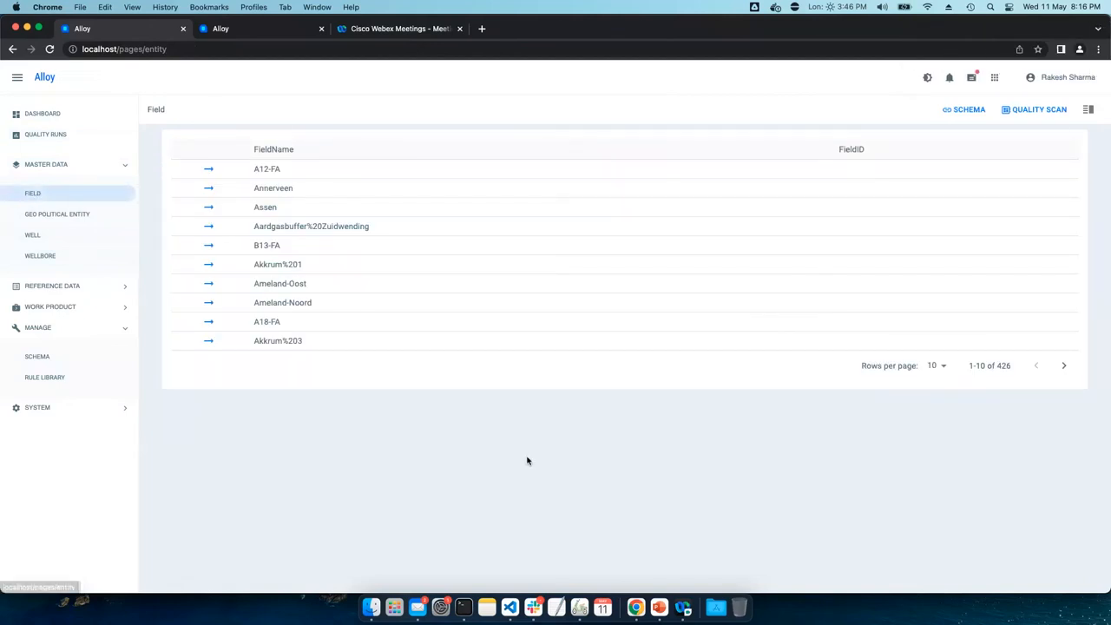
mouse_move(531, 459)
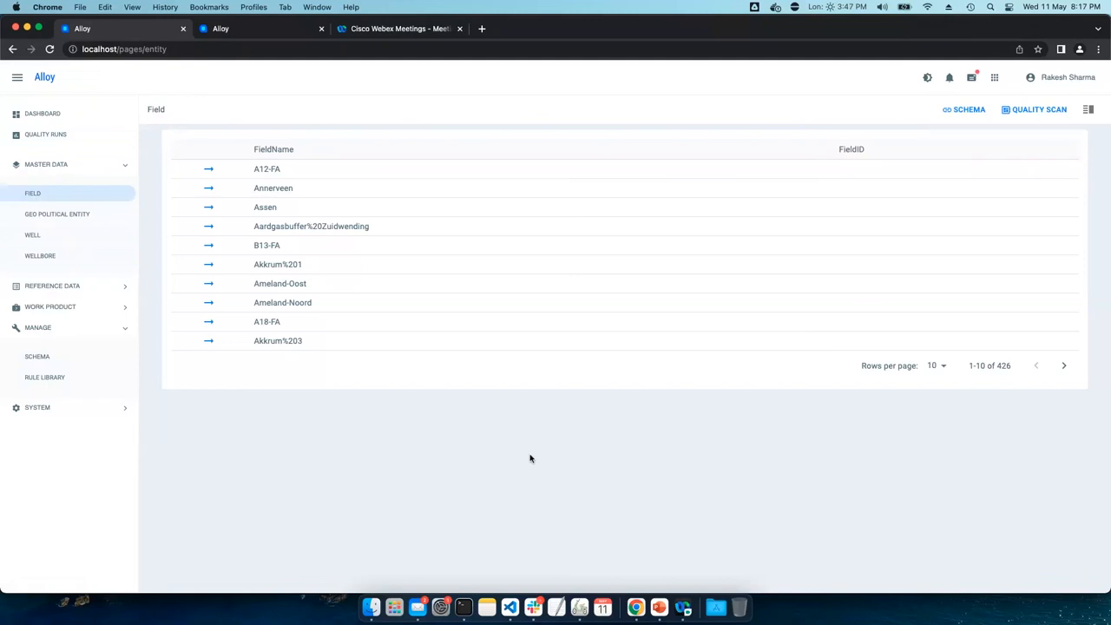
mouse_move(533, 457)
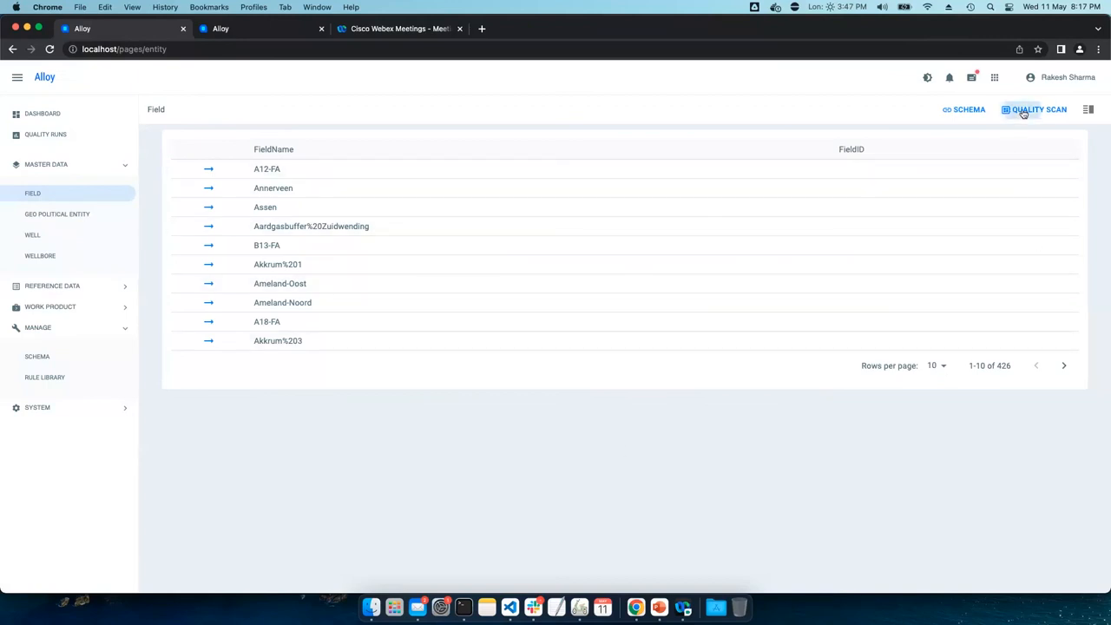
Launch a quality scan of all 426 Field records and view it in progress on Quality Runs
left_click(1035, 110)
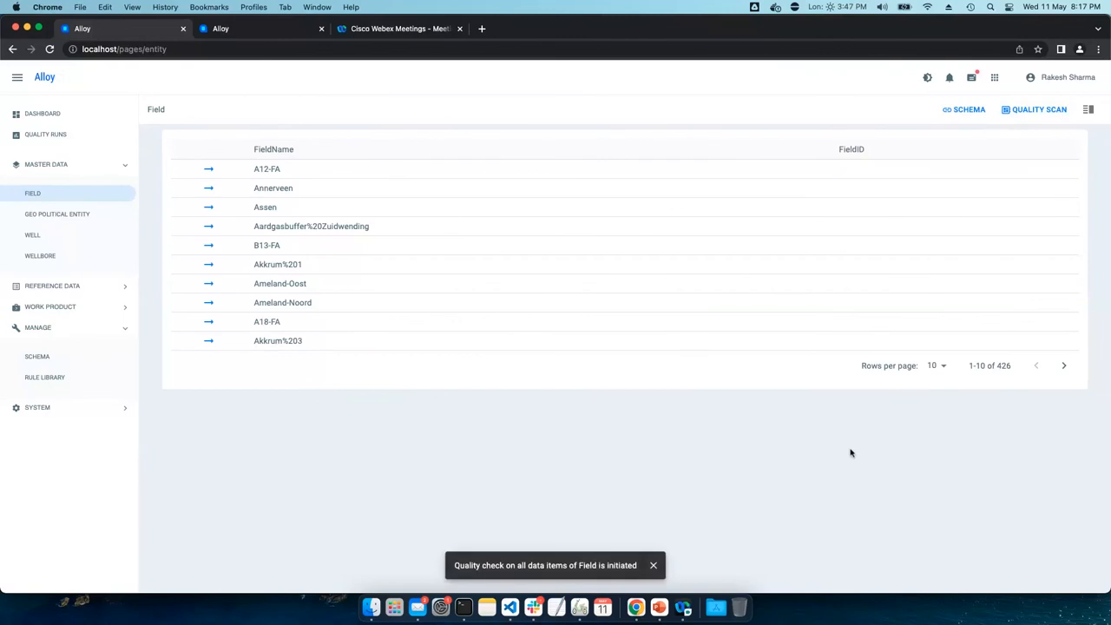
left_click(45, 133)
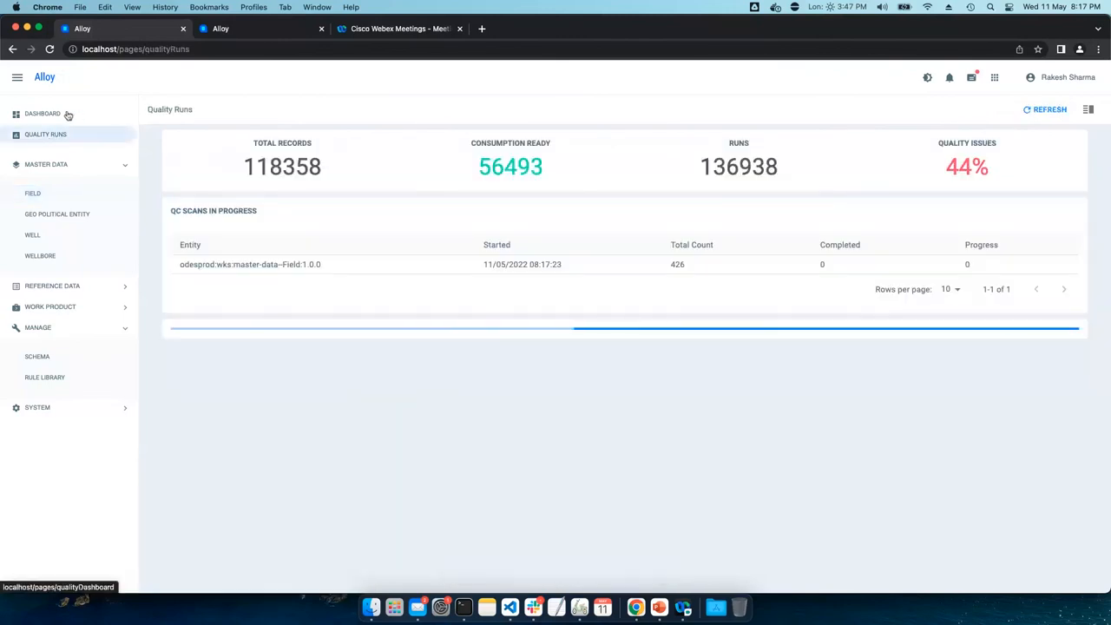
Refresh the QC Scans In Progress table to follow the Field scan toward 320 of 426 records
left_click(46, 163)
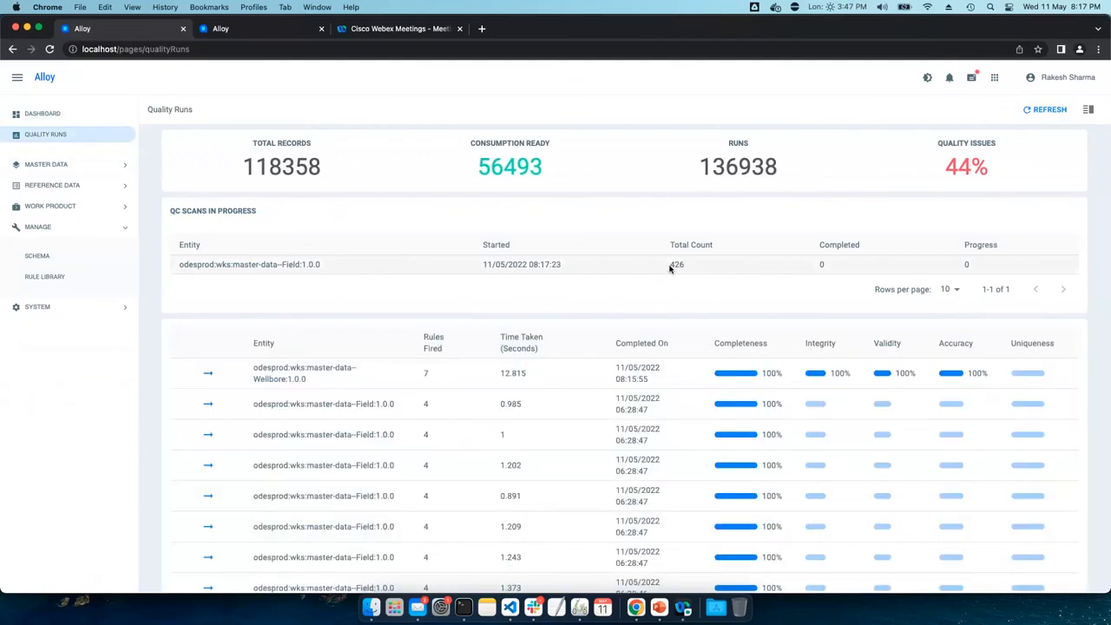
double_click(677, 264)
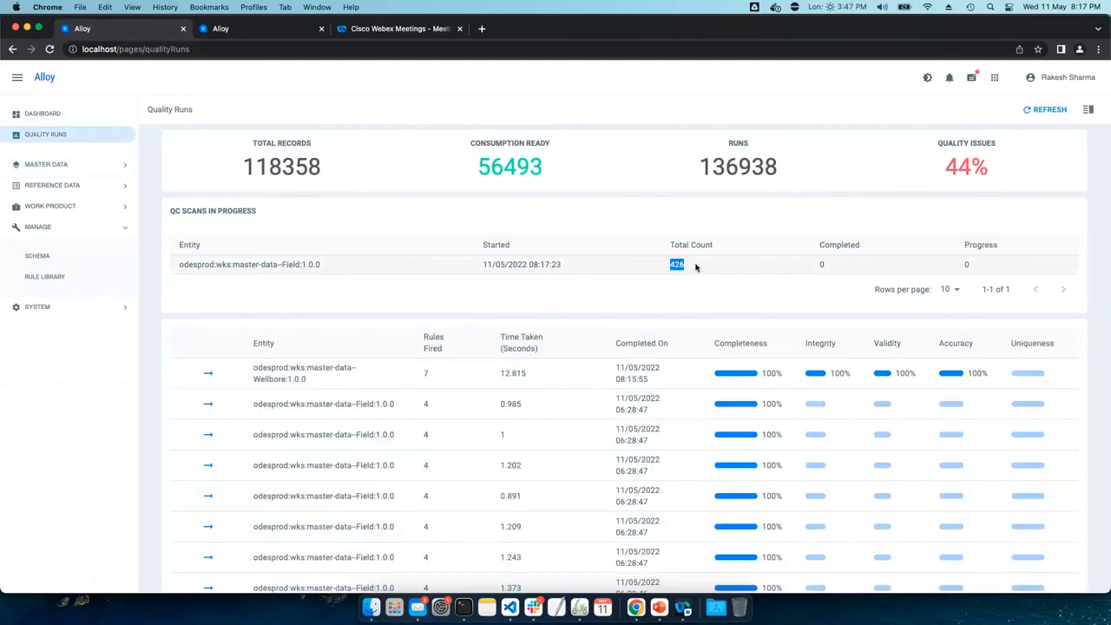
left_click(1049, 110)
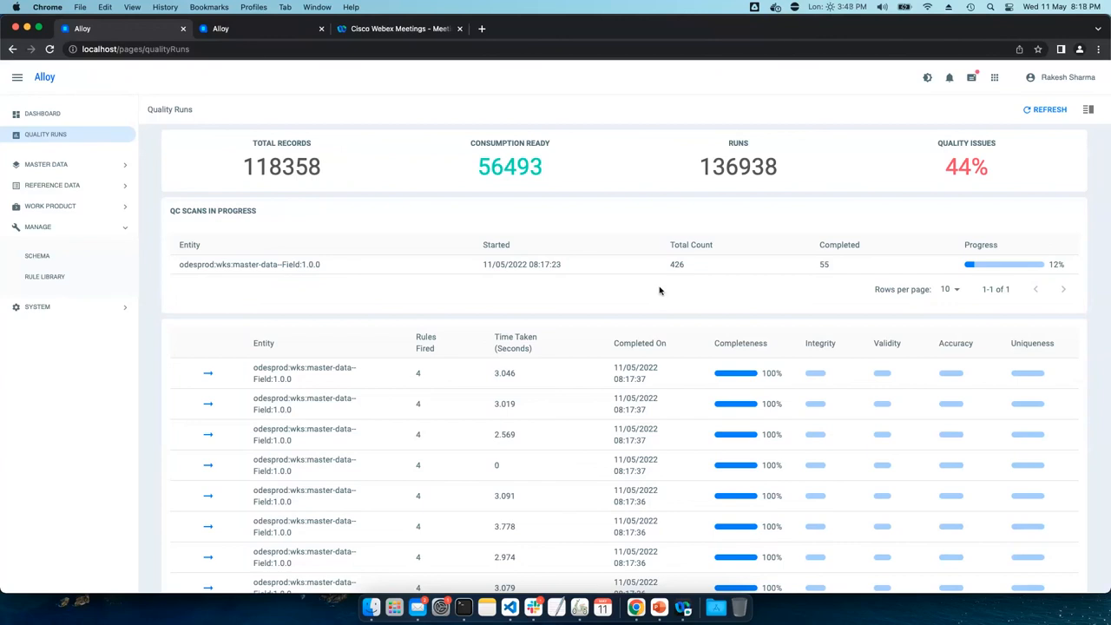
left_click(1045, 109)
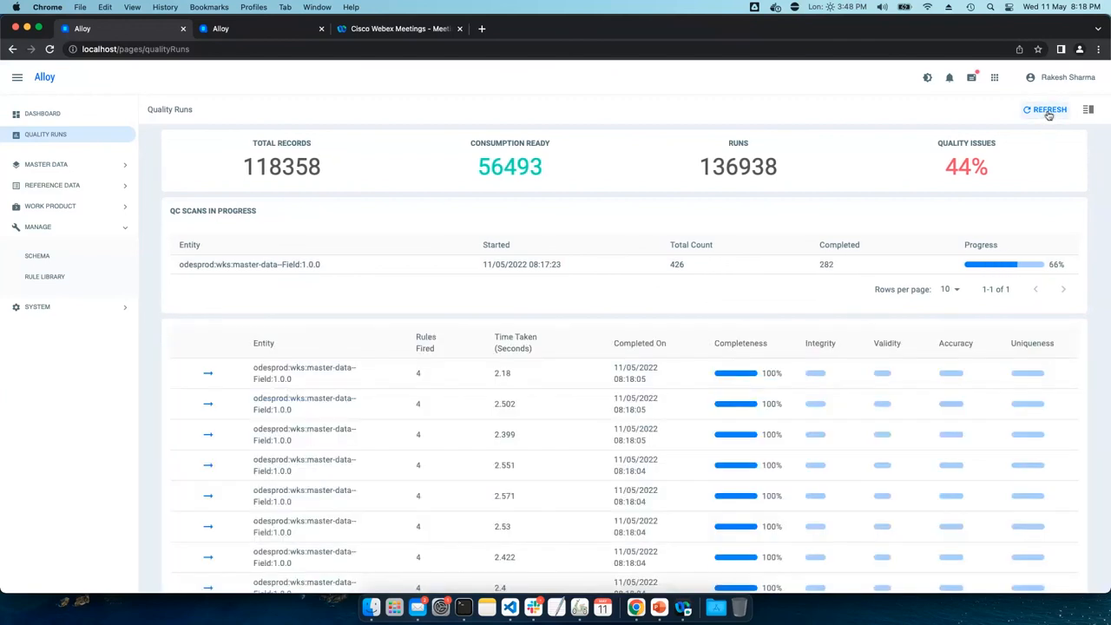
mouse_move(95, 166)
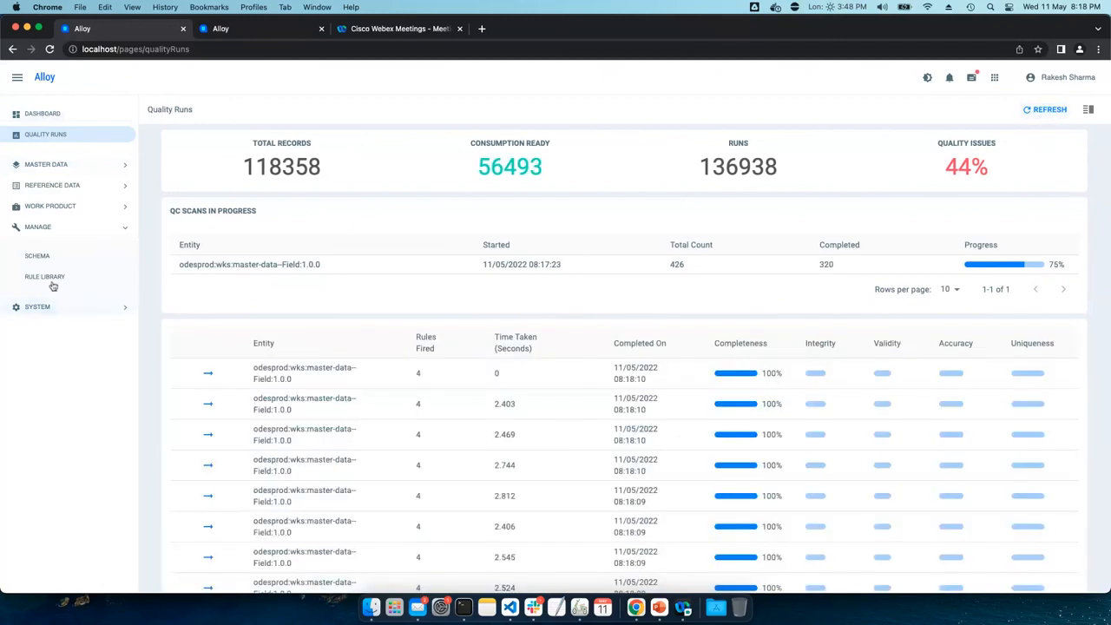
Return to the data quality dashboard showing 92% coverage
left_click(42, 113)
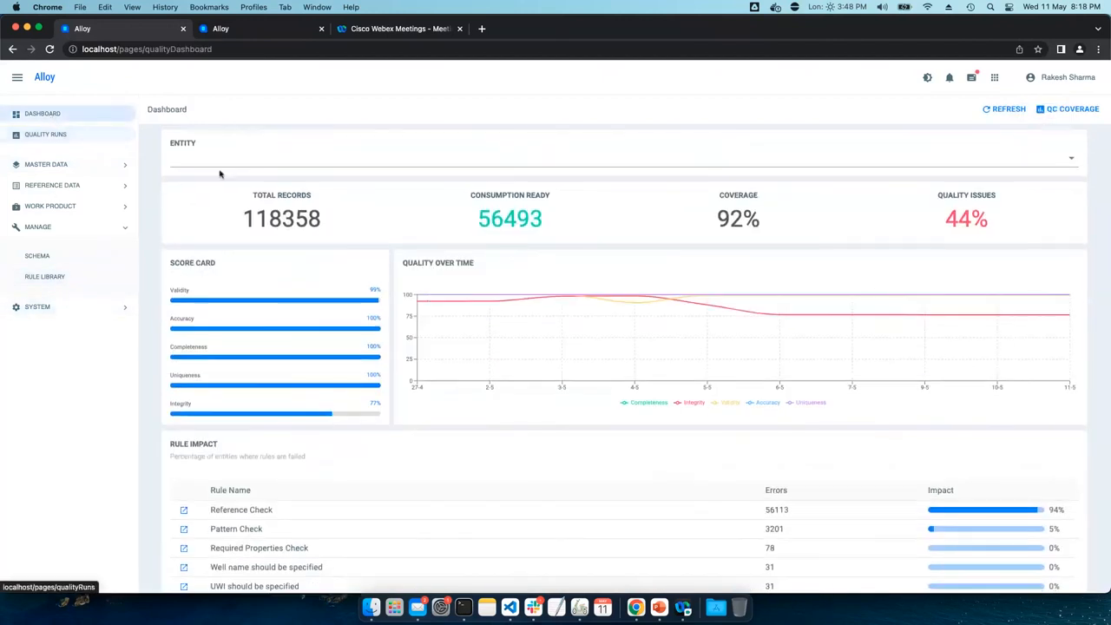